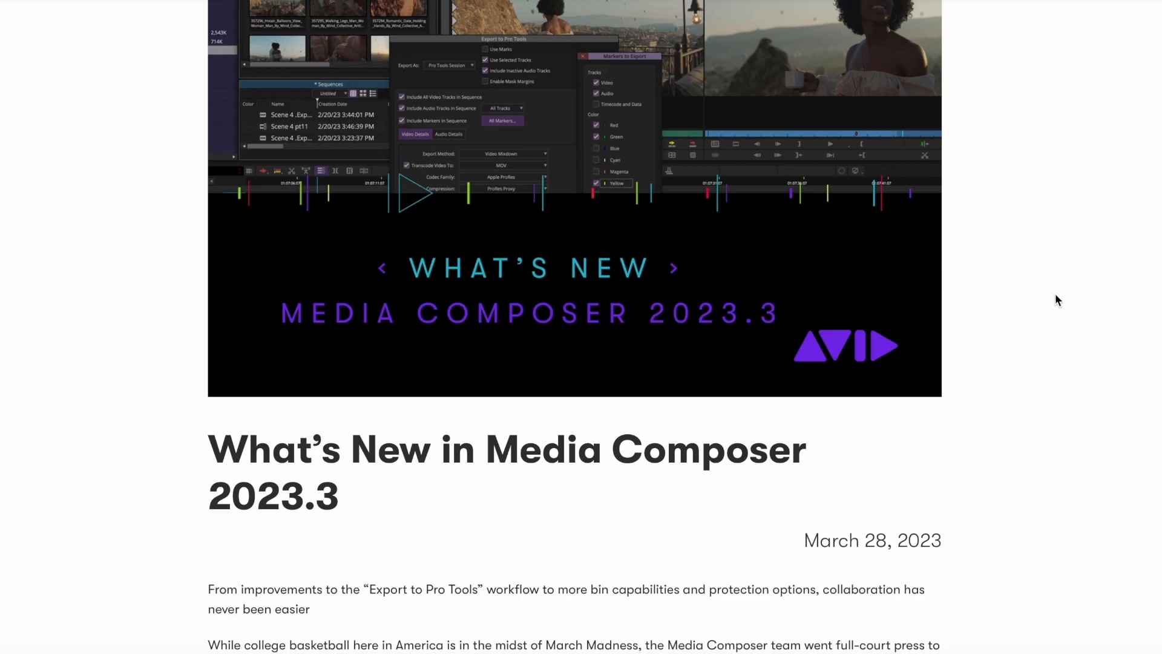
Step: Choose TRANSFER > 20221130 as the sequence whose audio and video media is excluded from the export
{"action": "scroll", "scroll_direction": "down", "scroll_amount": 3}
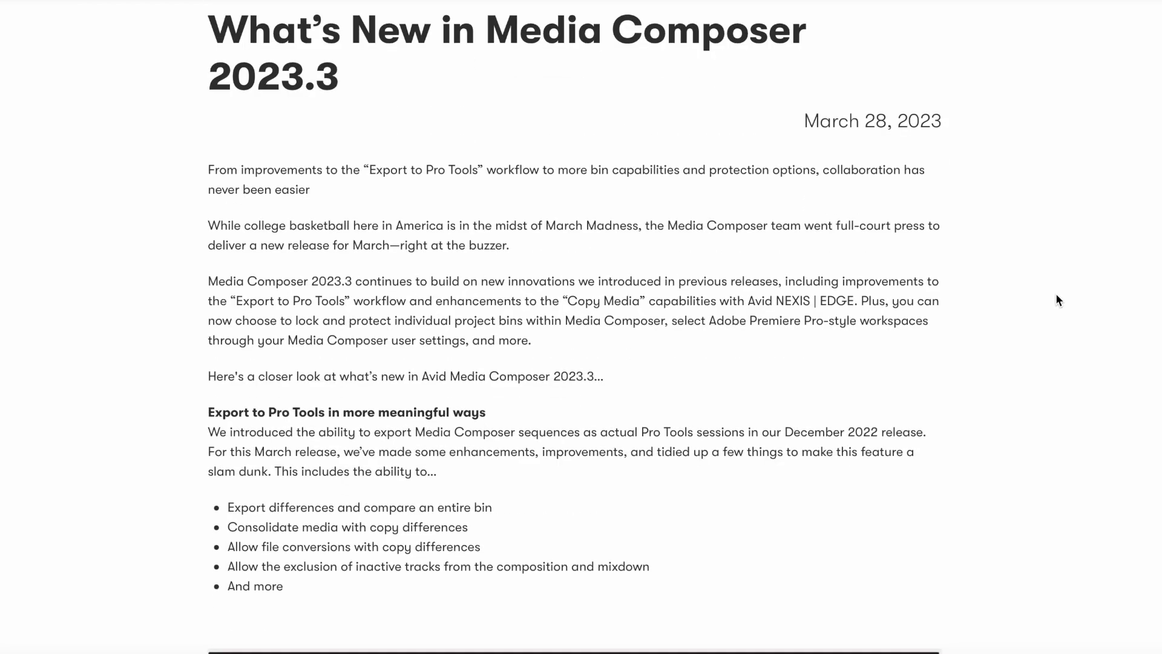
{"action": "scroll", "scroll_direction": "down", "scroll_amount": 3}
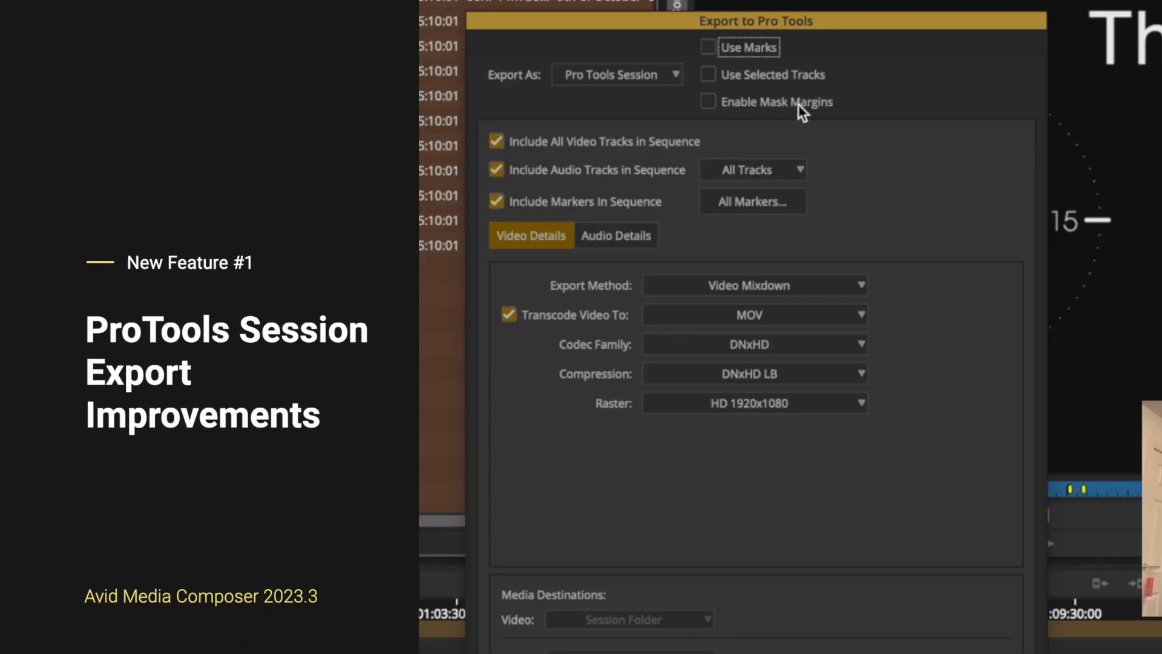
{"action": "mouse_move", "coordinate": [731, 153]}
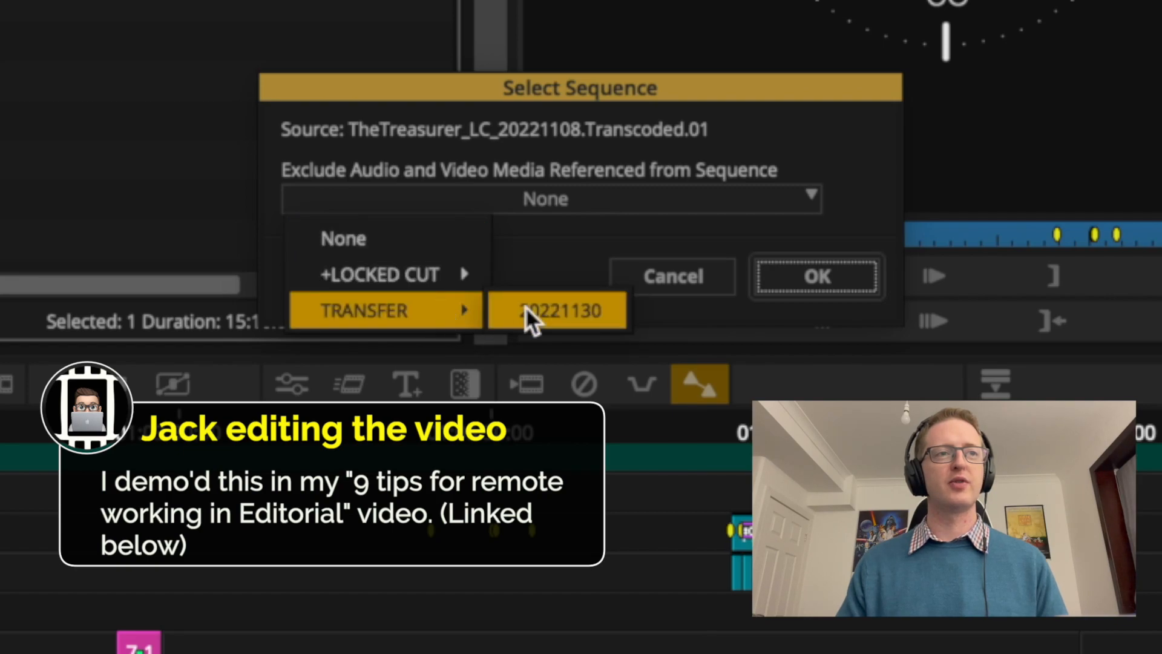
{"action": "mouse_move", "coordinate": [601, 325]}
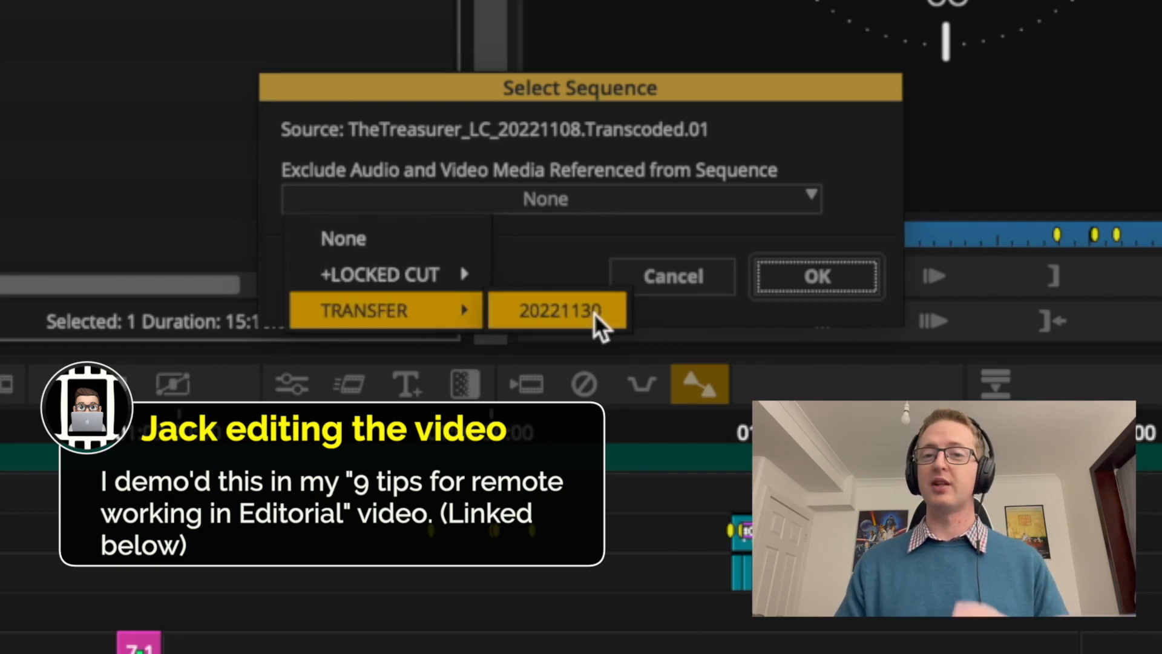
{"action": "left_click", "coordinate": [557, 310]}
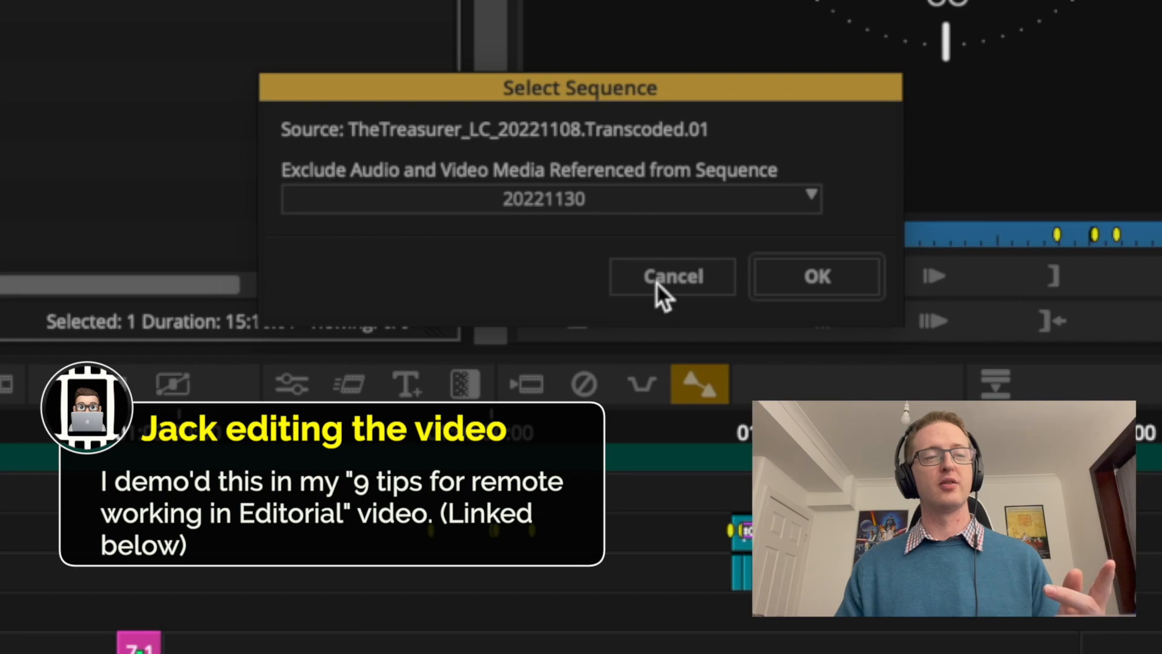
Step: Show the Audio Details of the Export to Pro Tools dialog
{"action": "left_click", "coordinate": [816, 276]}
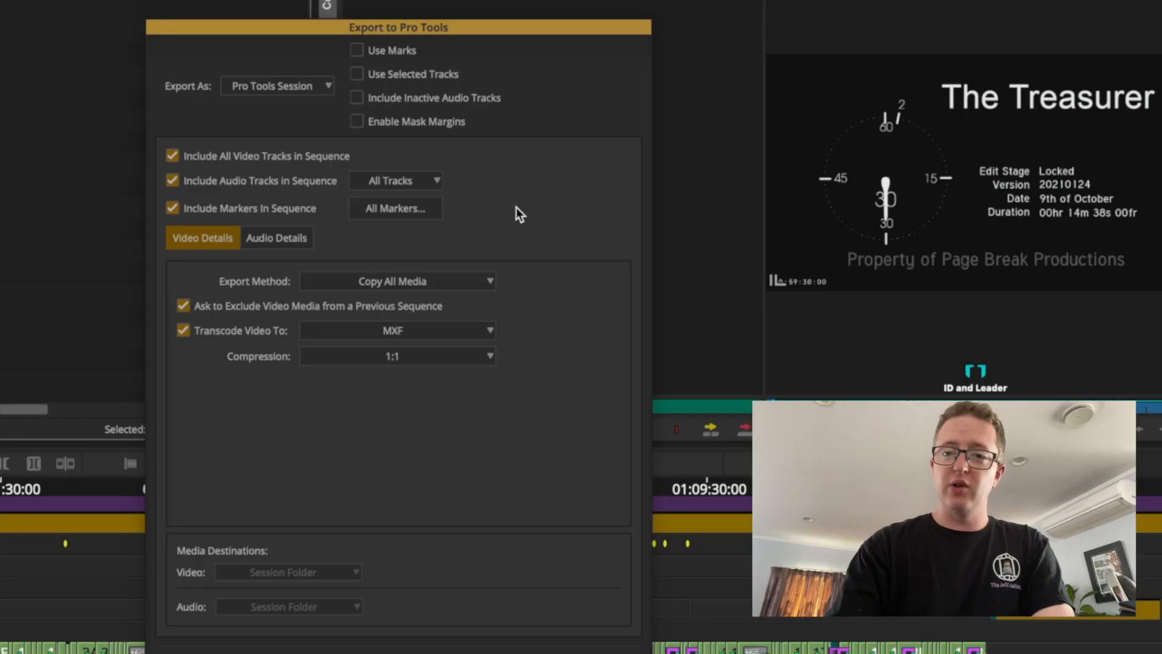
{"action": "mouse_move", "coordinate": [541, 232]}
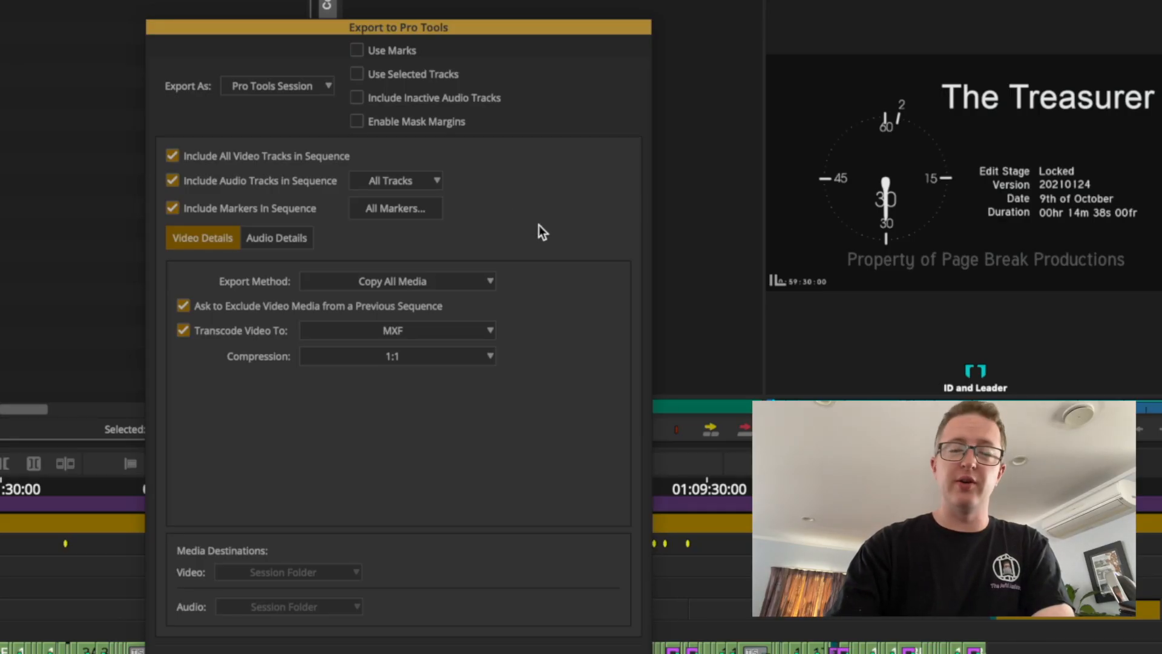
{"action": "mouse_move", "coordinate": [377, 347]}
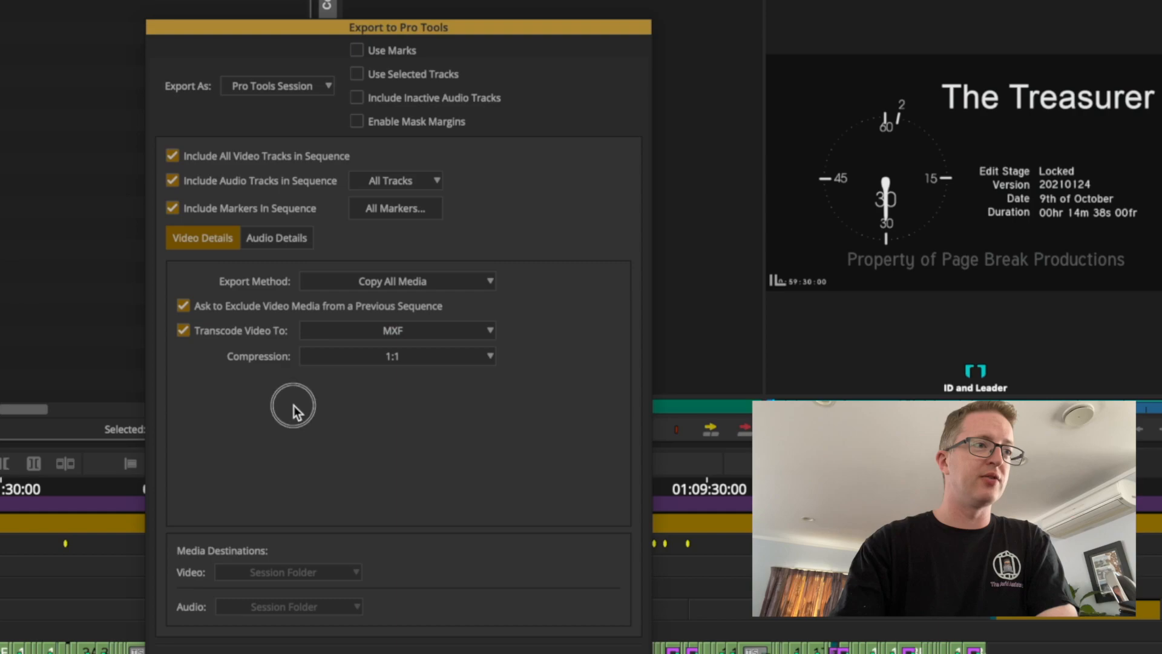
{"action": "left_click", "coordinate": [276, 237]}
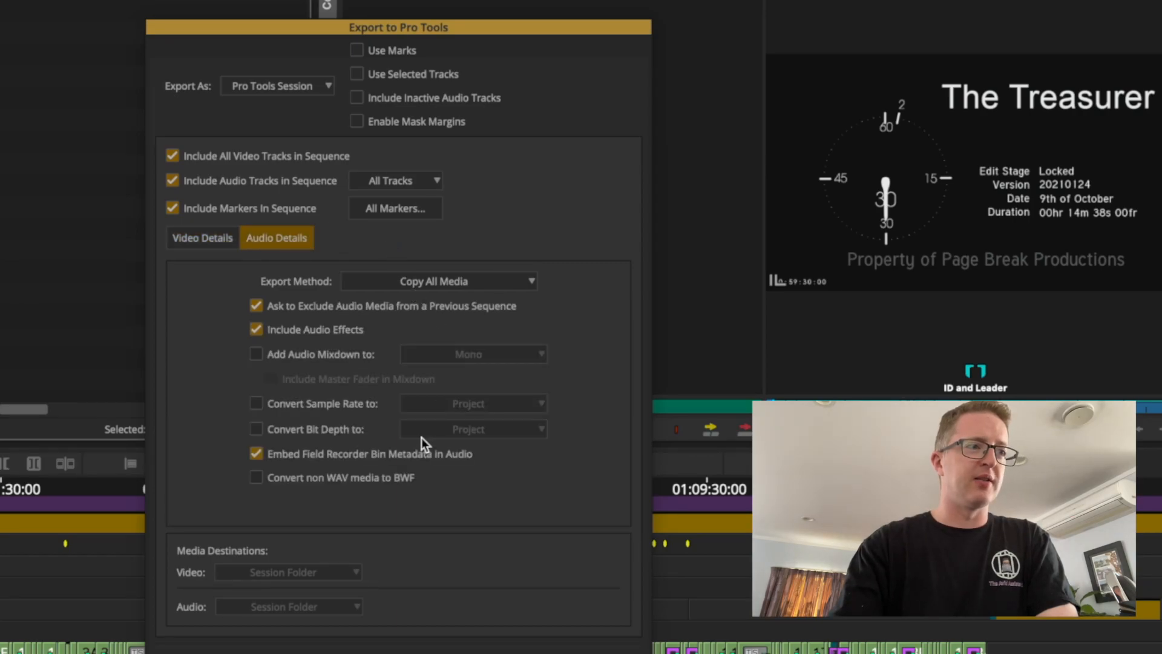
{"action": "mouse_move", "coordinate": [447, 474]}
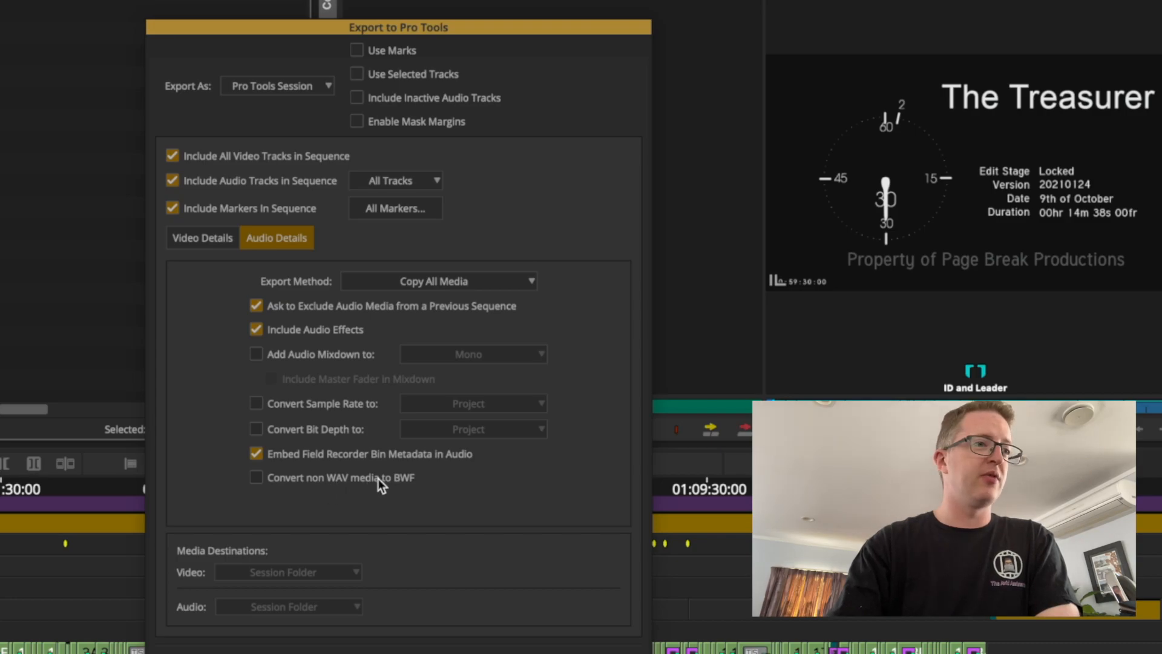
{"action": "mouse_move", "coordinate": [510, 322]}
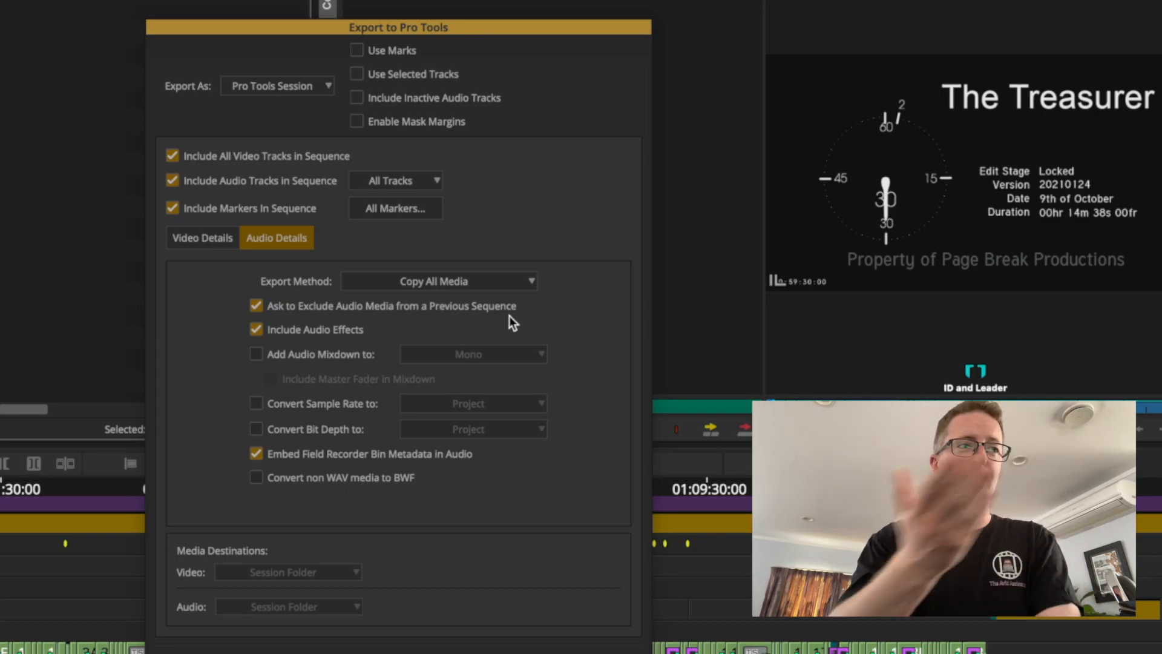
{"action": "mouse_move", "coordinate": [416, 230]}
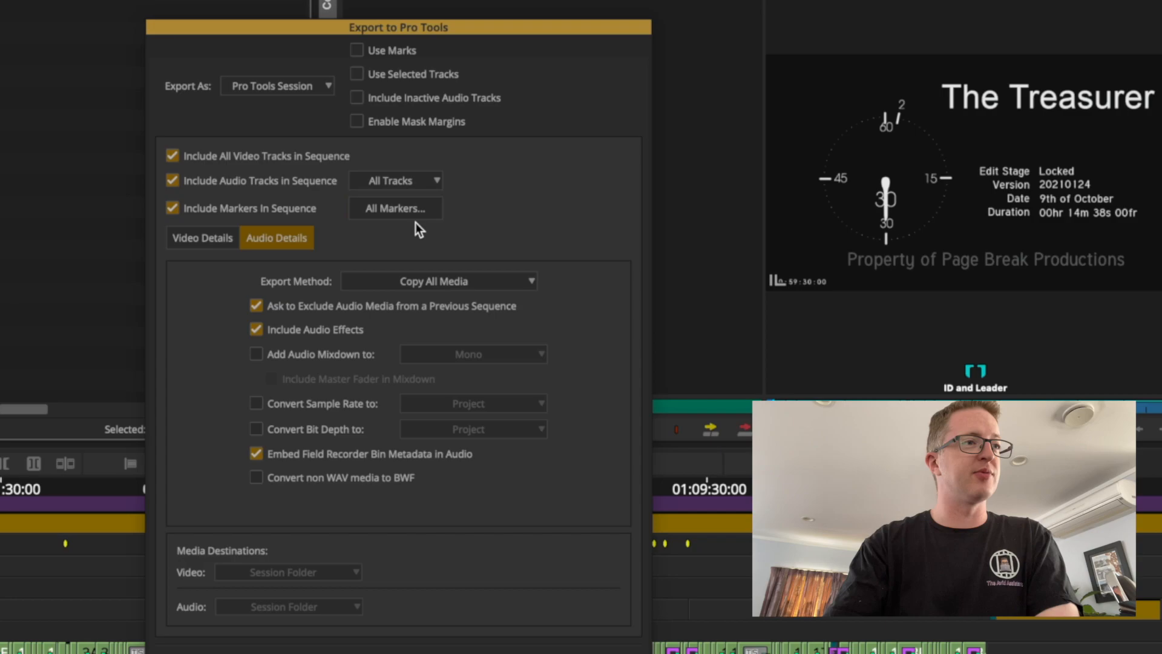
{"action": "left_click", "coordinate": [394, 207]}
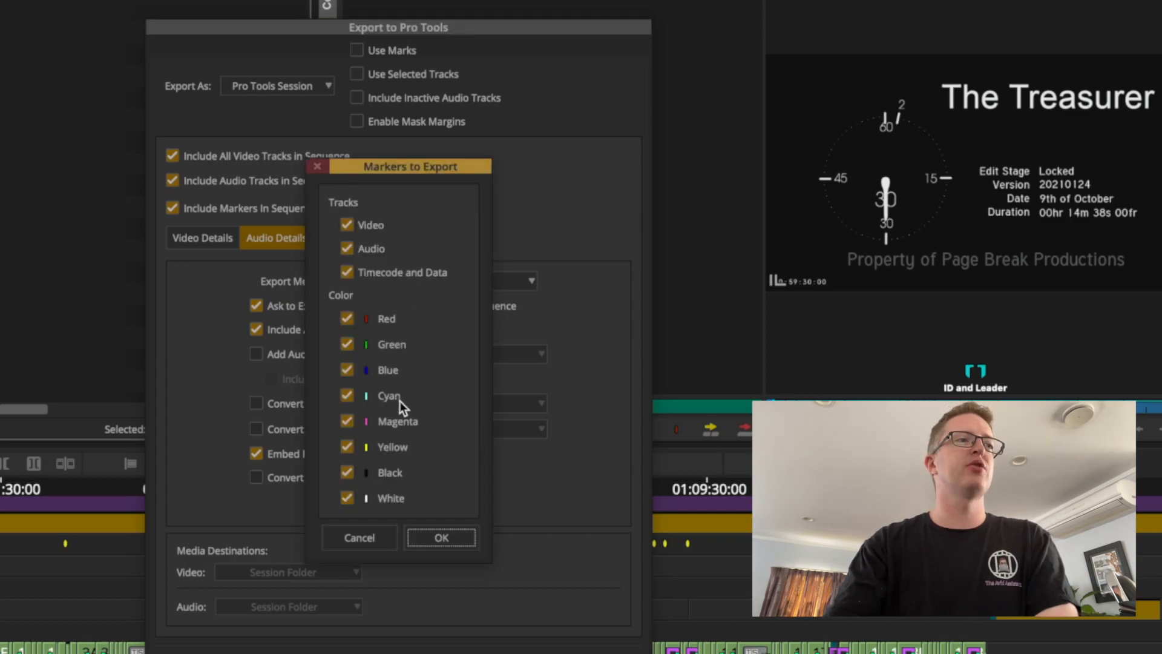
{"action": "mouse_move", "coordinate": [404, 469]}
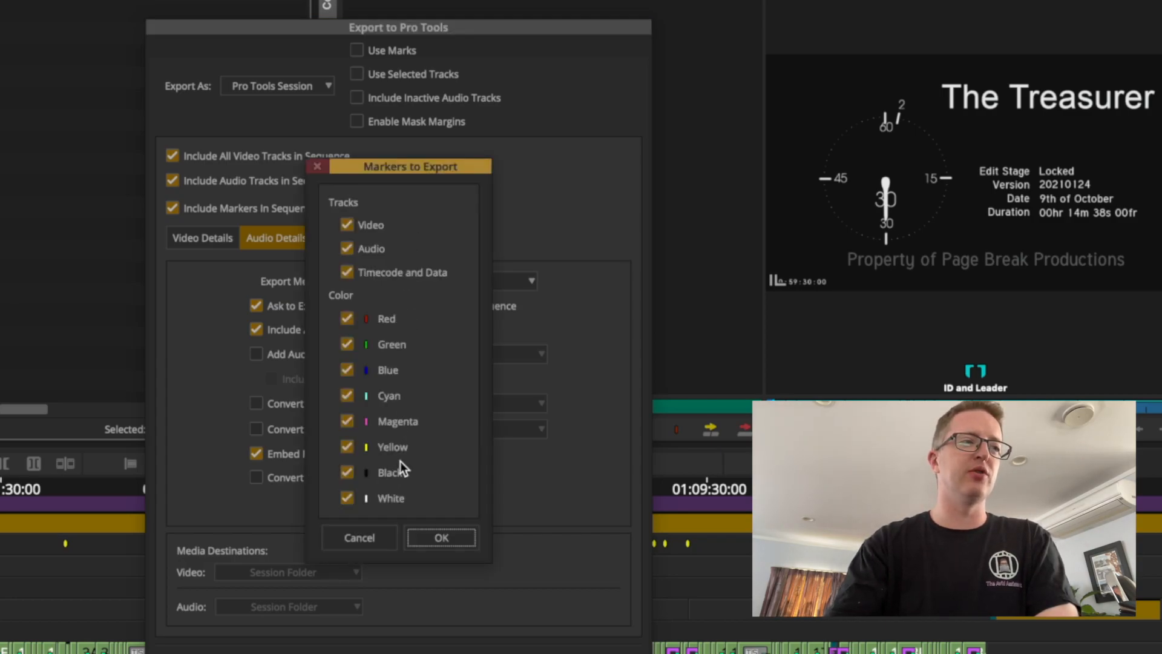
{"action": "mouse_move", "coordinate": [401, 216]}
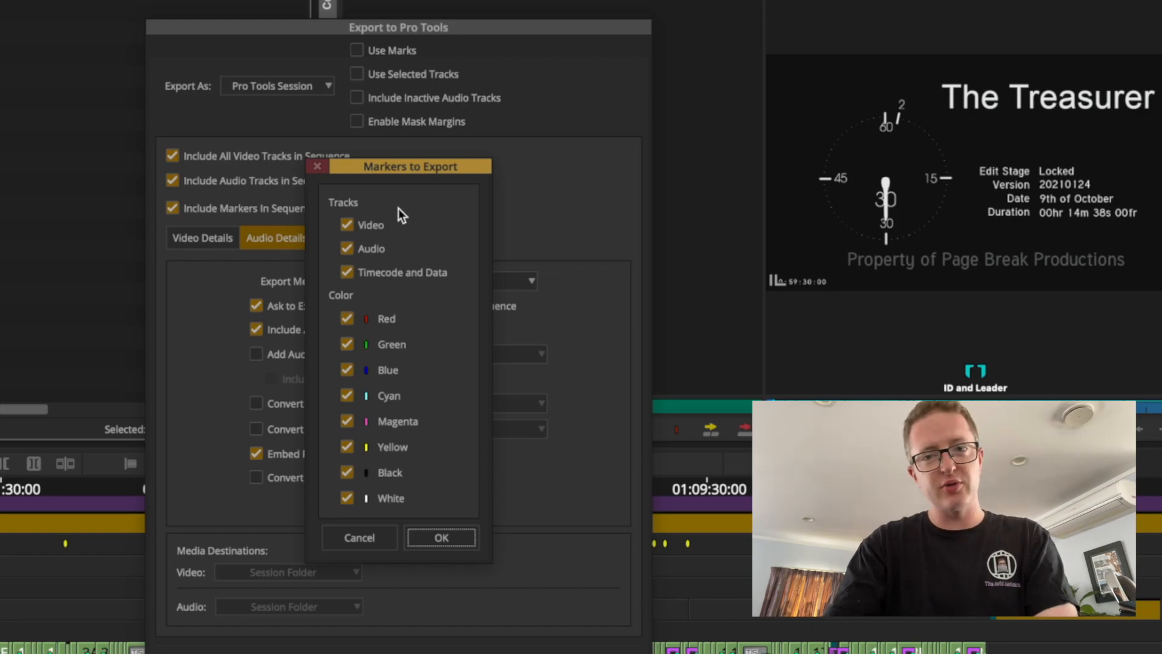
{"action": "mouse_move", "coordinate": [426, 468]}
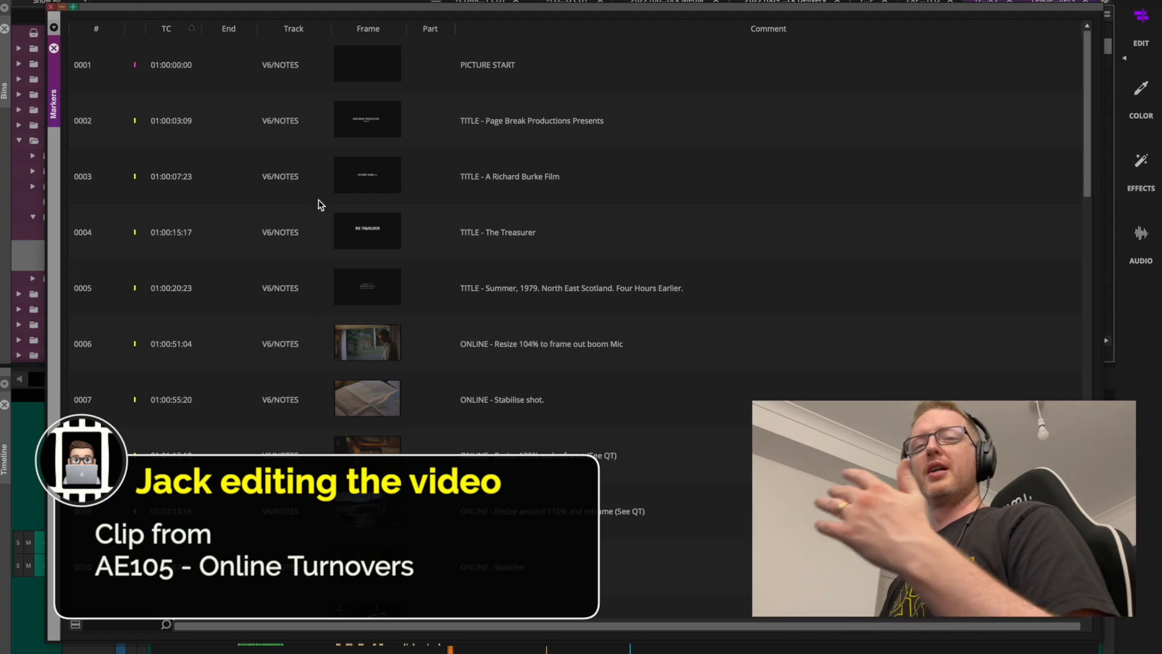
{"action": "mouse_move", "coordinate": [832, 219]}
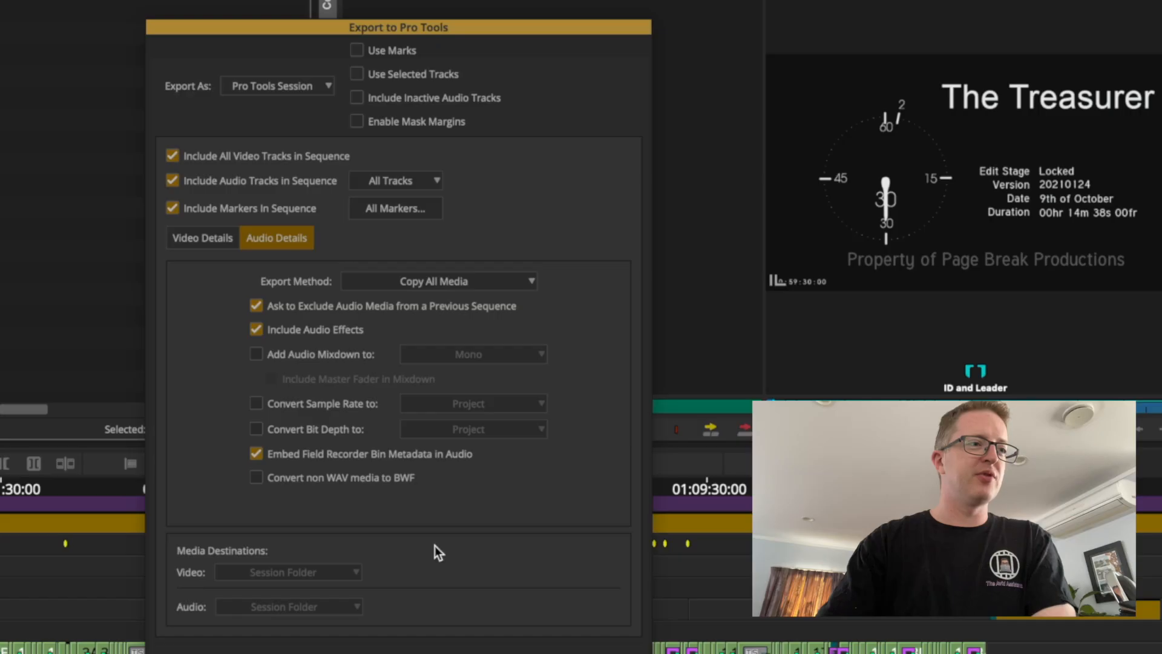
Step: Leave the export dialog and show the 'Copy media to and from Avid NEXIS' article section
{"action": "left_click", "coordinate": [202, 237]}
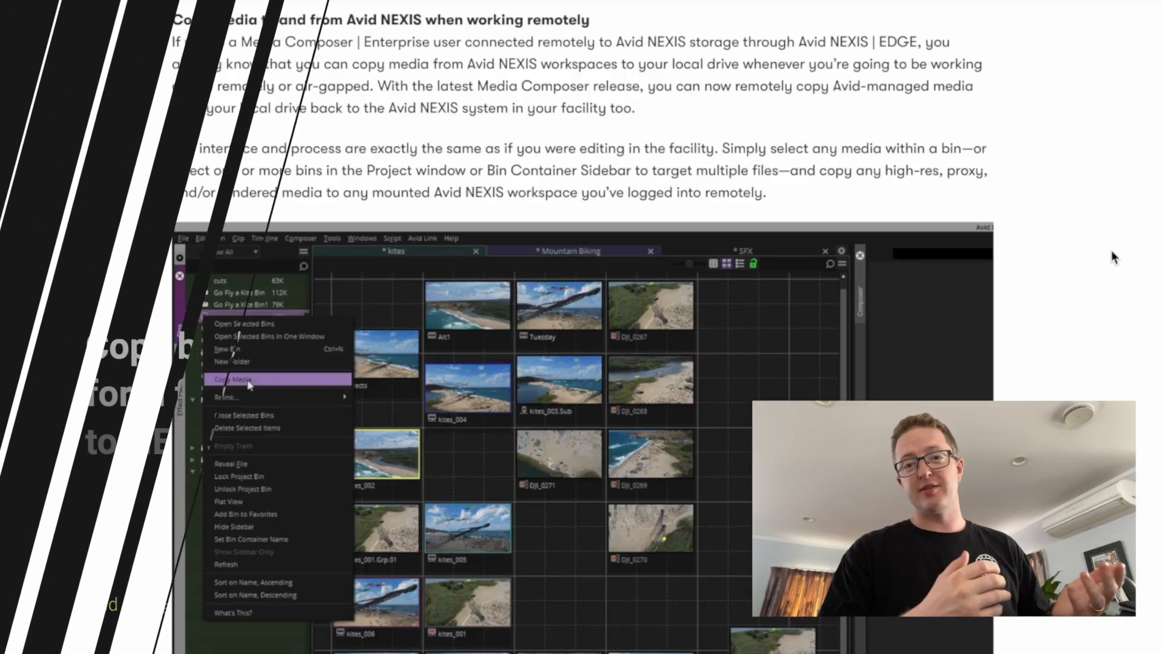
{"action": "left_click", "coordinate": [233, 379]}
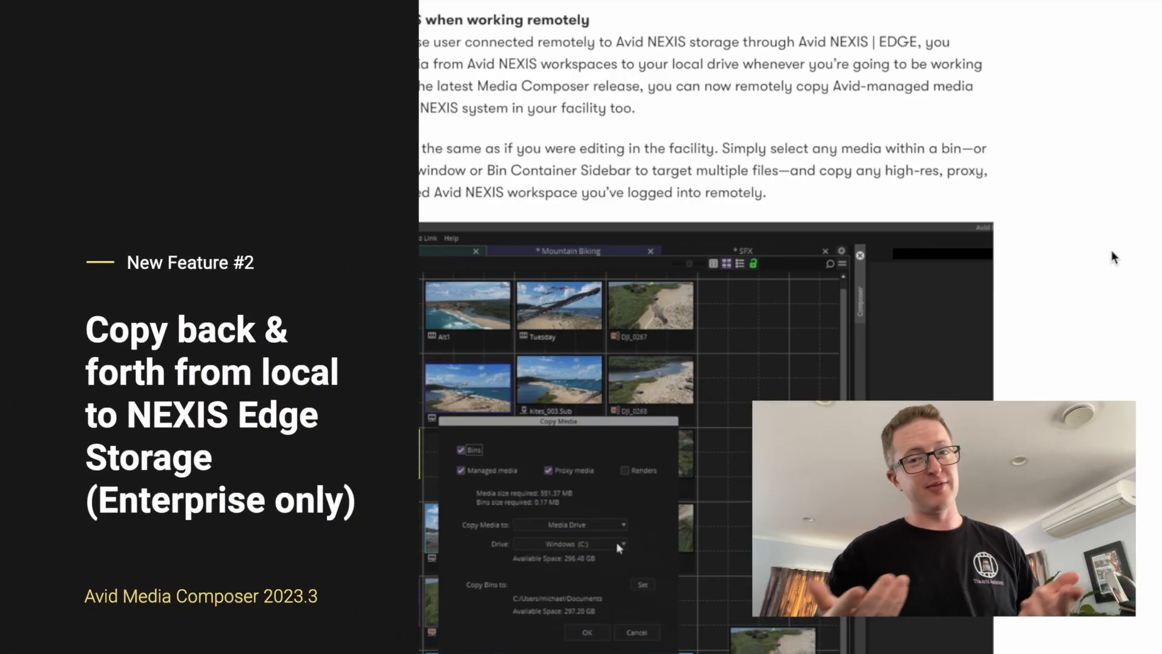
{"action": "left_click", "coordinate": [623, 544]}
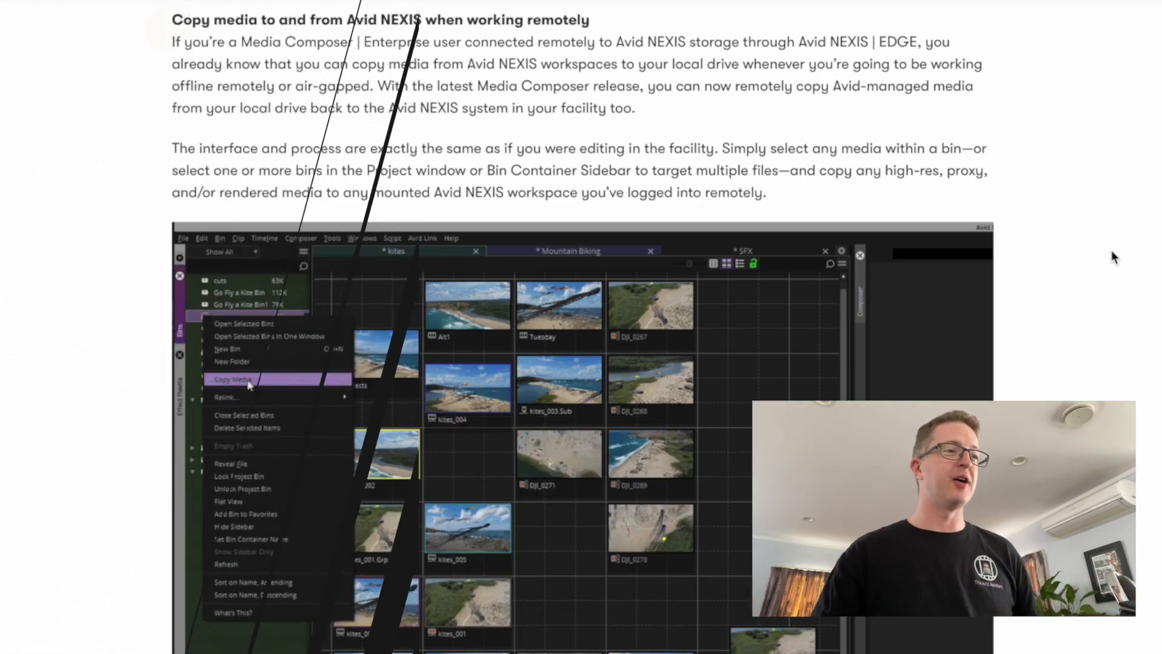
{"action": "left_click", "coordinate": [233, 378]}
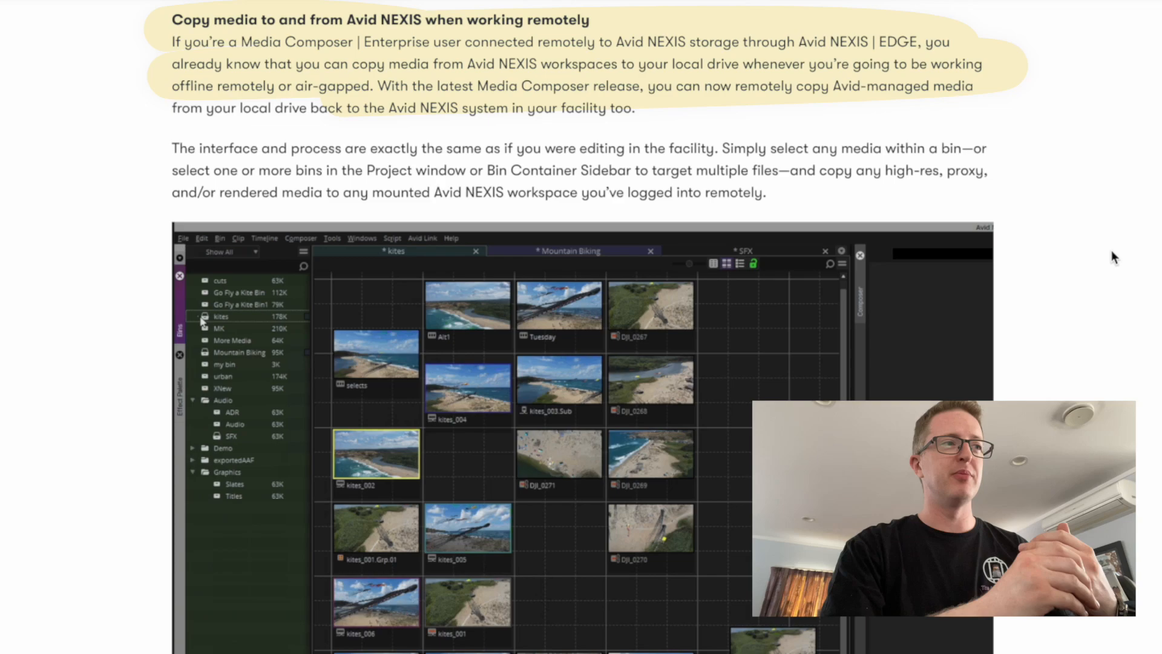
{"action": "right_click", "coordinate": [221, 316]}
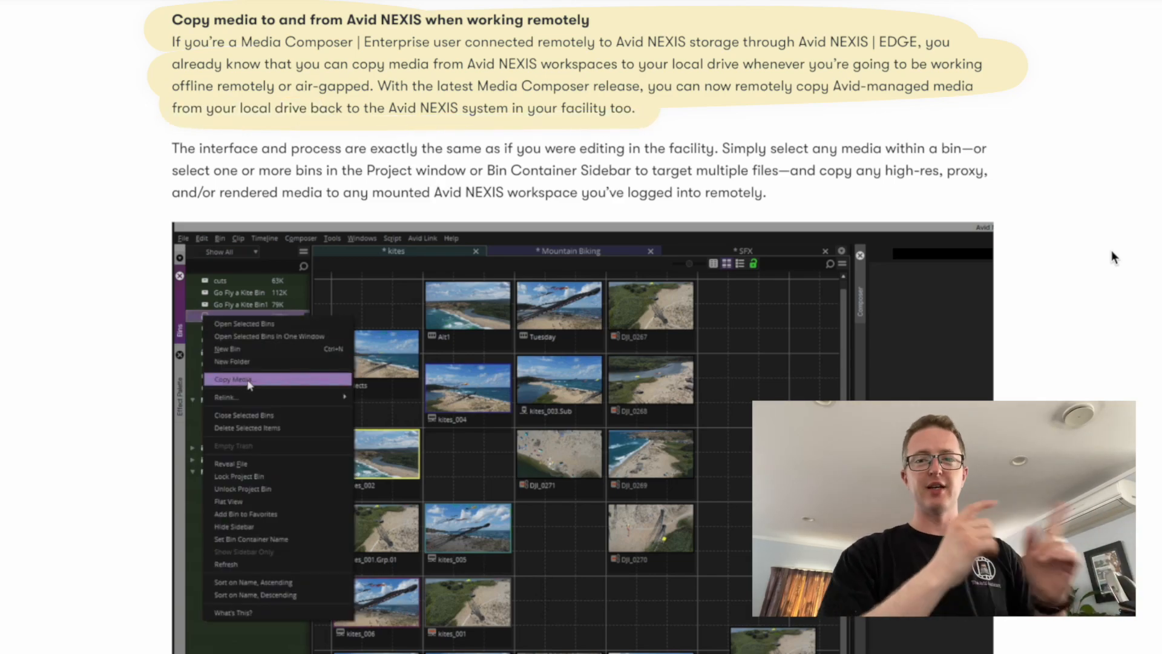
{"action": "left_click", "coordinate": [233, 379]}
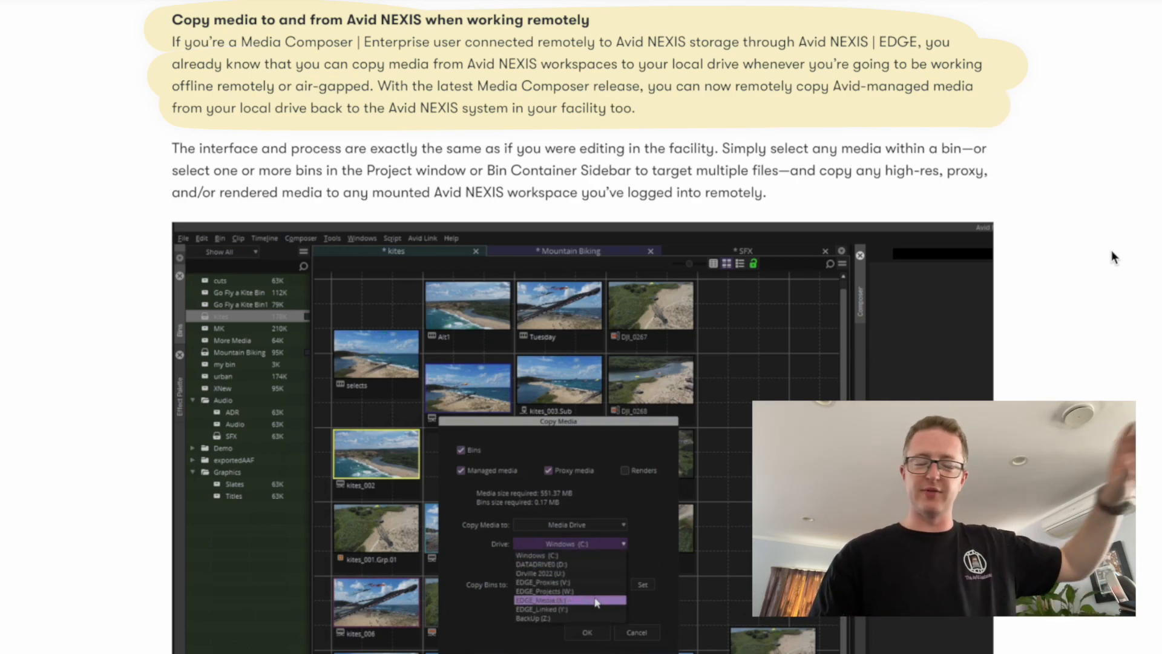
{"action": "right_click", "coordinate": [238, 315]}
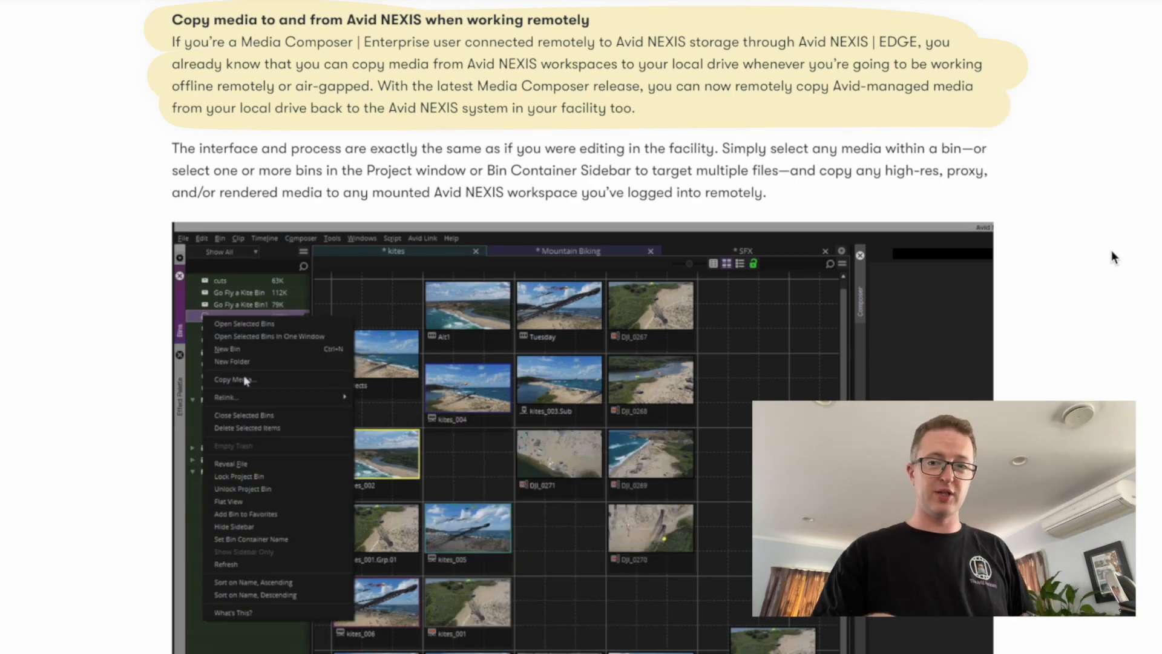
{"action": "left_click", "coordinate": [233, 379]}
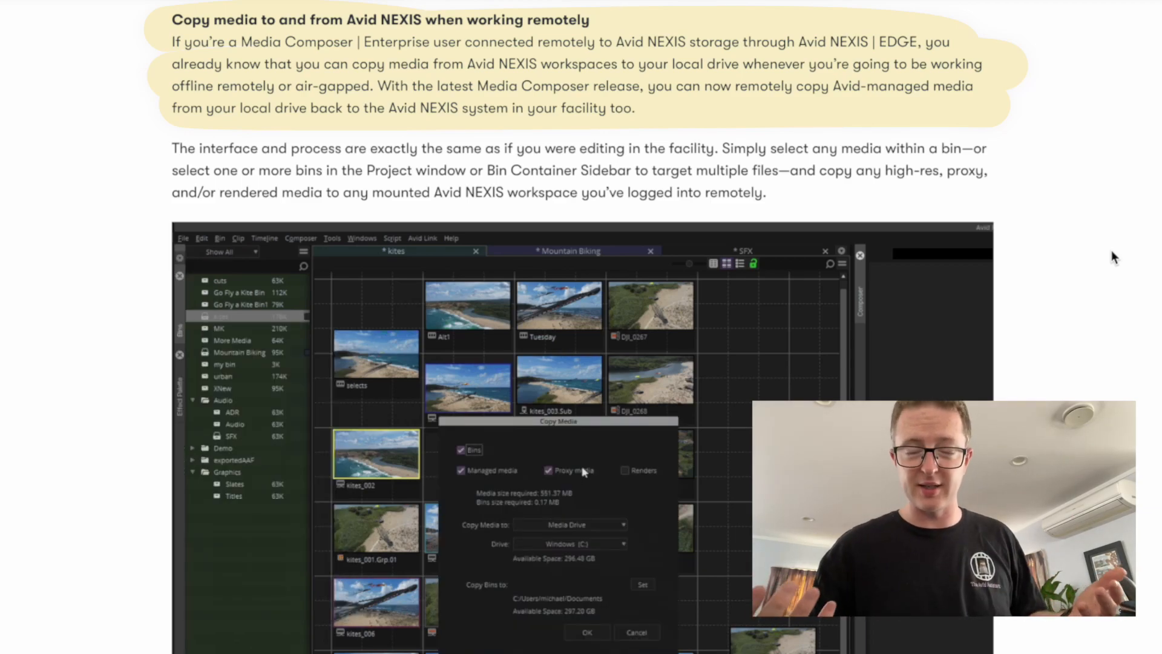
{"action": "left_click", "coordinate": [619, 544]}
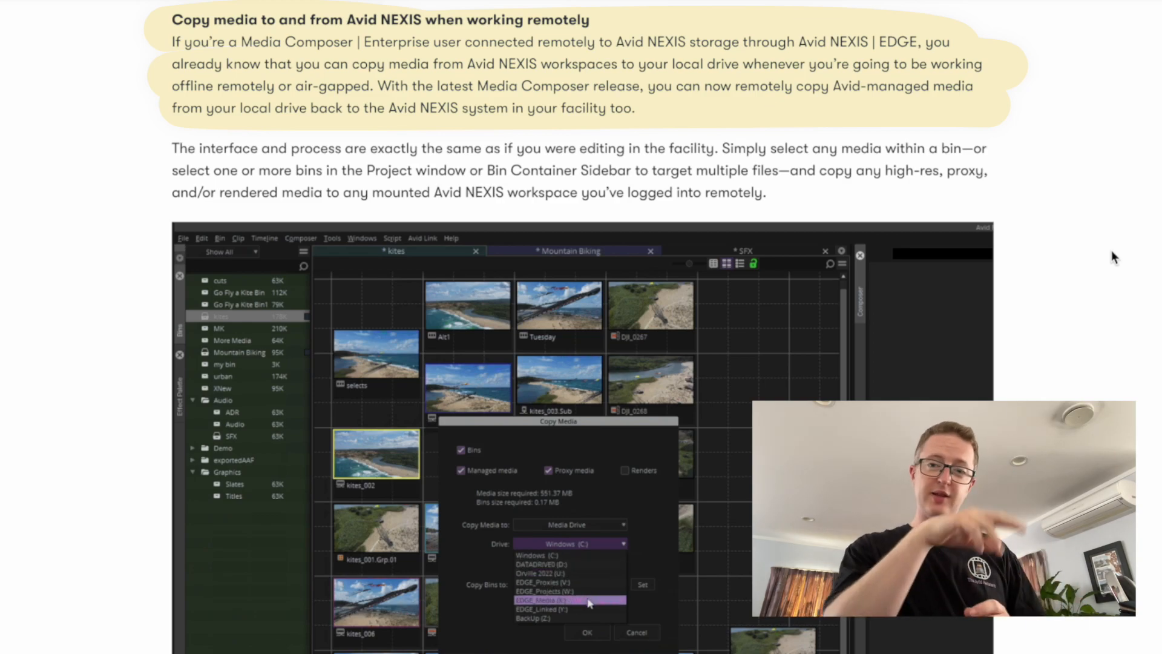
{"action": "right_click", "coordinate": [252, 311]}
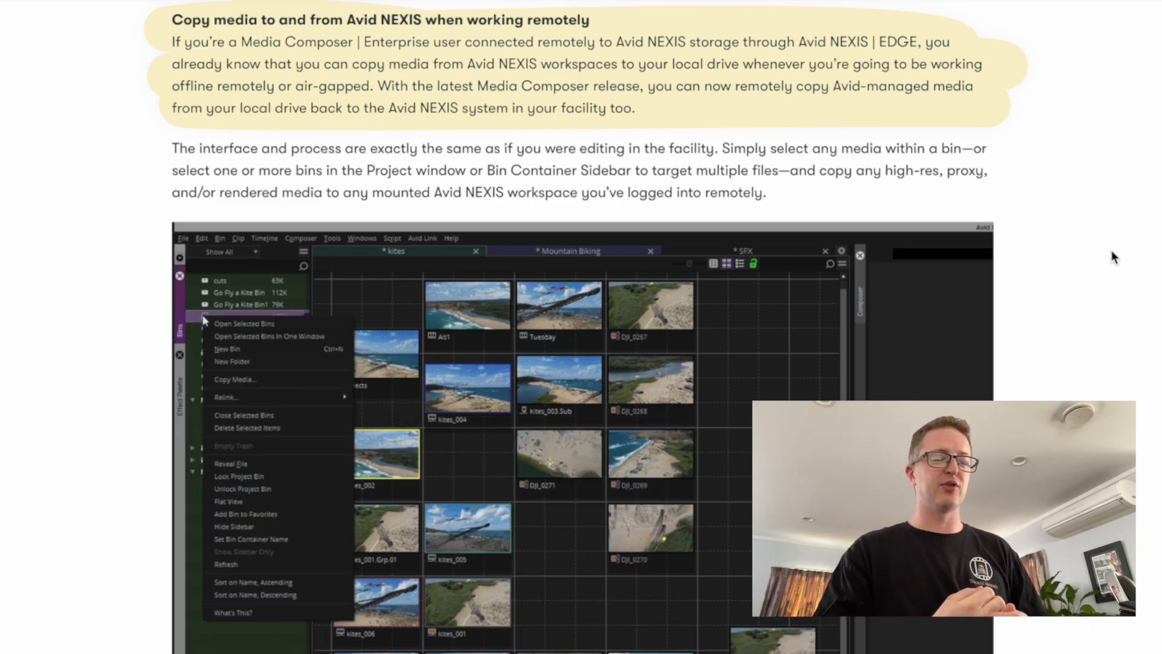
{"action": "left_click", "coordinate": [234, 379]}
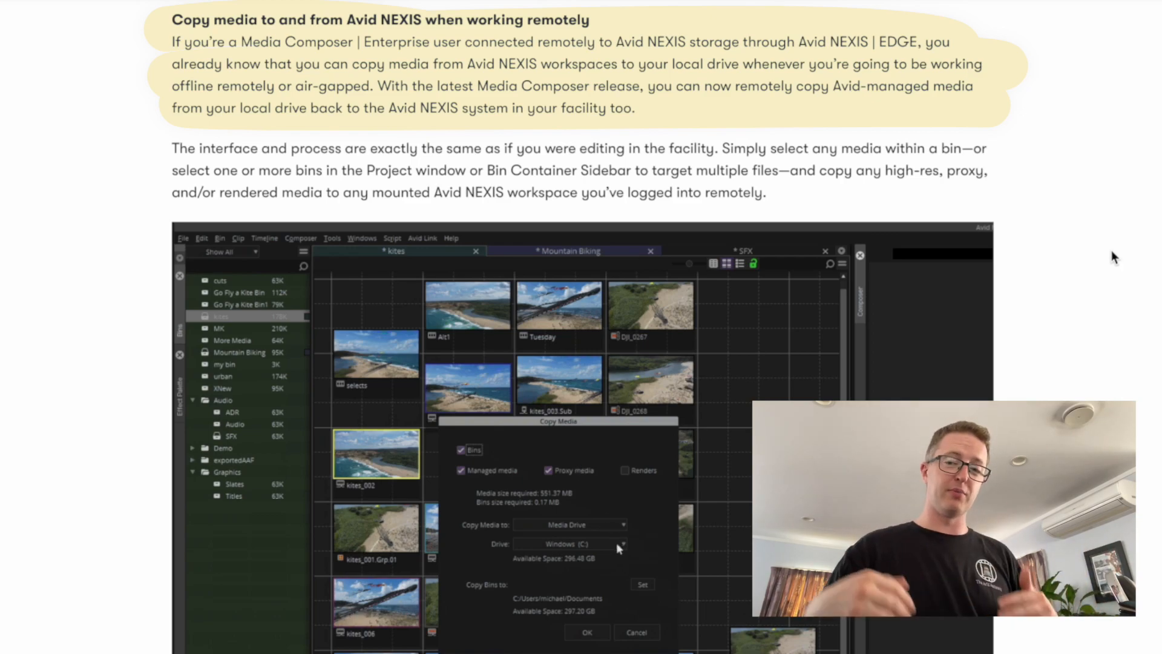
{"action": "left_click", "coordinate": [621, 544]}
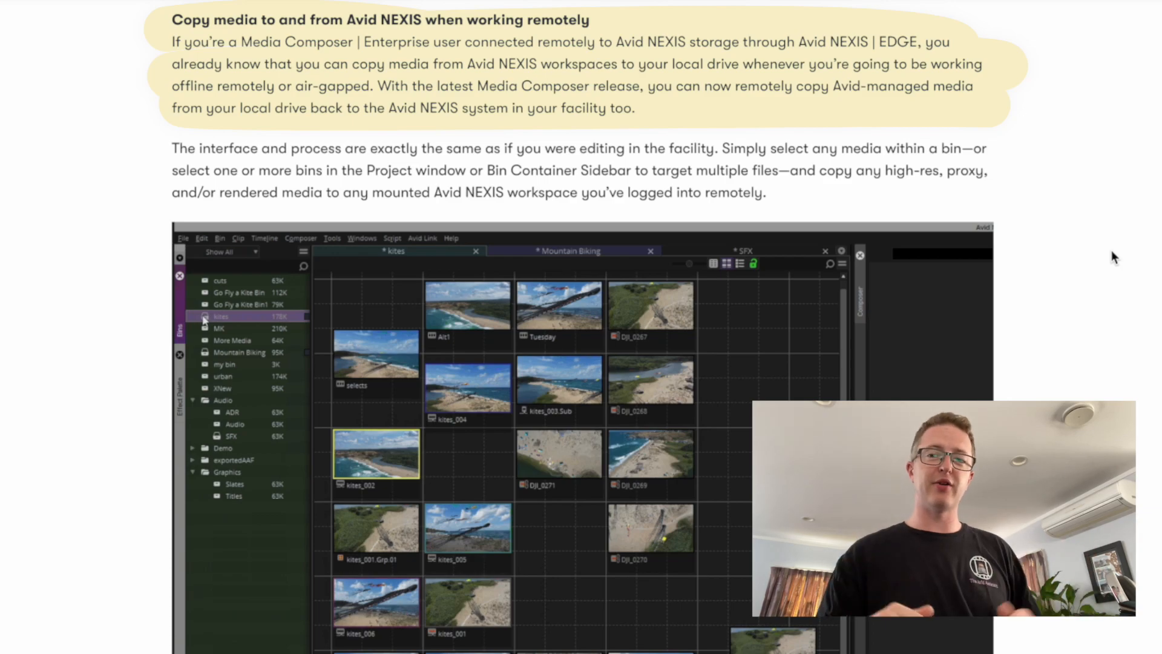
{"action": "left_click", "coordinate": [618, 546]}
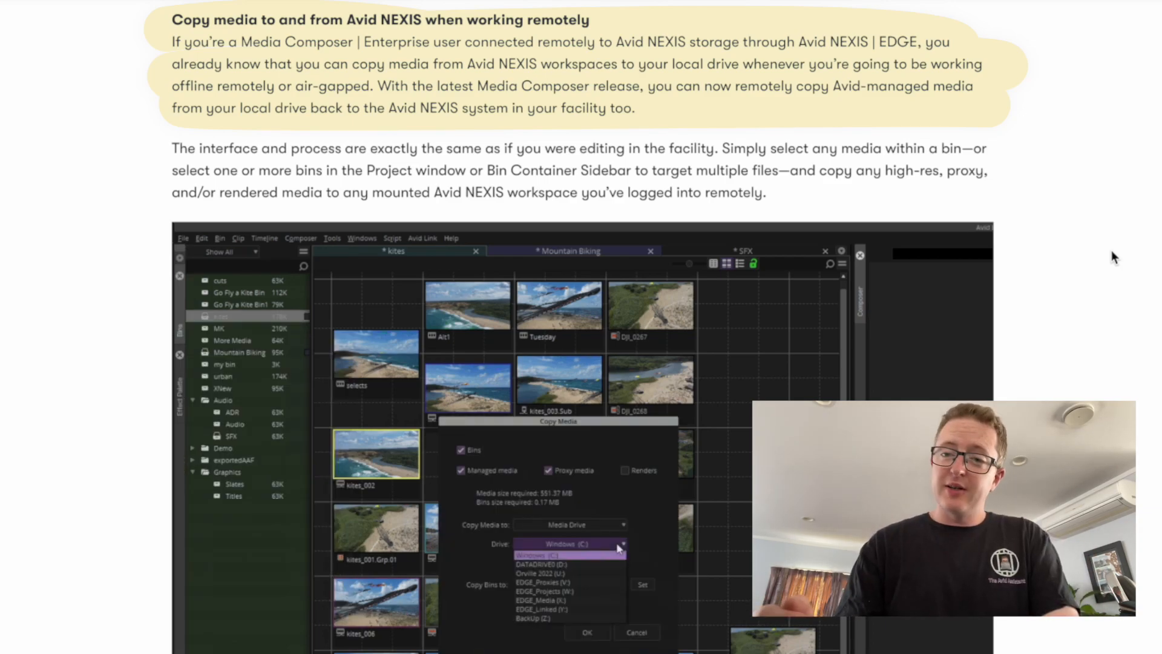
{"action": "mouse_move", "coordinate": [566, 600]}
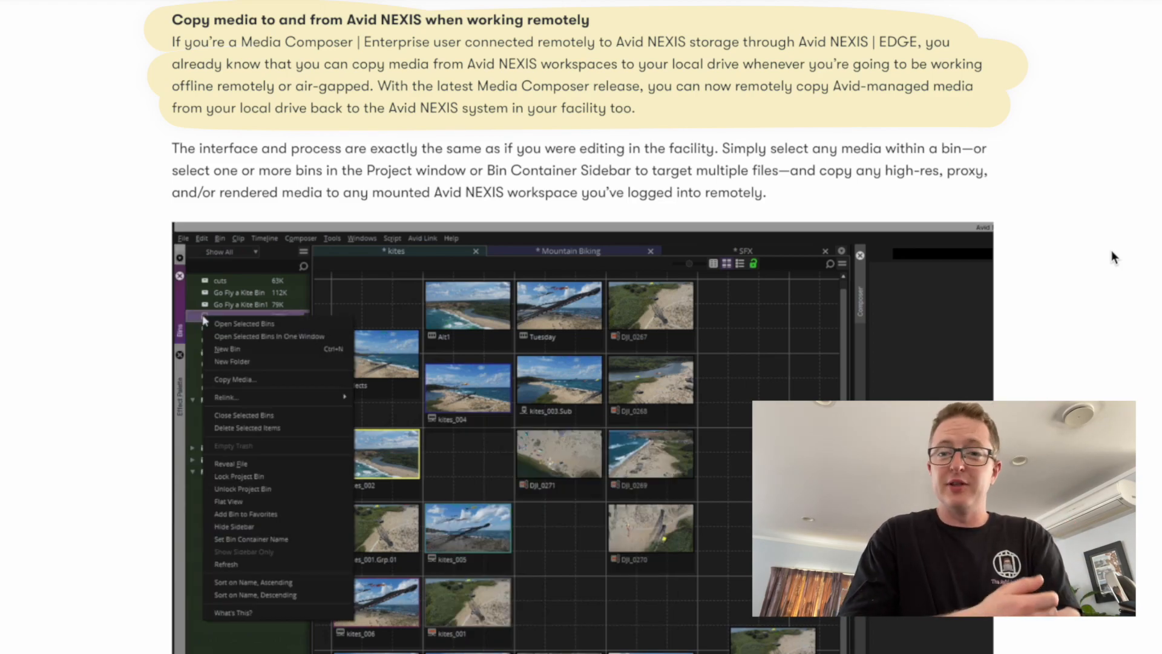
{"action": "left_click", "coordinate": [235, 379]}
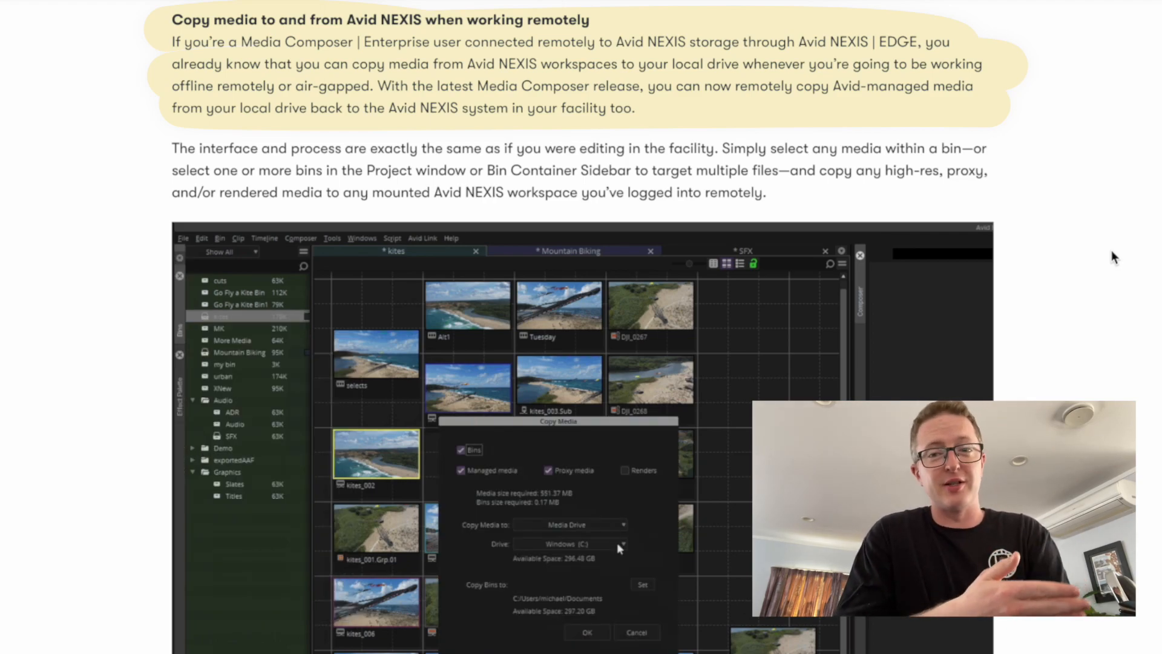
{"action": "left_click", "coordinate": [621, 545]}
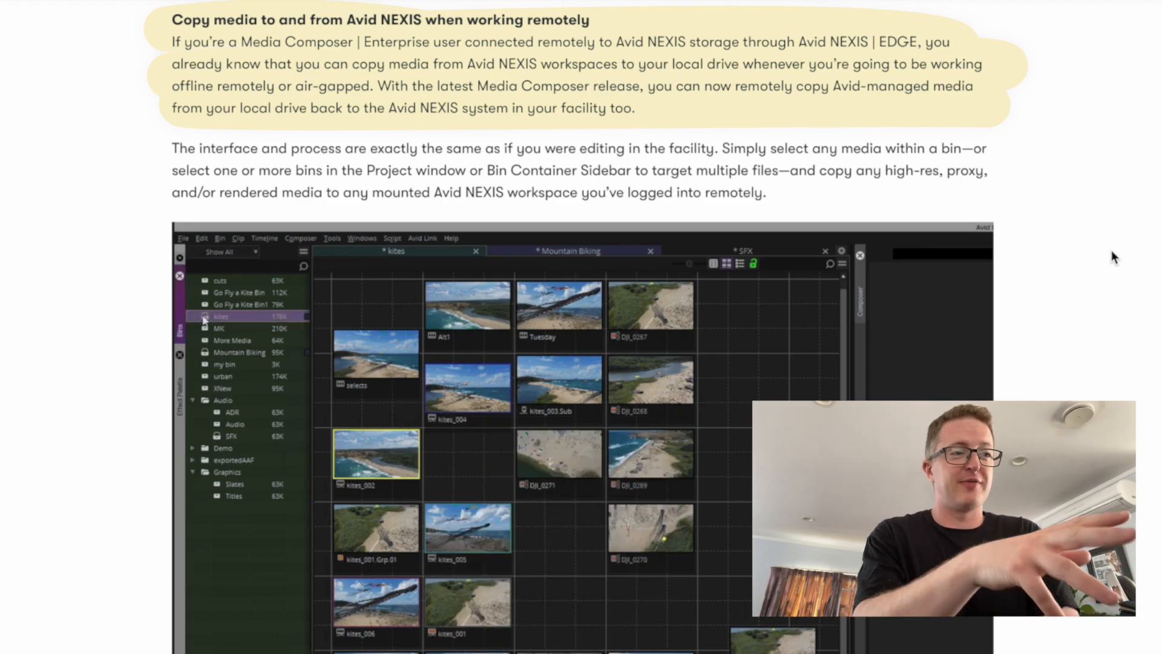
{"action": "right_click", "coordinate": [220, 315]}
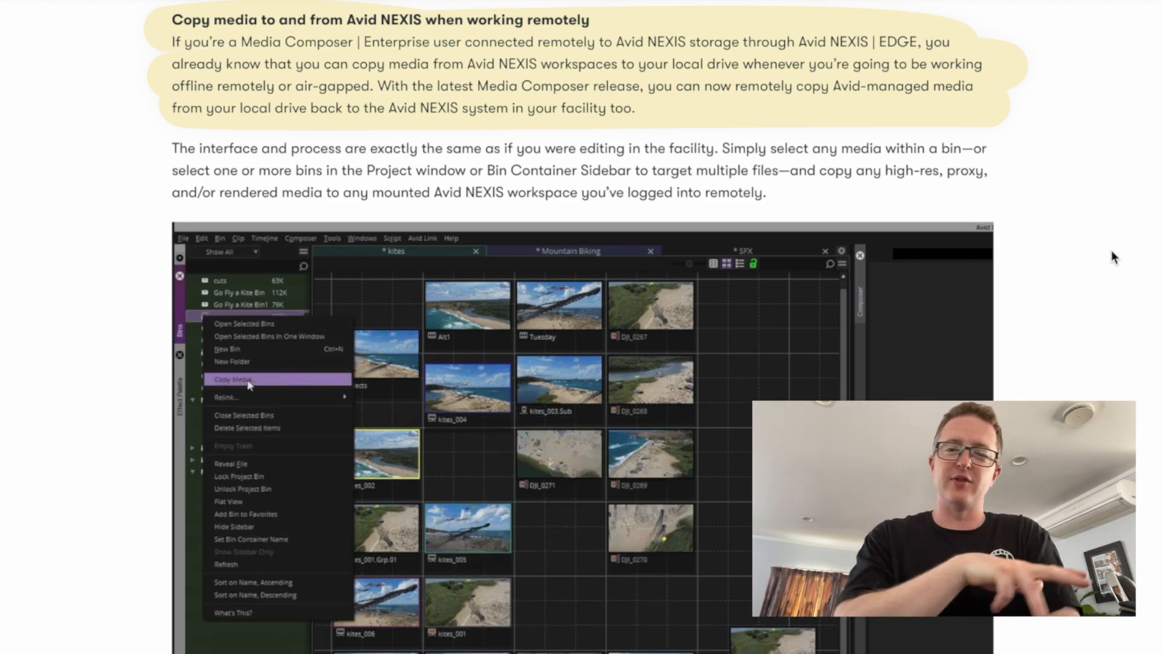
{"action": "left_click", "coordinate": [233, 379]}
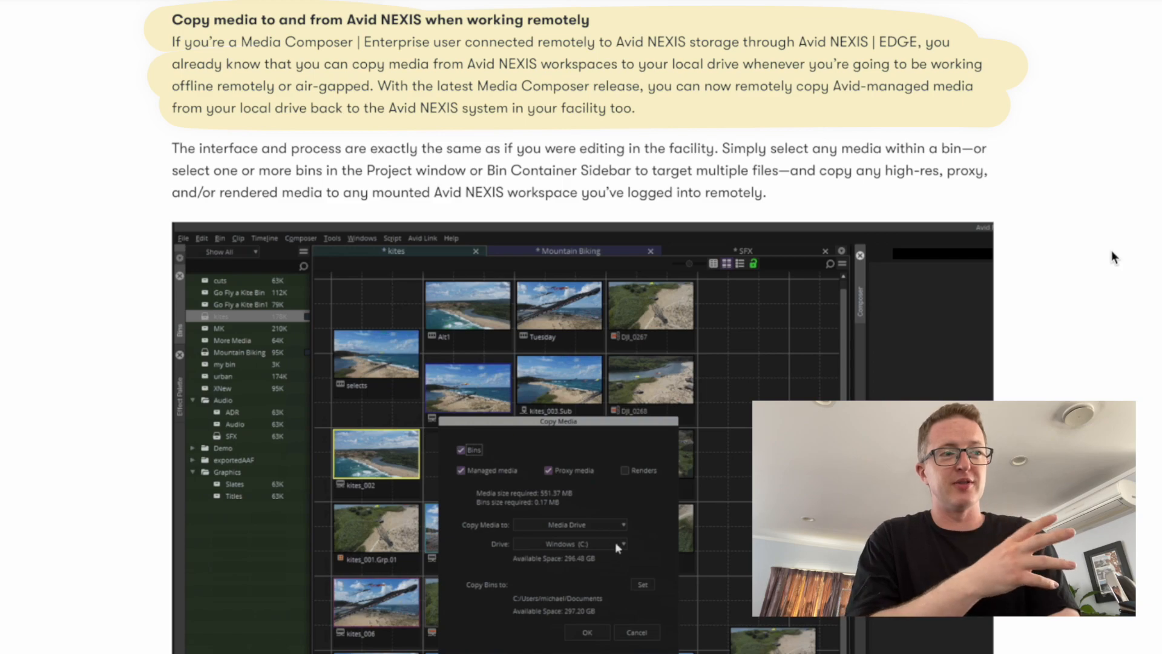
{"action": "left_click", "coordinate": [623, 543]}
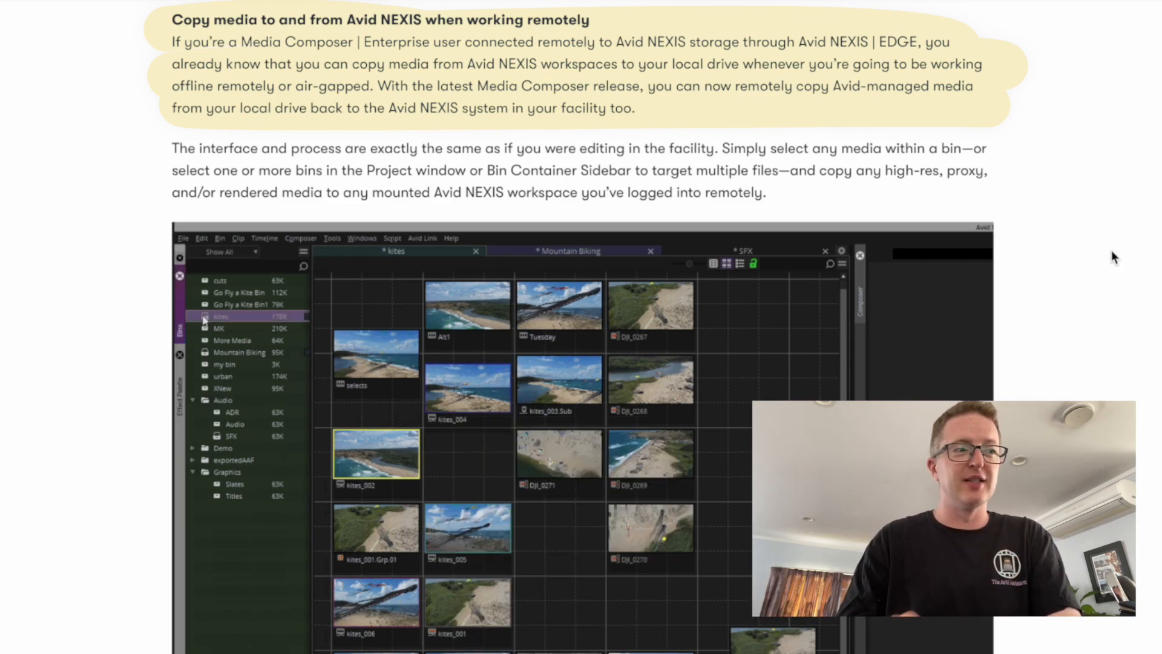
Step: Scroll the What's New in Media Composer 2023.3 page to 'Protect your bins'
{"action": "scroll", "scroll_direction": "down", "scroll_amount": 3}
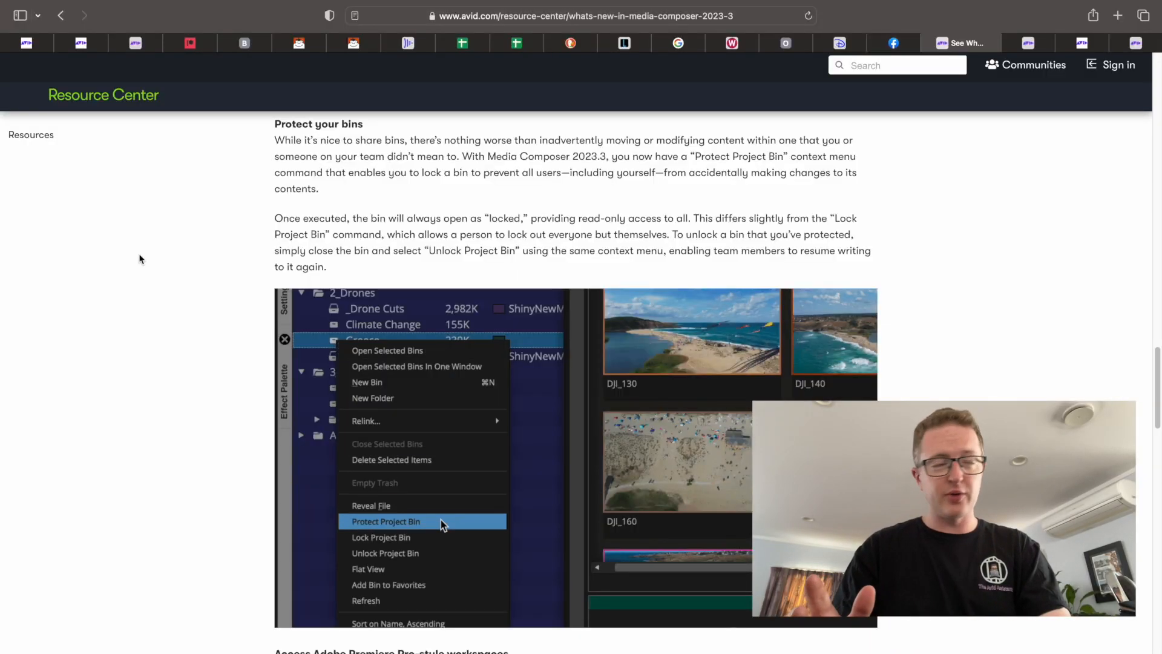
{"action": "scroll", "scroll_direction": "down", "scroll_amount": 3}
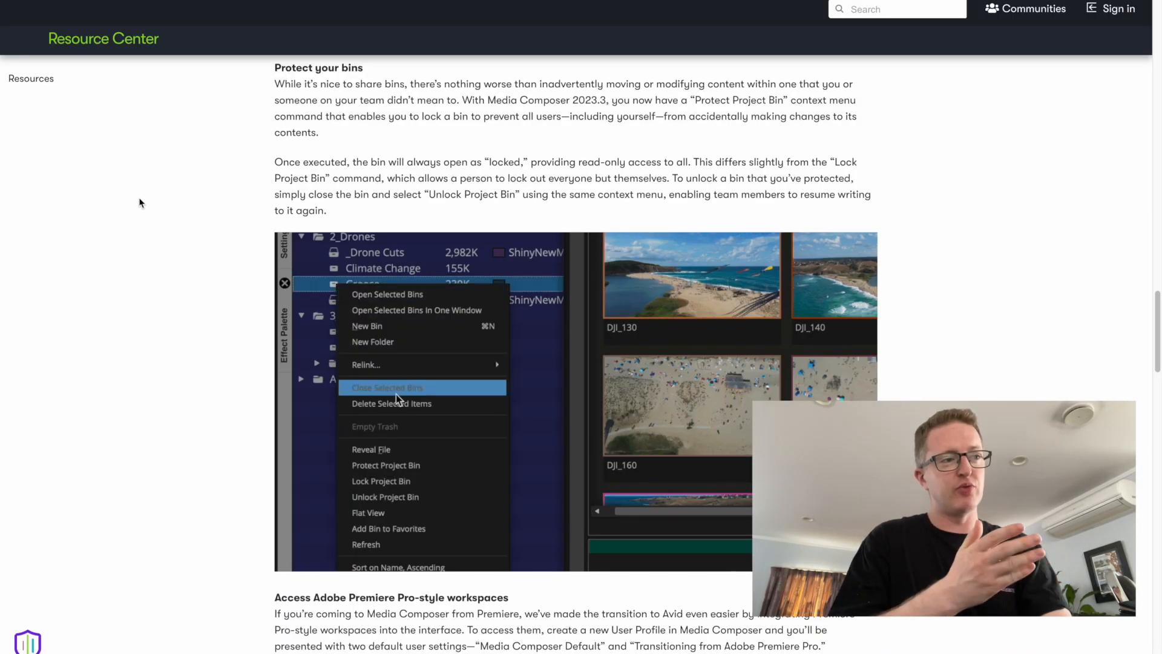
{"action": "mouse_move", "coordinate": [440, 465]}
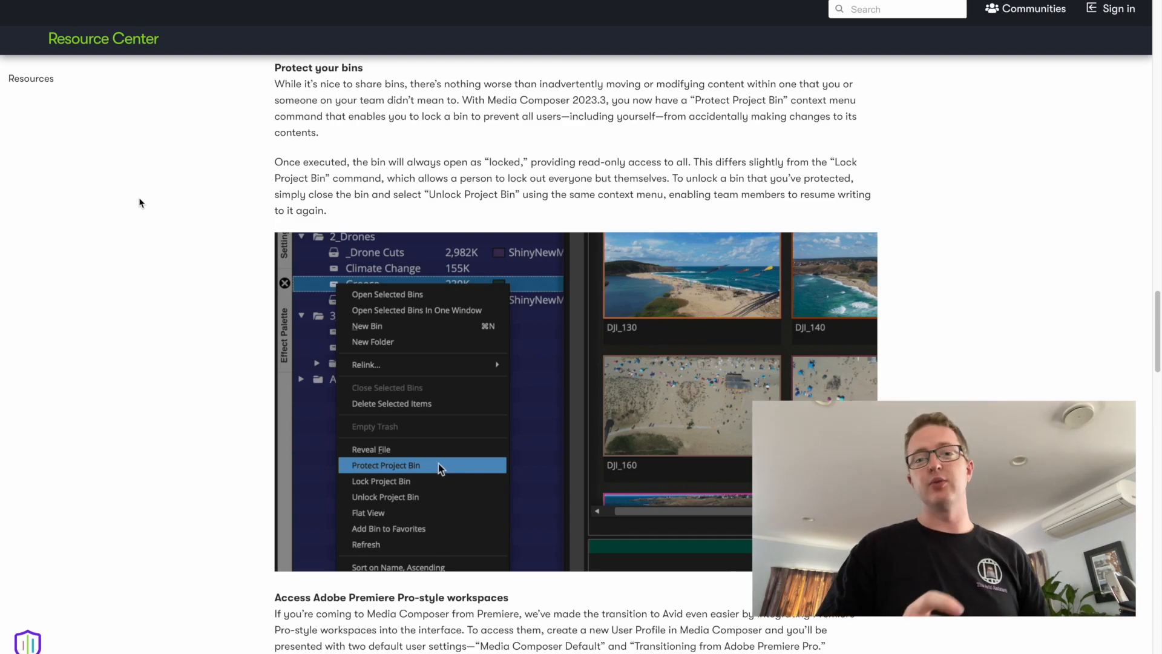
{"action": "mouse_move", "coordinate": [336, 289]}
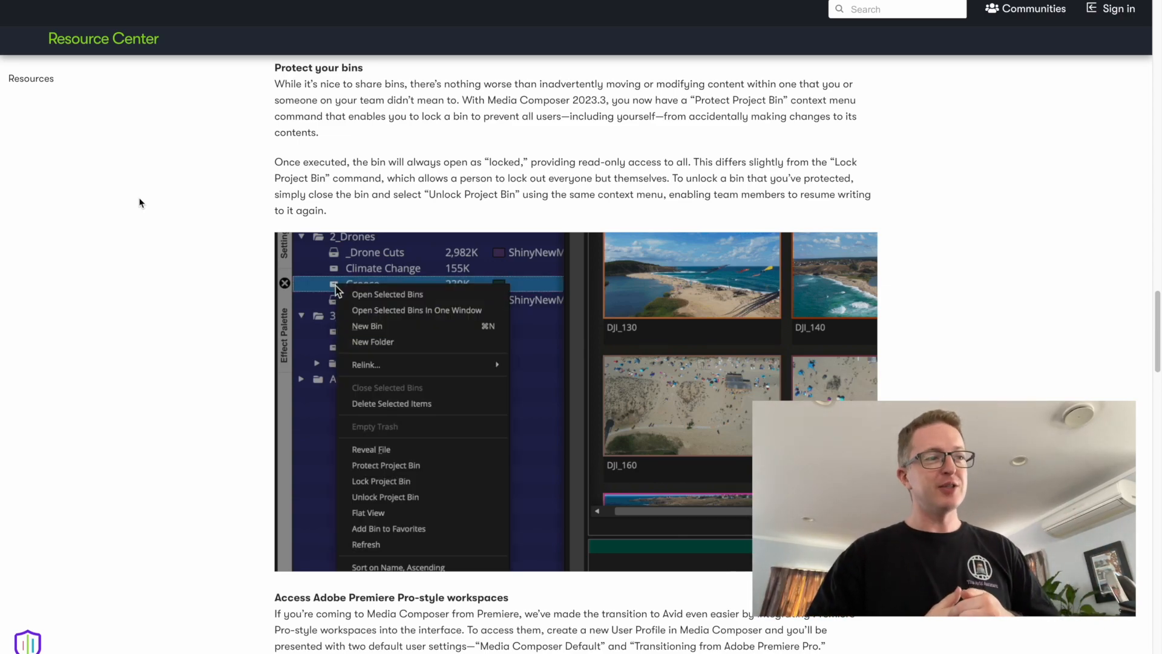
{"action": "mouse_move", "coordinate": [441, 465]}
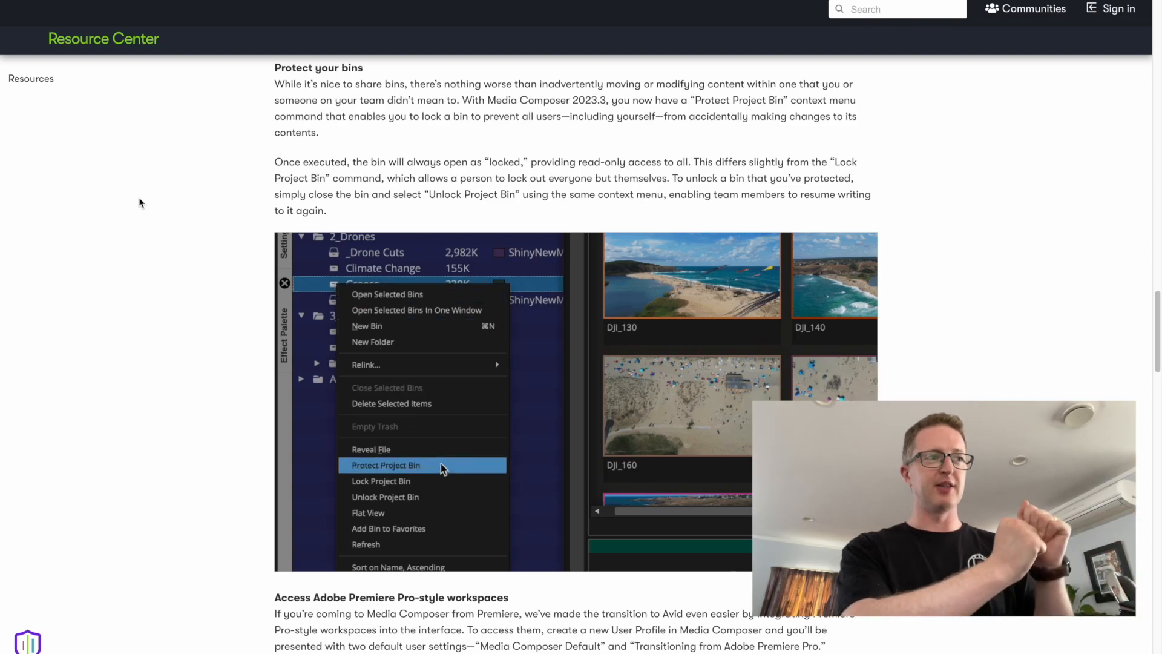
{"action": "mouse_move", "coordinate": [430, 449]}
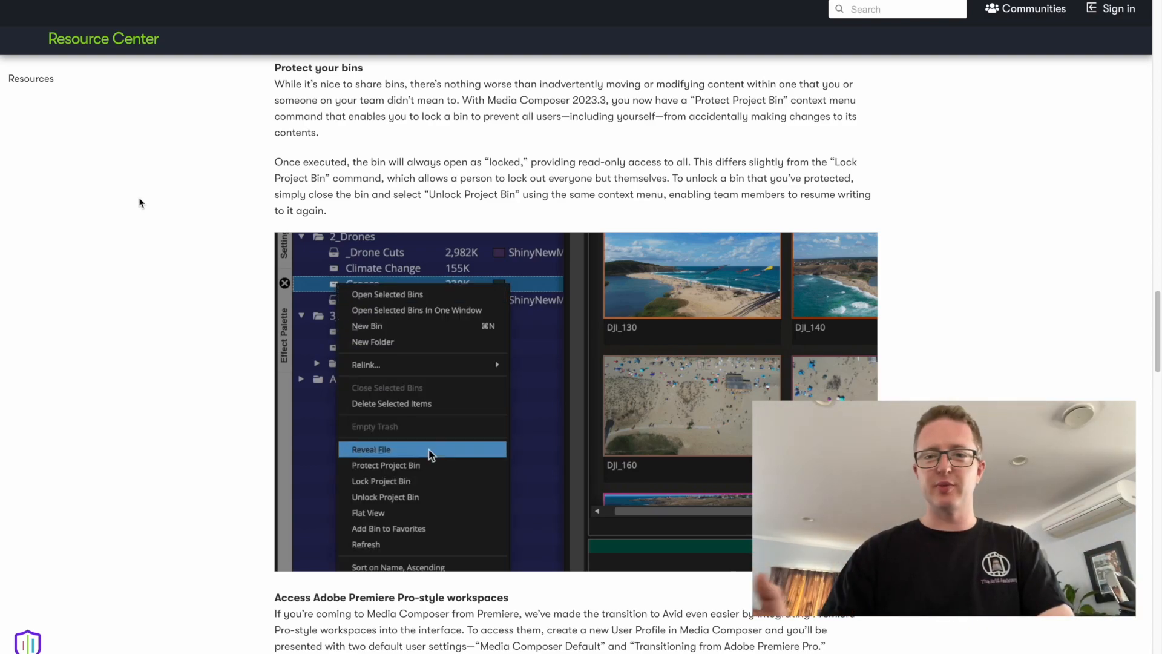
{"action": "mouse_move", "coordinate": [441, 465]}
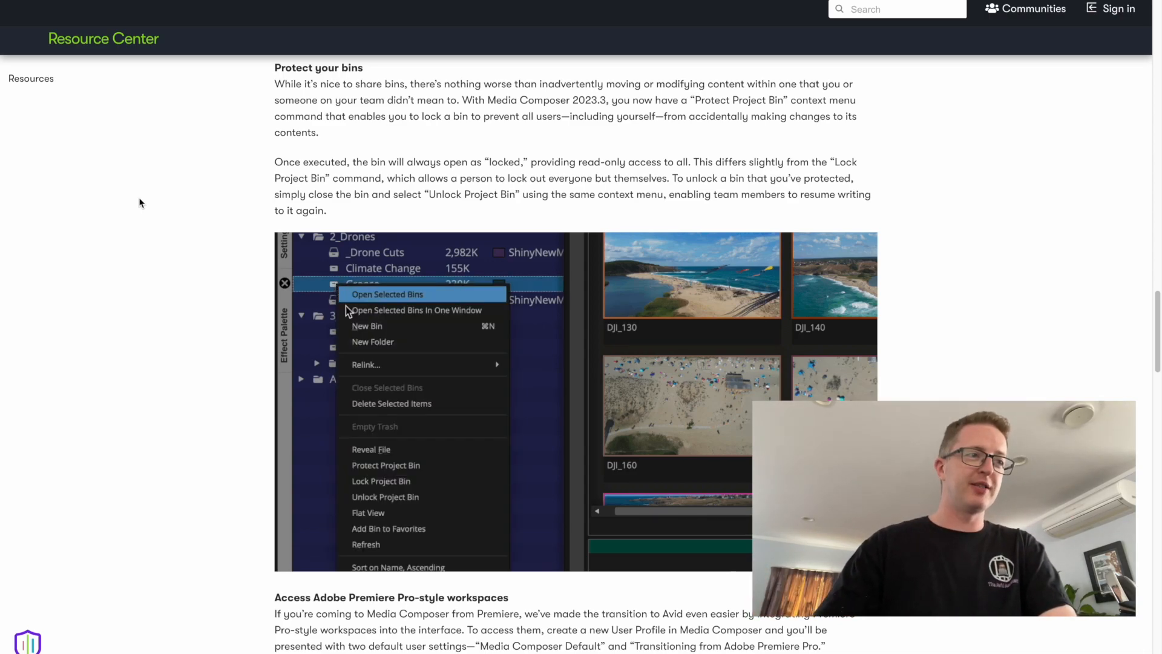
{"action": "mouse_move", "coordinate": [441, 464]}
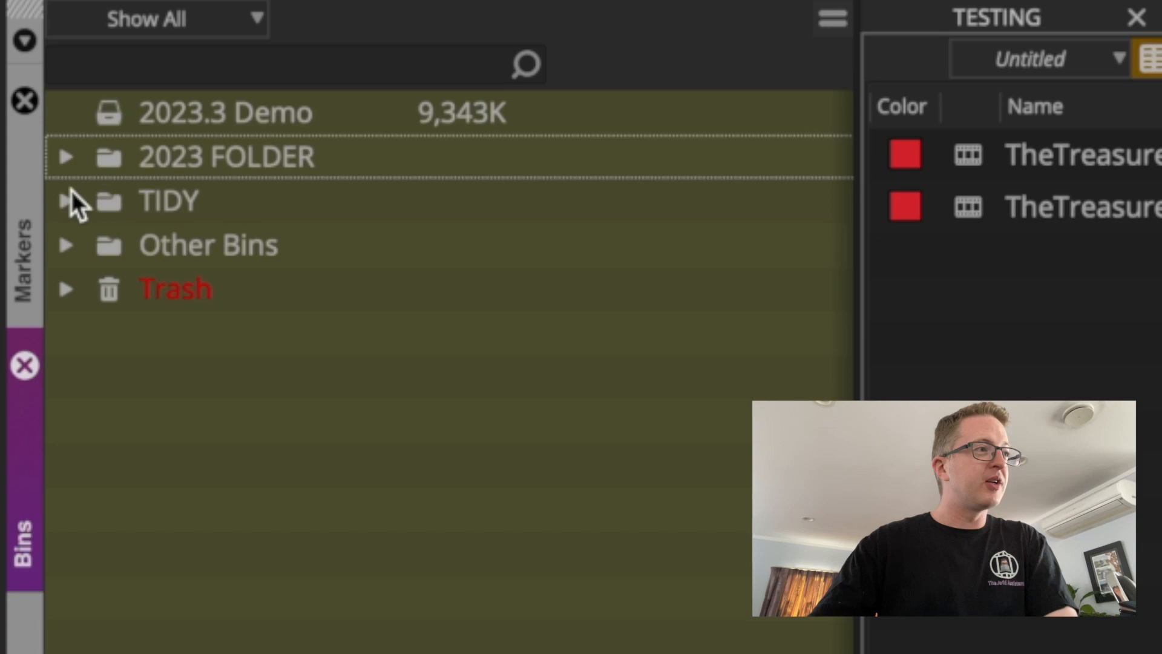
Step: Add a New Bin inside 2023 FOLDER from its context menu
{"action": "right_click", "coordinate": [226, 156]}
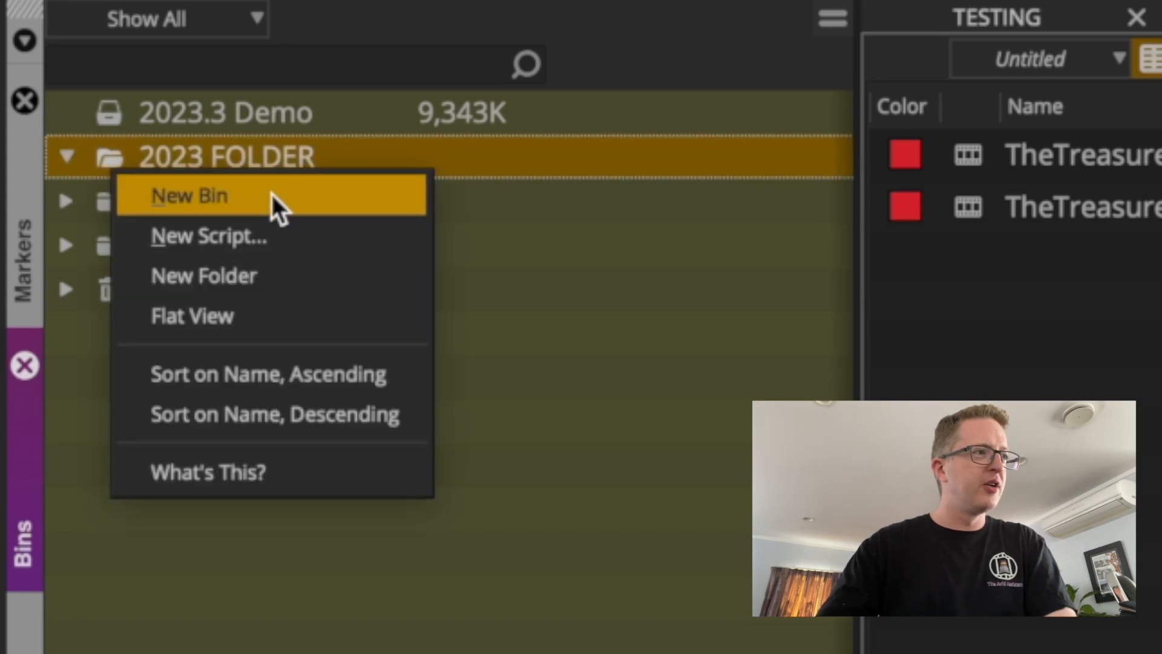
{"action": "left_click", "coordinate": [203, 275]}
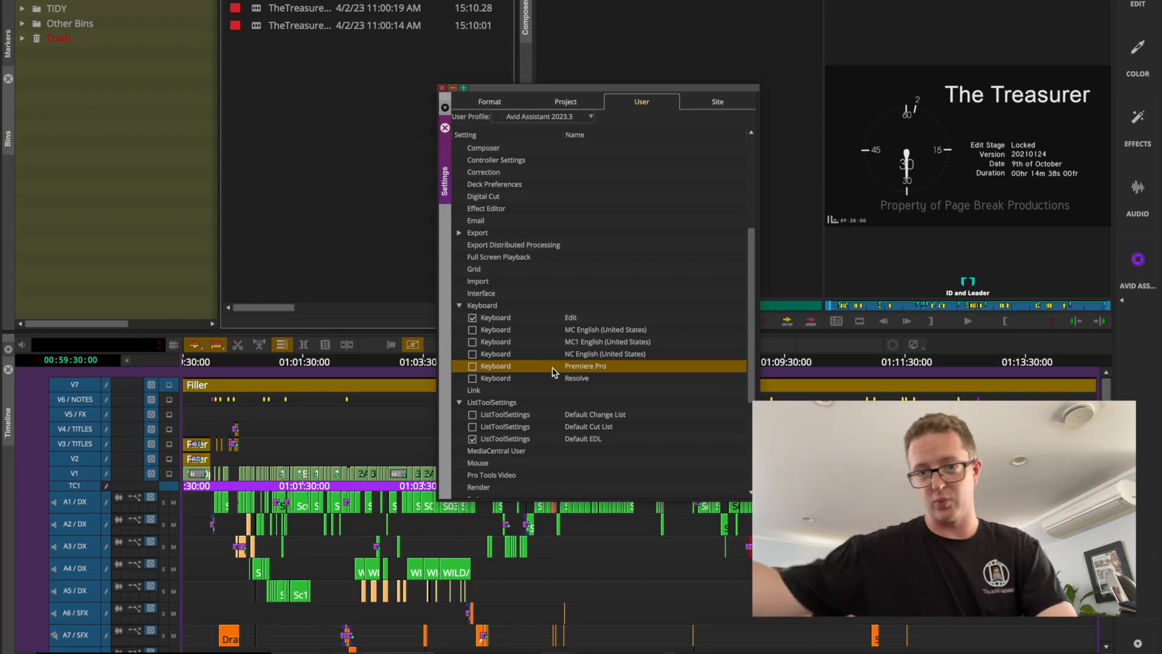
{"action": "mouse_move", "coordinate": [590, 122]}
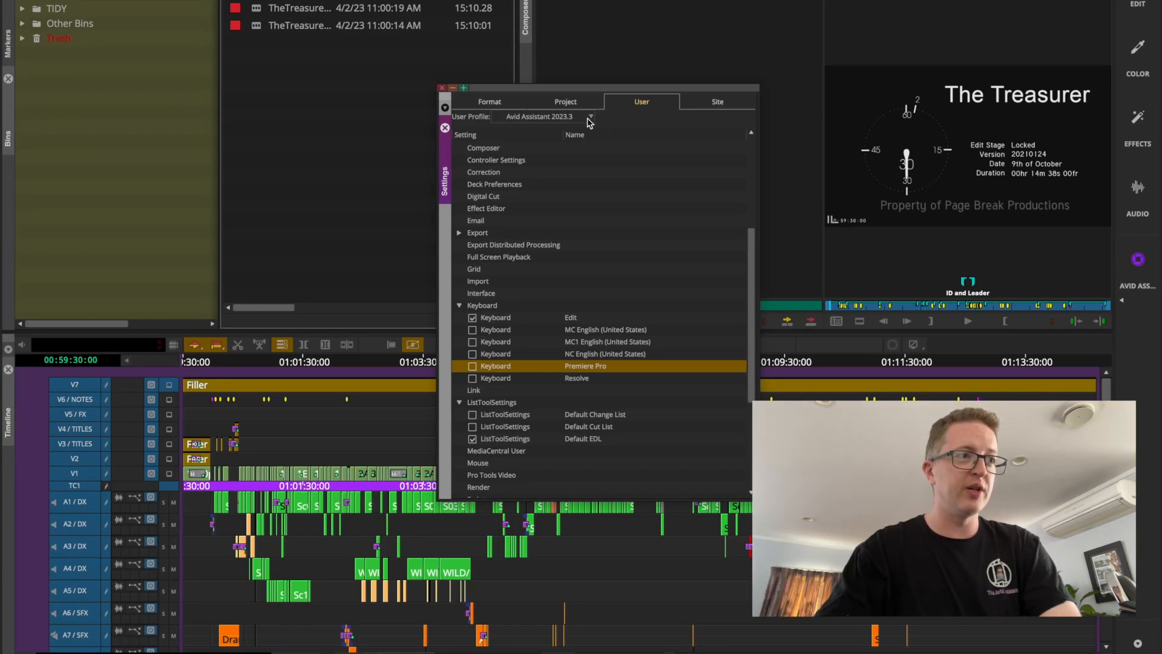
Step: Create the 'New To Avid' user profile from the Transitioning from Adobe Premiere Pro preset
{"action": "left_click", "coordinate": [588, 116]}
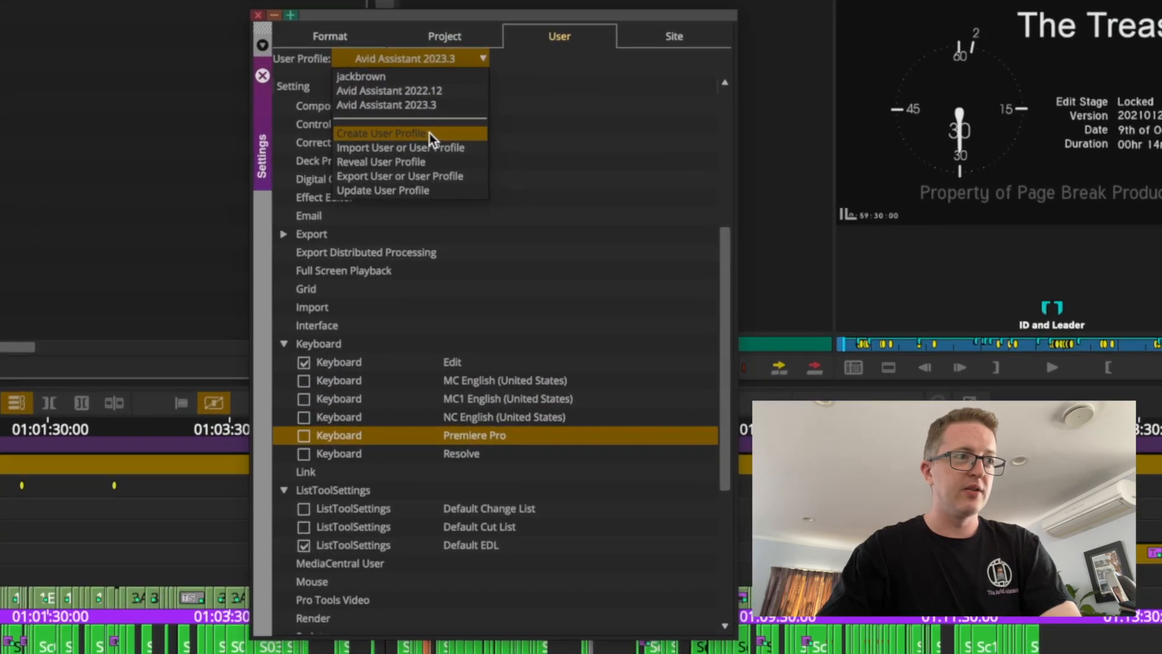
{"action": "left_click", "coordinate": [382, 134]}
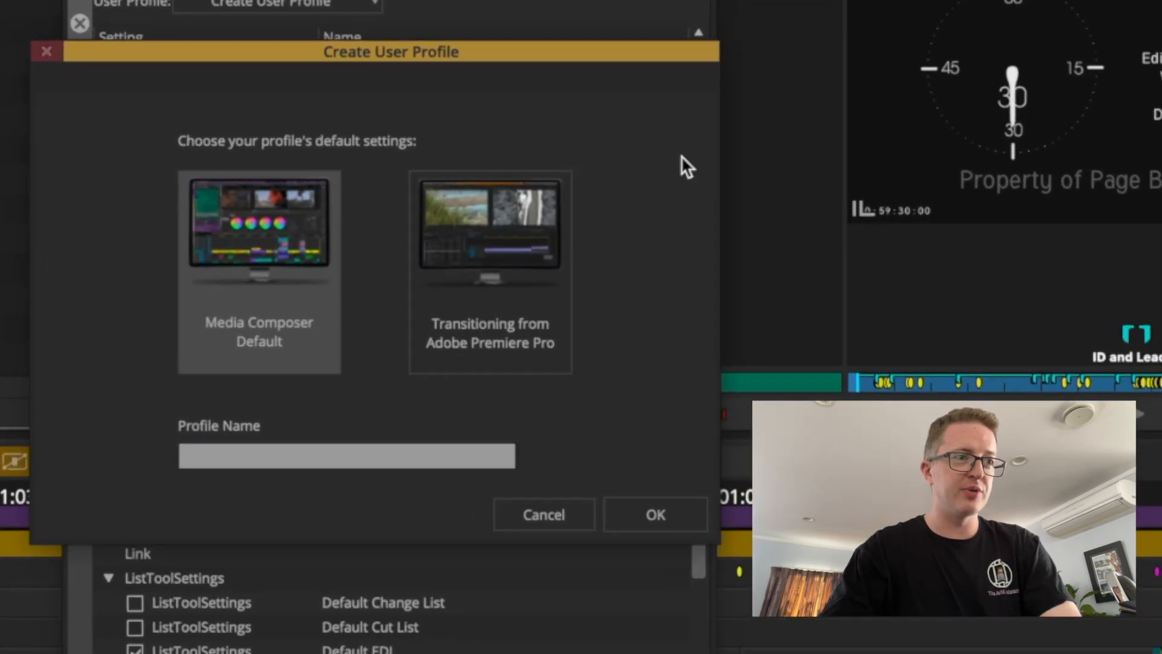
{"action": "mouse_move", "coordinate": [124, 363]}
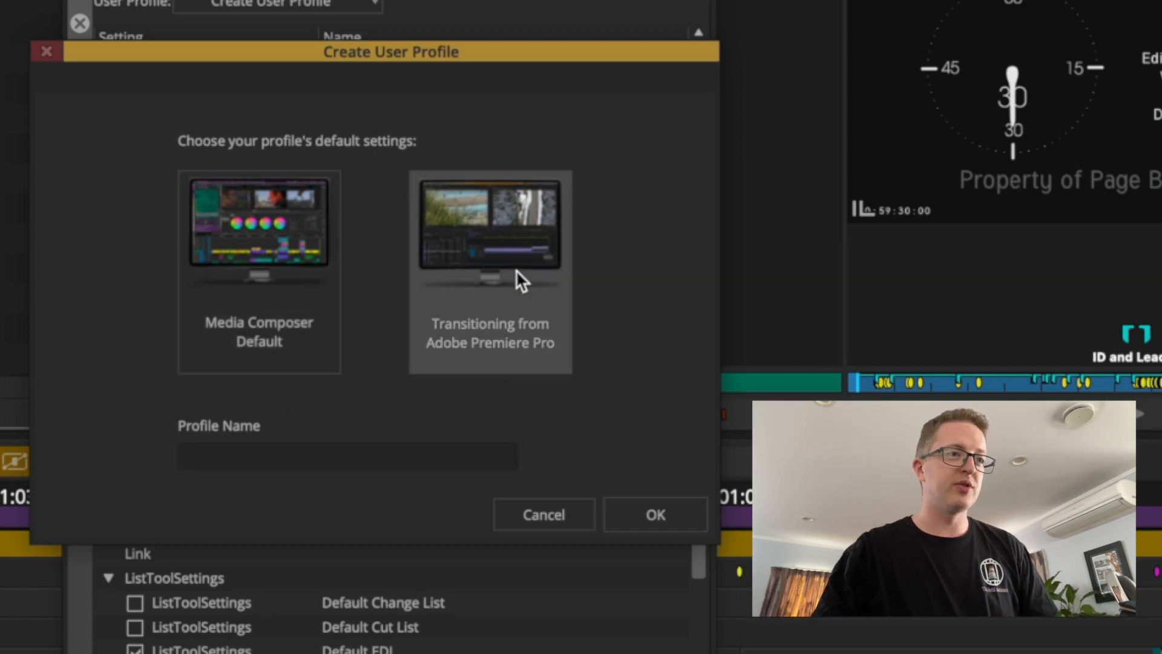
{"action": "mouse_move", "coordinate": [545, 392]}
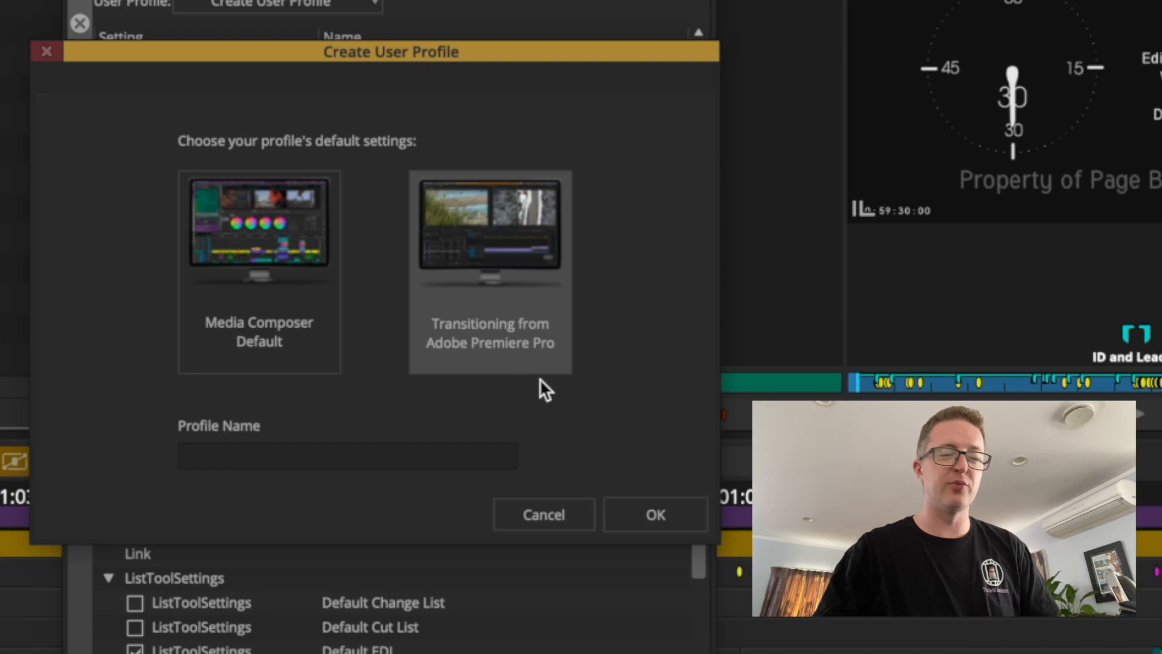
{"action": "type", "text": "New To Avid"}
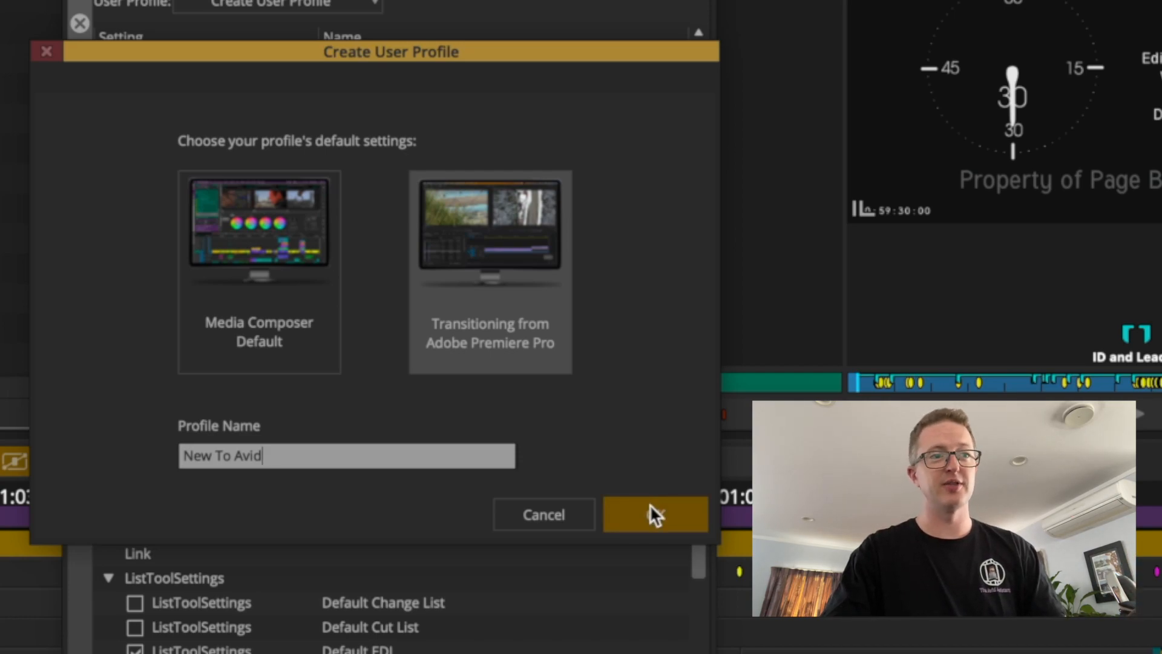
{"action": "left_click", "coordinate": [653, 514]}
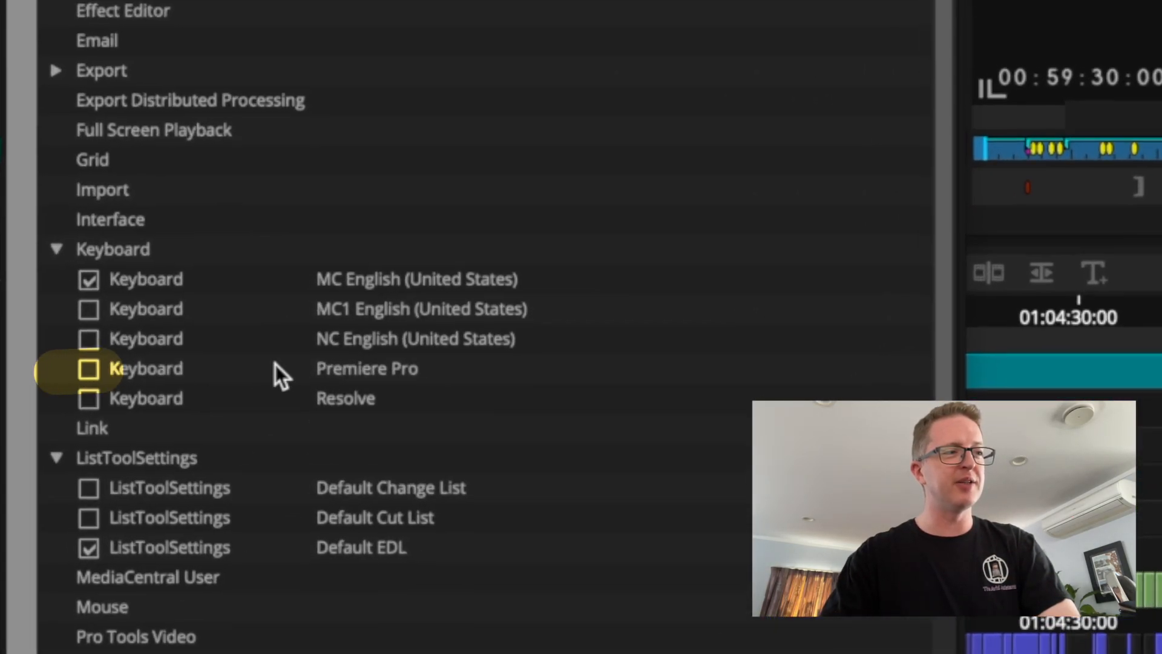
{"action": "left_click", "coordinate": [222, 368]}
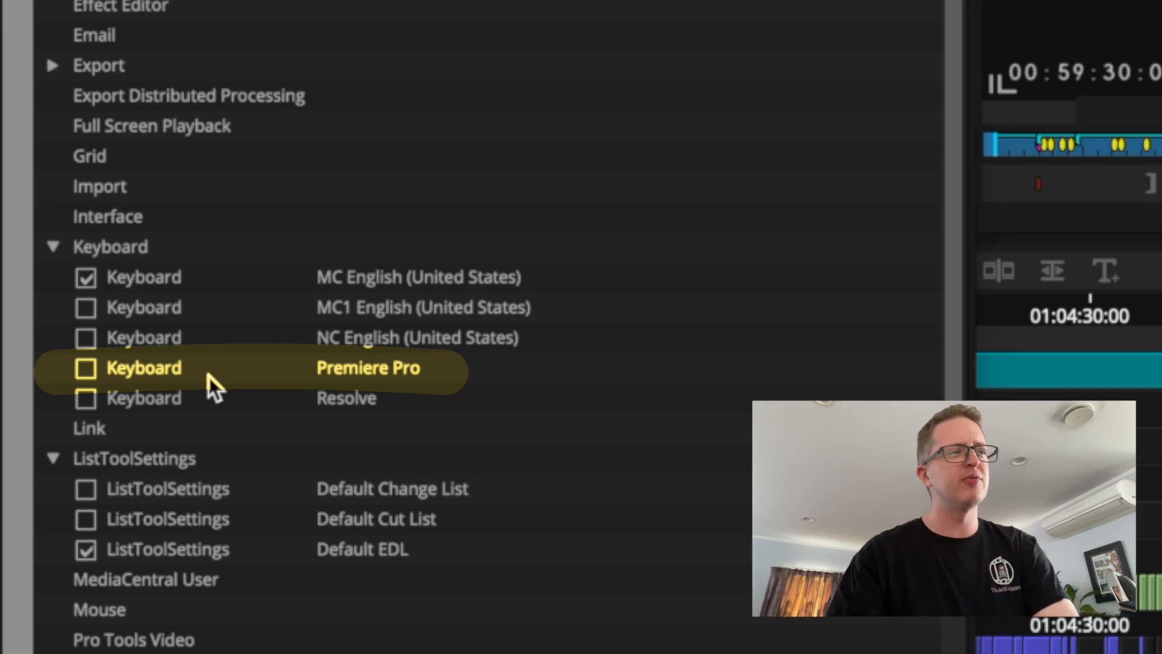
{"action": "mouse_move", "coordinate": [219, 388]}
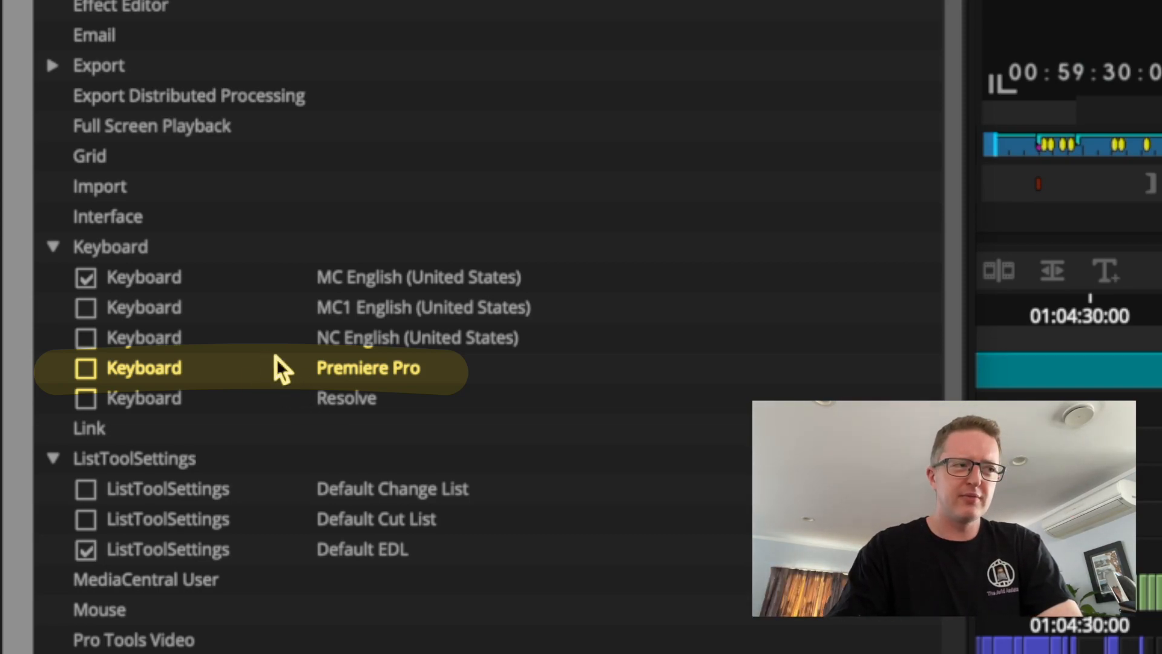
{"action": "mouse_move", "coordinate": [290, 377]}
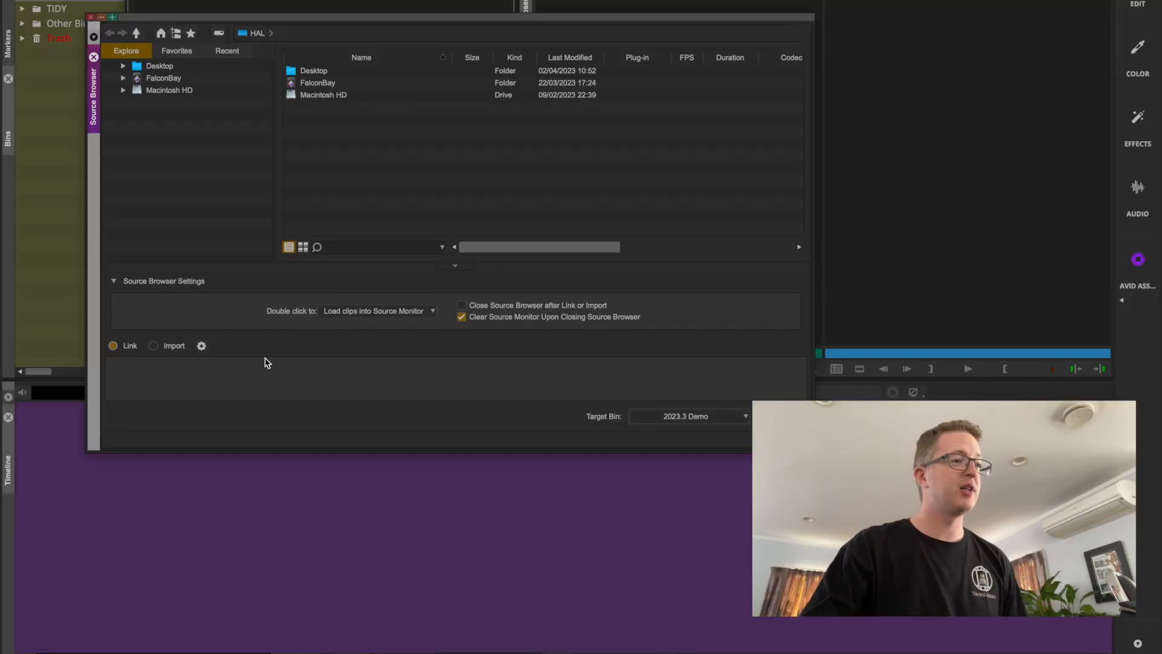
{"action": "mouse_move", "coordinate": [216, 352]}
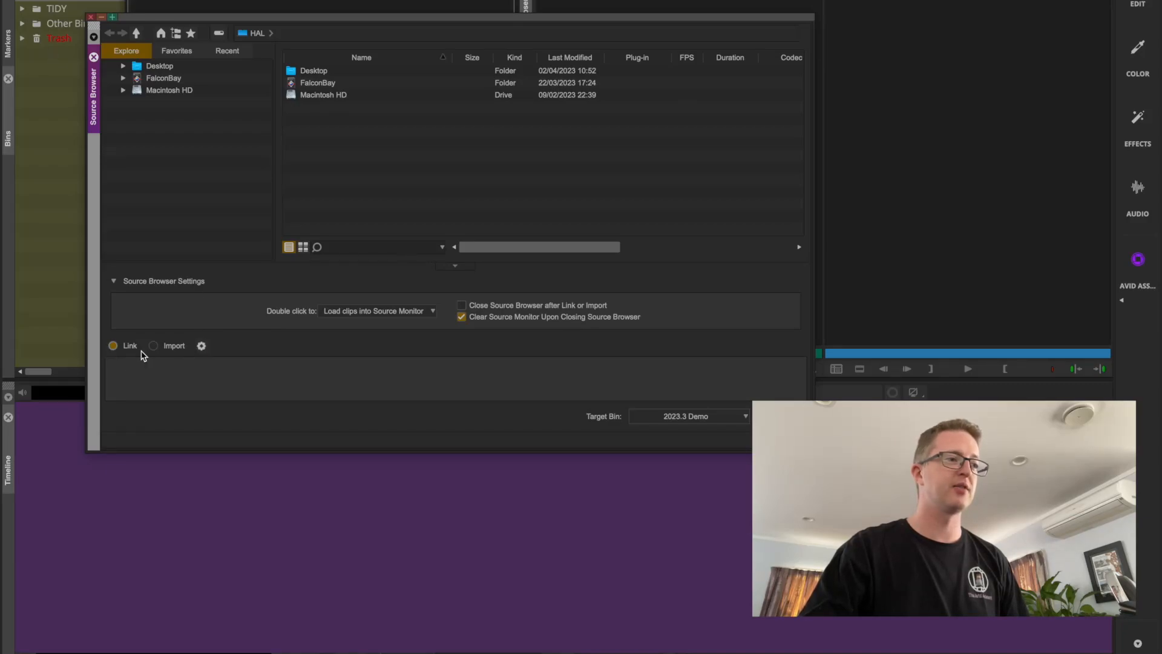
Step: Verify Enable Live Link is checked in Link Settings' Link Options and confirm
{"action": "left_click", "coordinate": [201, 345]}
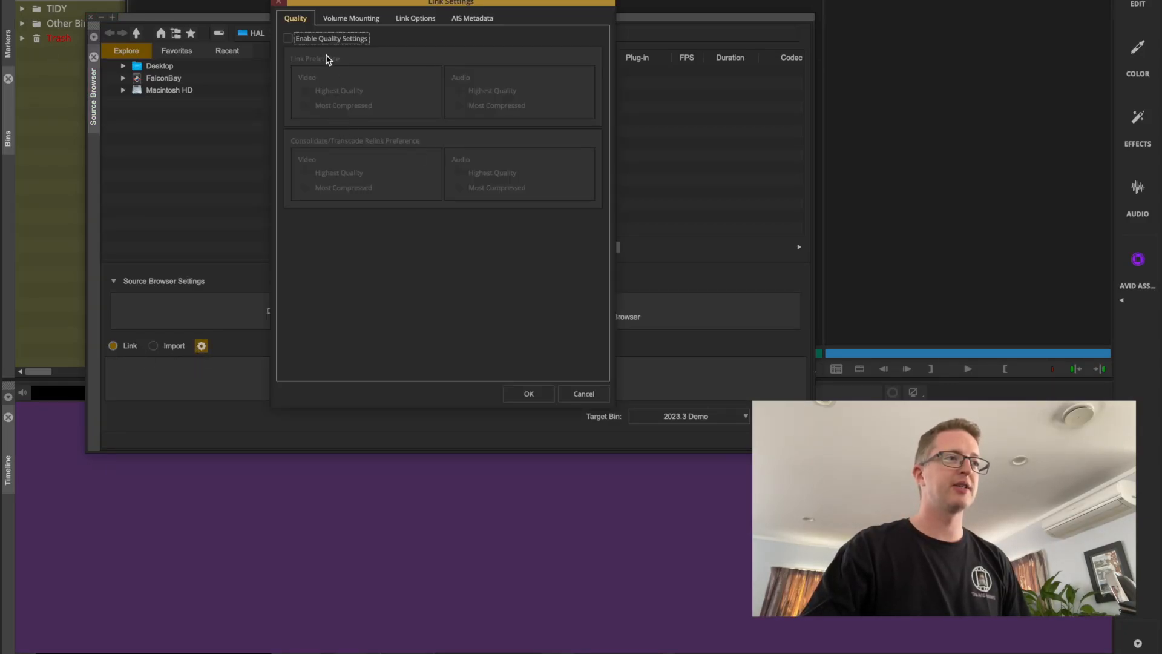
{"action": "left_click", "coordinate": [414, 19]}
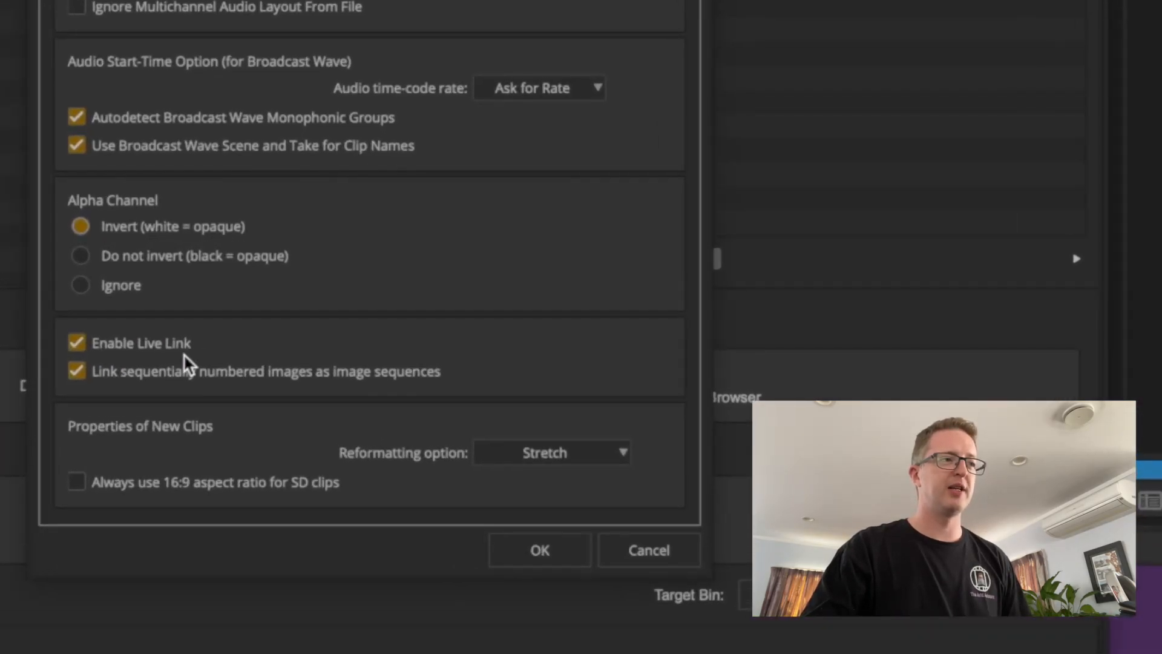
{"action": "mouse_move", "coordinate": [255, 350]}
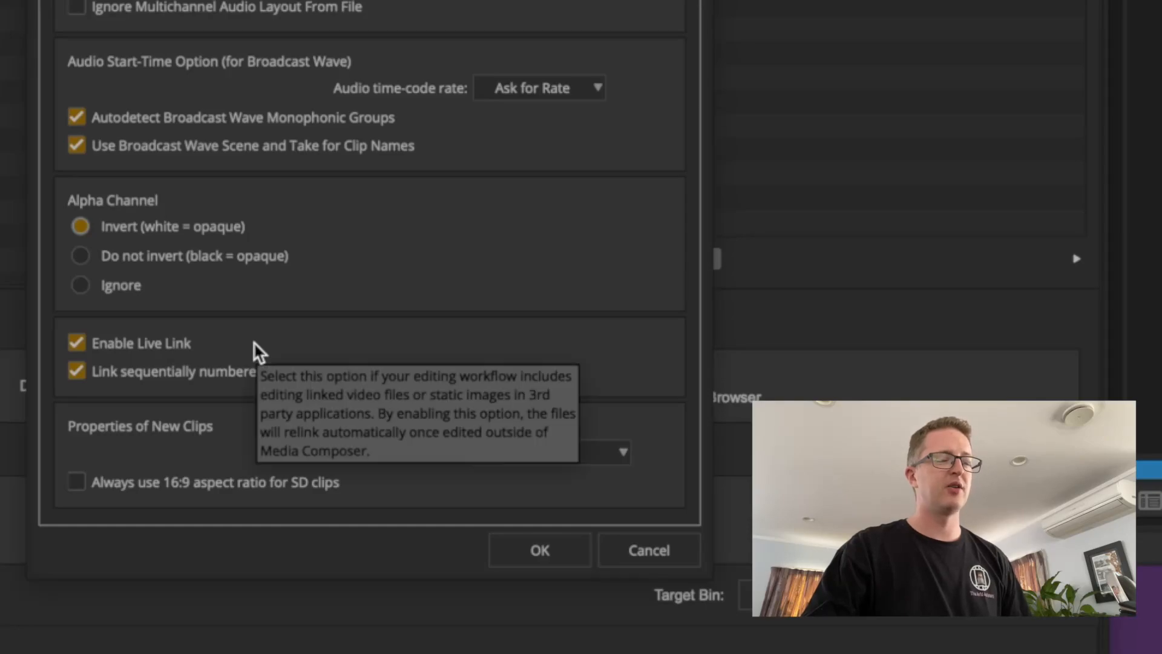
{"action": "mouse_move", "coordinate": [408, 339]}
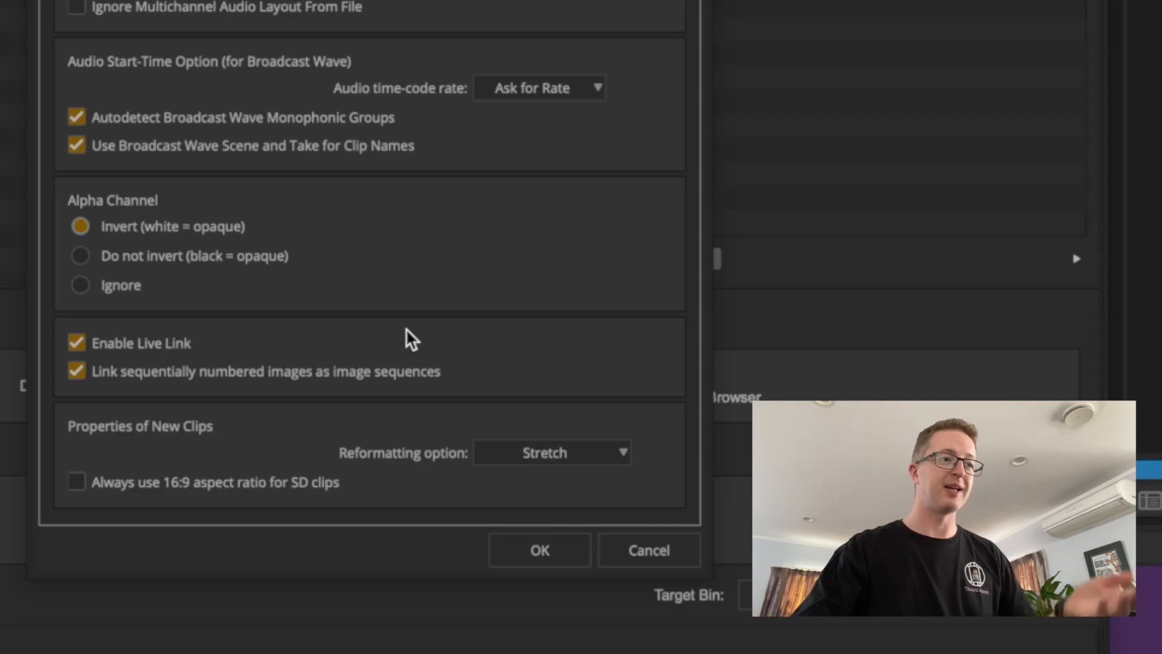
{"action": "left_click", "coordinate": [539, 550]}
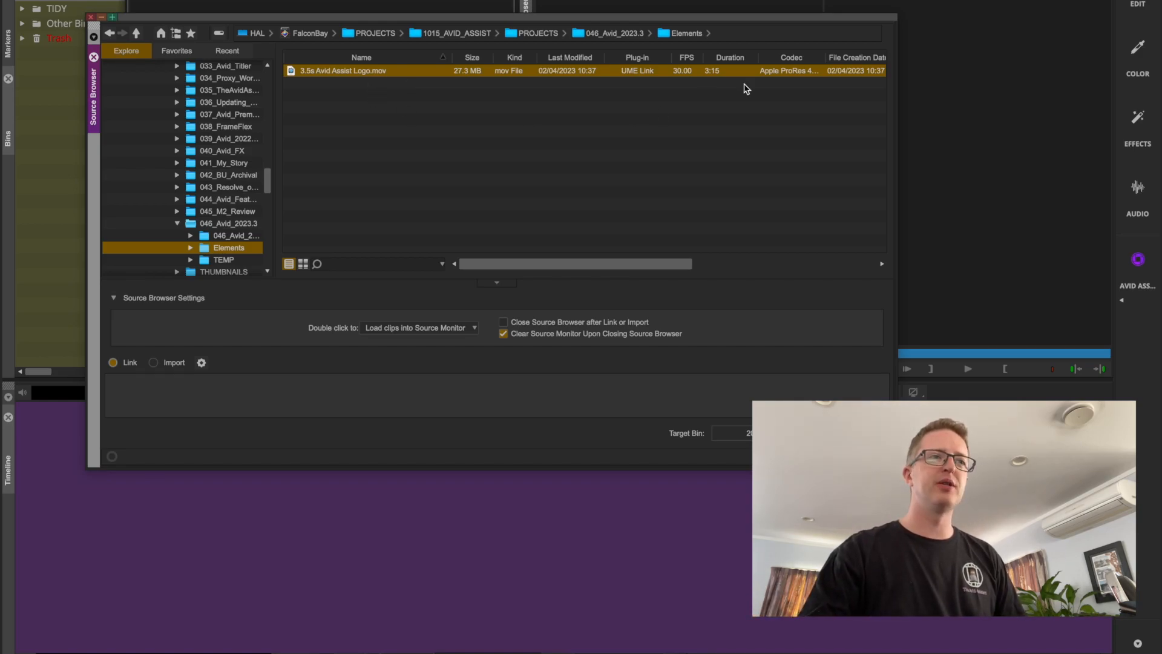
{"action": "mouse_move", "coordinate": [756, 110]}
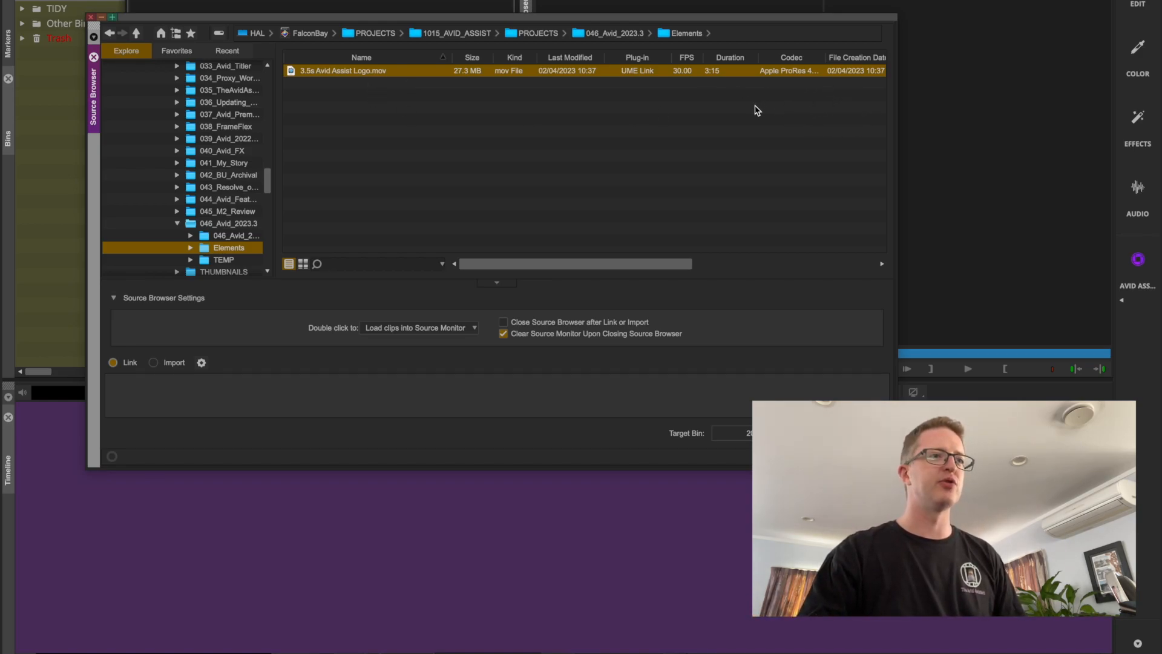
{"action": "mouse_move", "coordinate": [647, 101]}
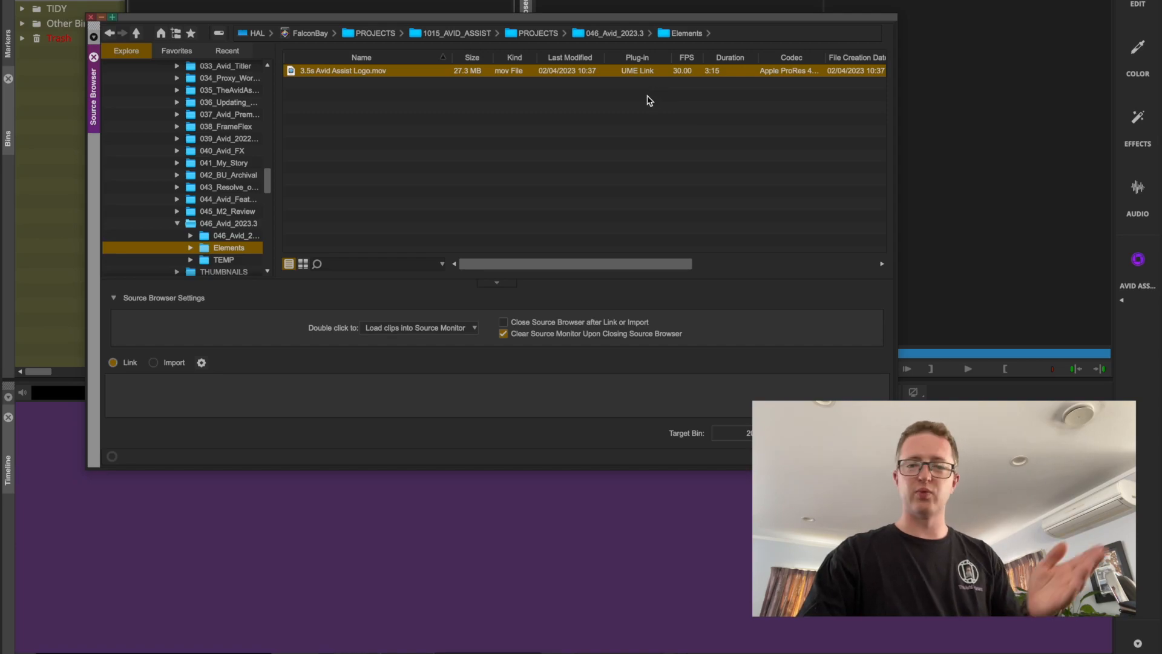
{"action": "mouse_move", "coordinate": [823, 344]}
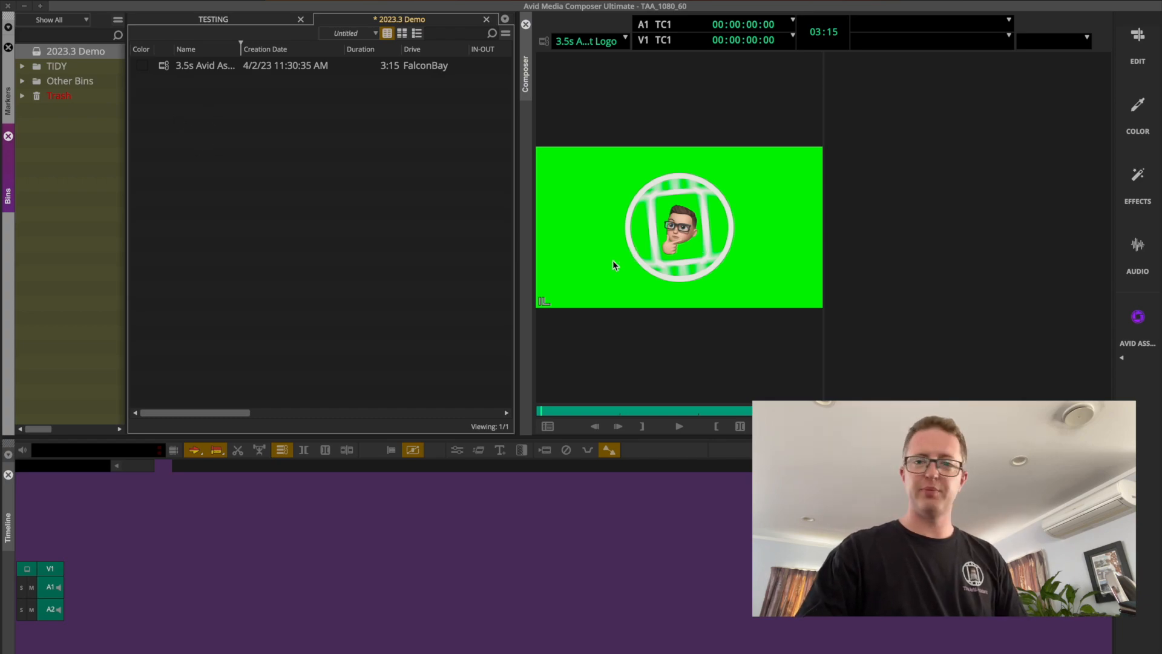
Step: Play the linked 3.5s Avid Assist Logo clip in the Source Monitor to its purple title
{"action": "left_click", "coordinate": [678, 425]}
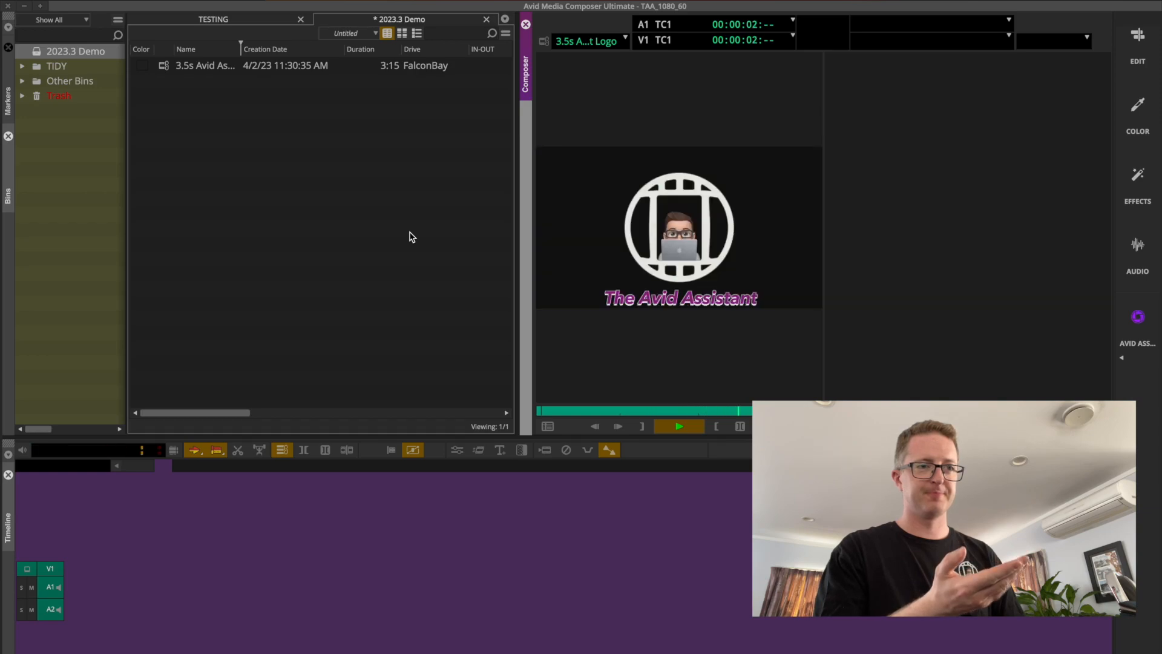
{"action": "left_click", "coordinate": [677, 425]}
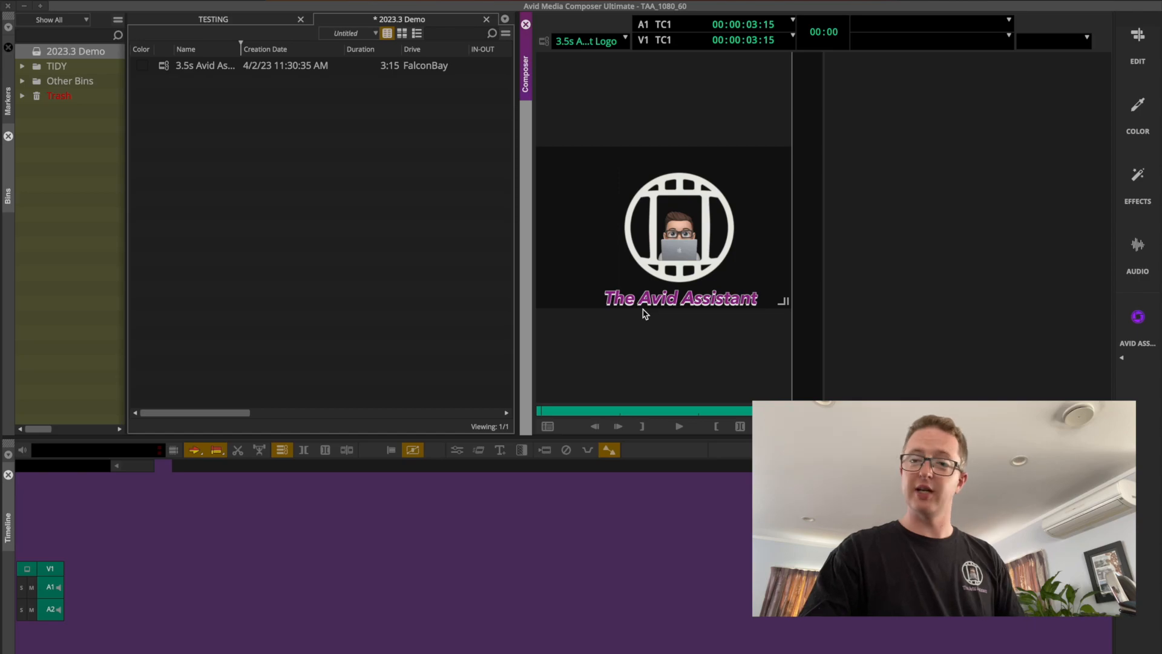
{"action": "mouse_move", "coordinate": [392, 229]}
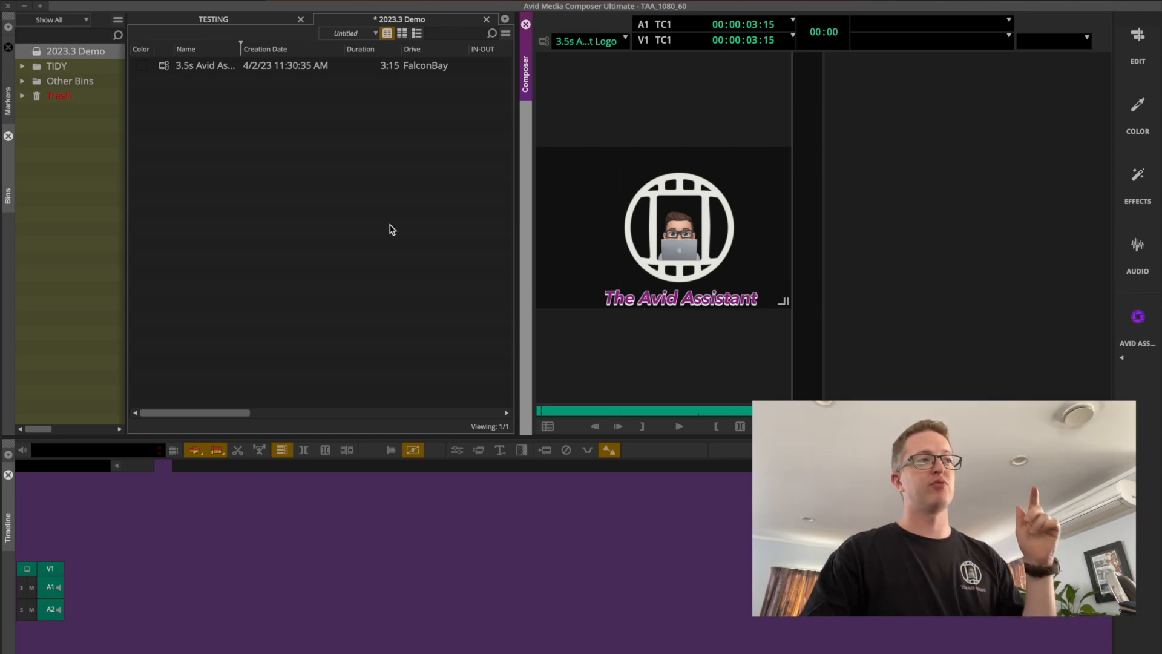
{"action": "mouse_move", "coordinate": [310, 178]}
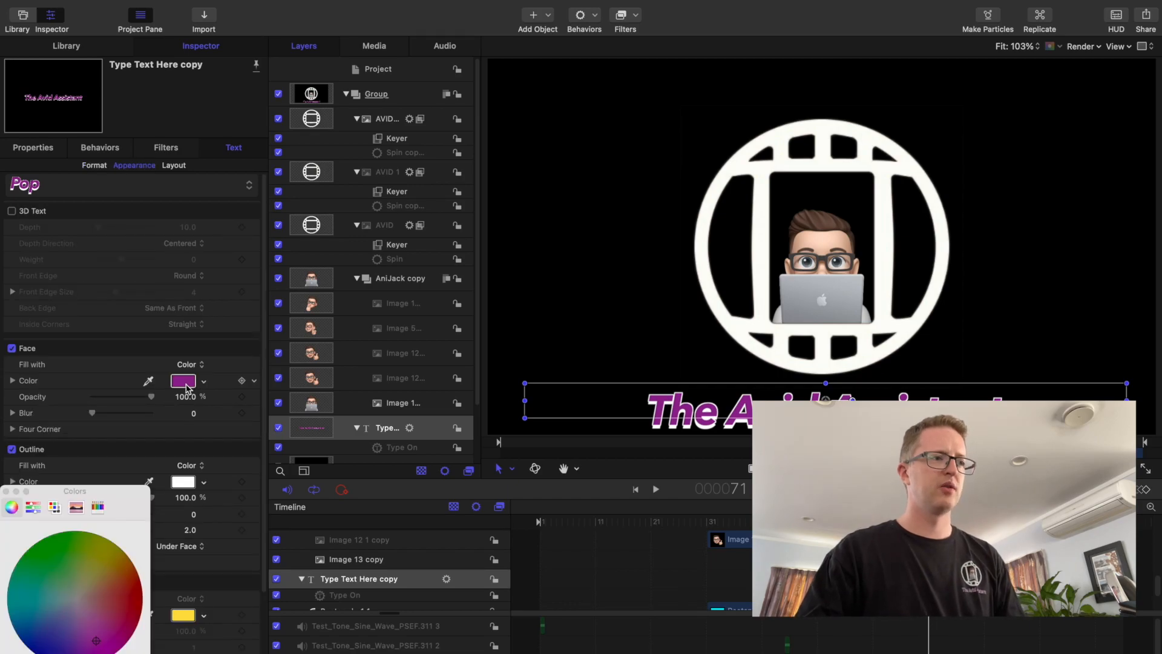
Step: Recolour the title Face green and re-export, replacing 3.5s Avid Assist Logo.mov
{"action": "left_click", "coordinate": [74, 576]}
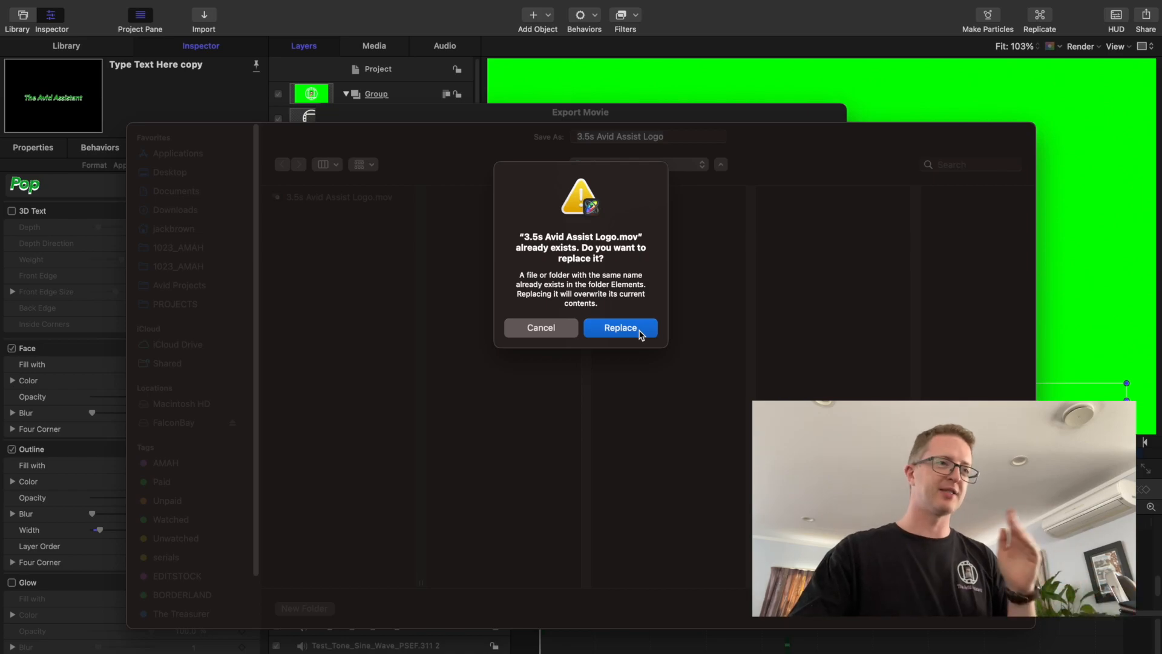
{"action": "left_click", "coordinate": [620, 329]}
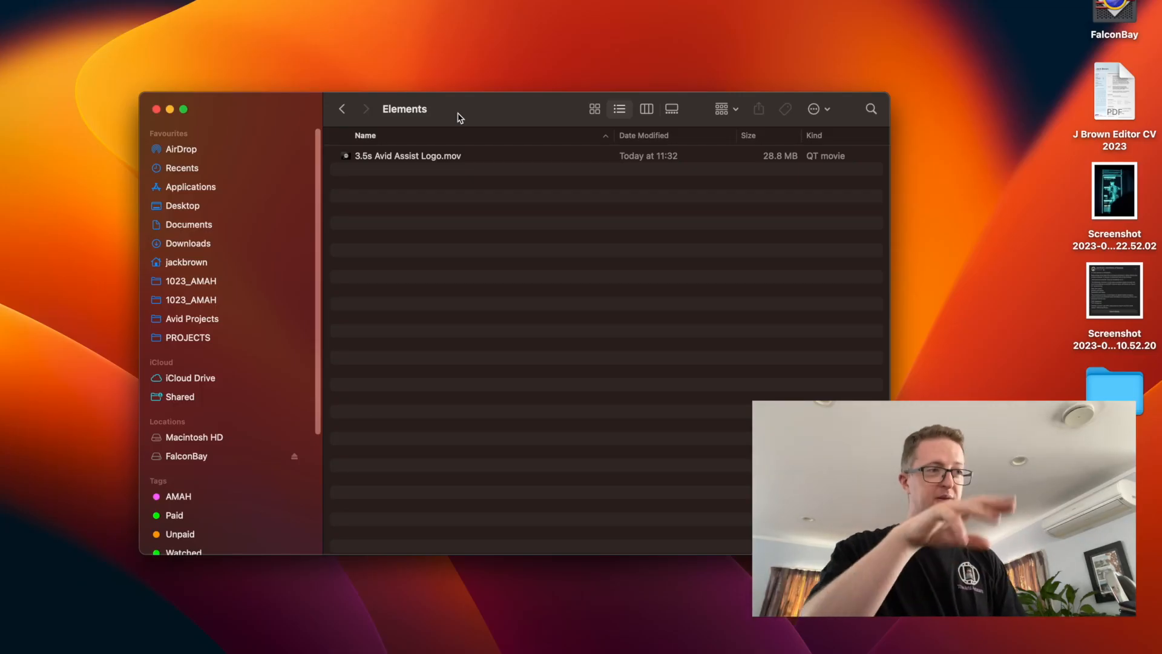
Step: Quick Look the re-exported 3.5s Avid Assist Logo.mov showing its green title
{"action": "left_click", "coordinate": [408, 156]}
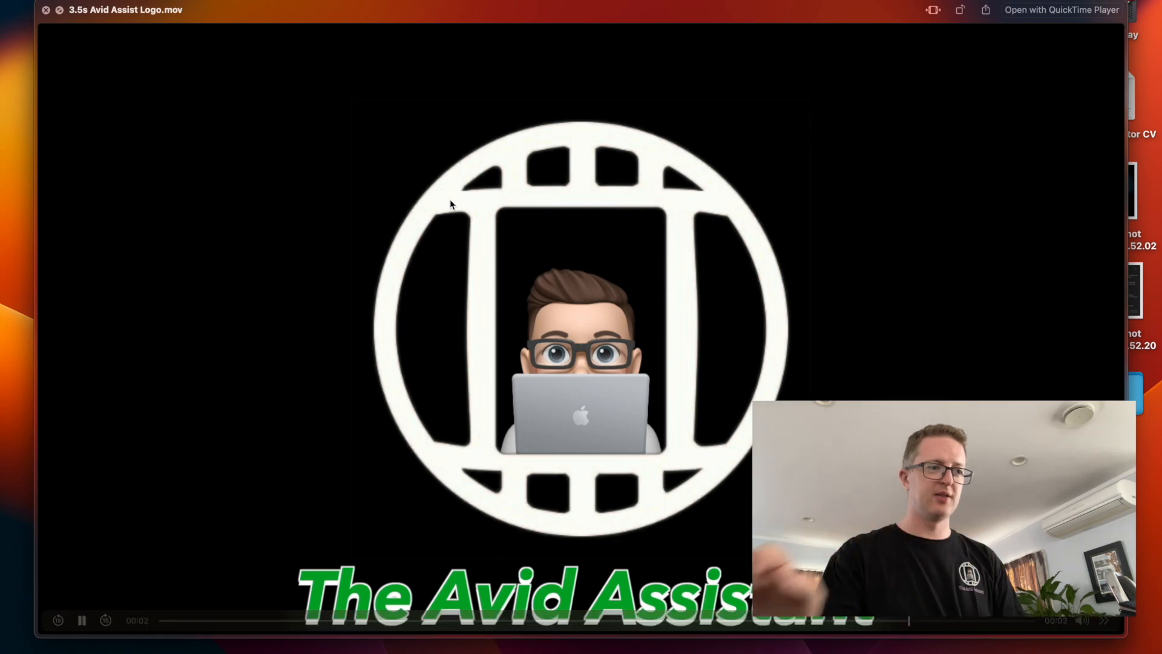
{"action": "left_click", "coordinate": [81, 620]}
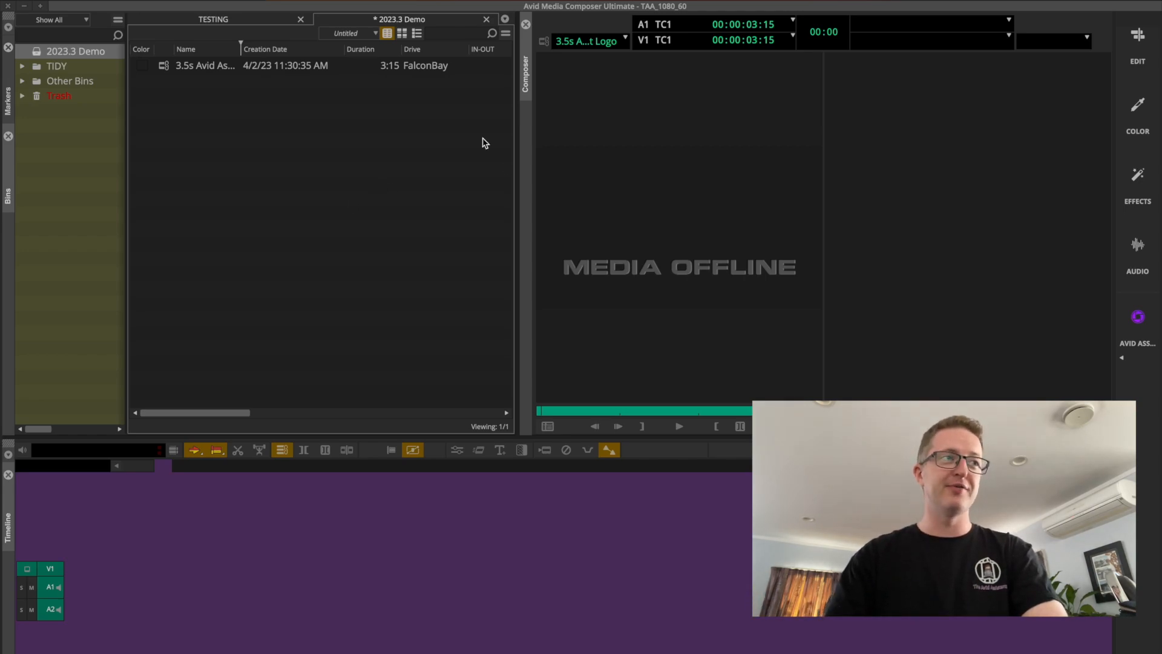
{"action": "mouse_move", "coordinate": [455, 184]}
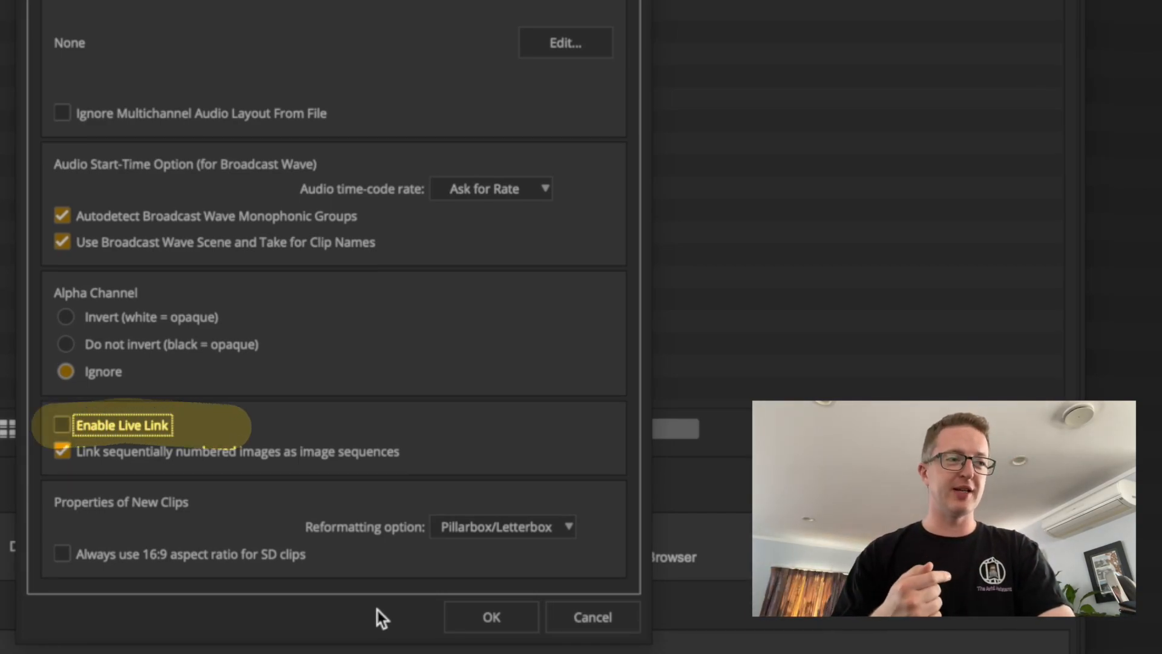
{"action": "mouse_move", "coordinate": [146, 421]}
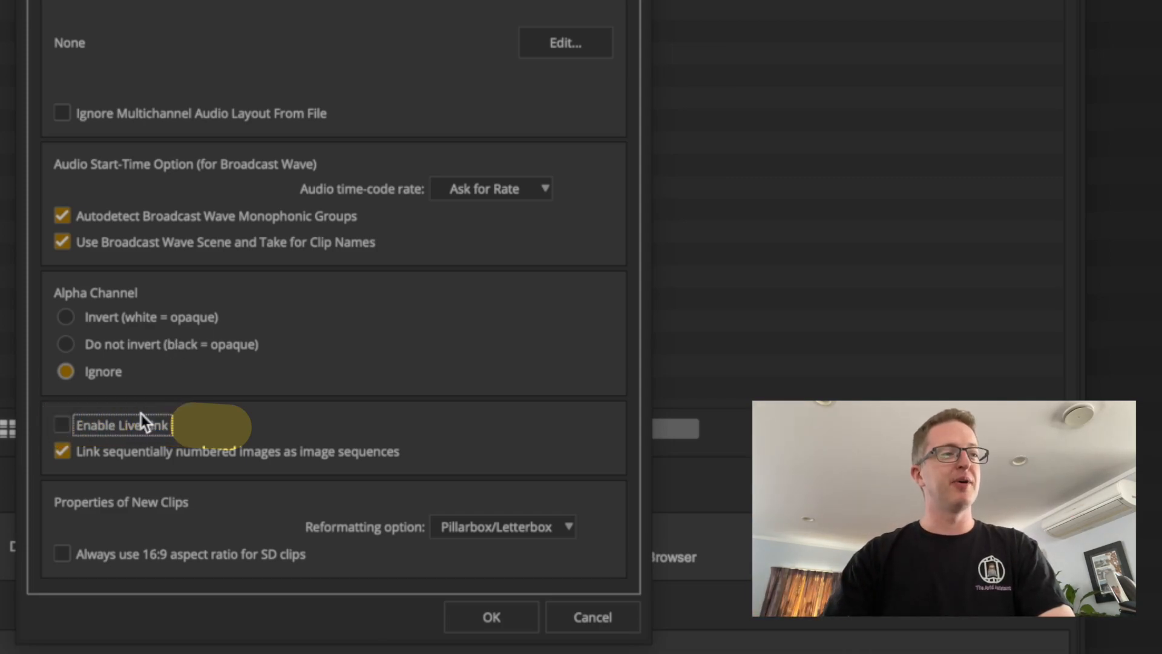
Step: Enable Live Link in Link Settings, link the updated logo movie and play the clip
{"action": "left_click", "coordinate": [490, 617]}
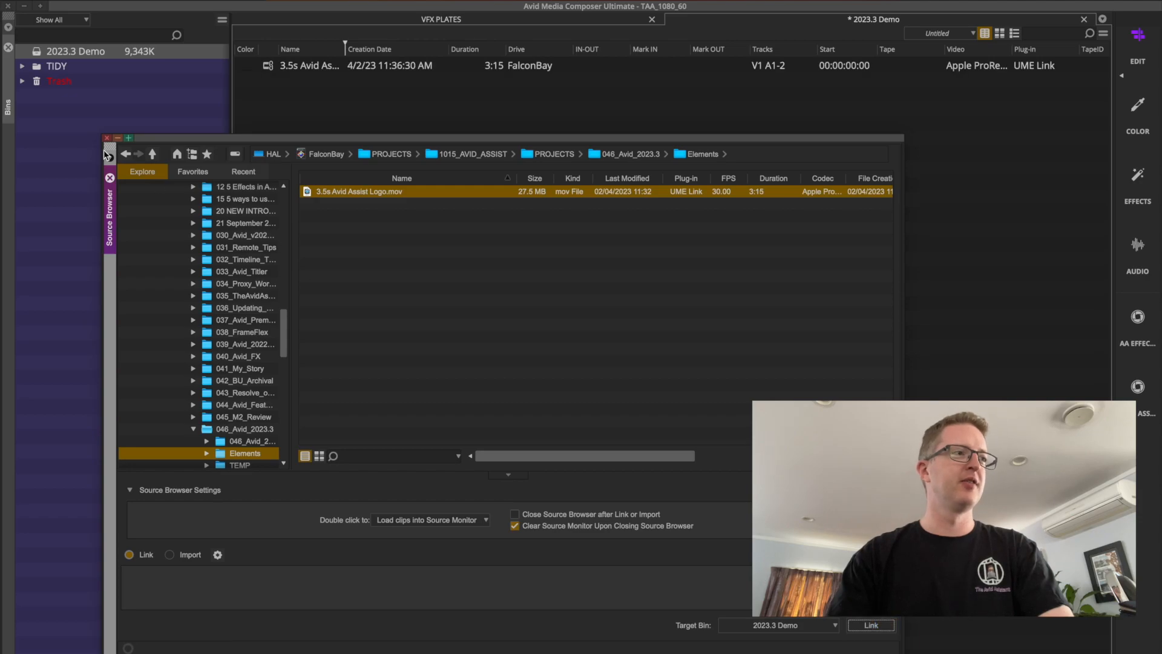
{"action": "left_click", "coordinate": [107, 154]}
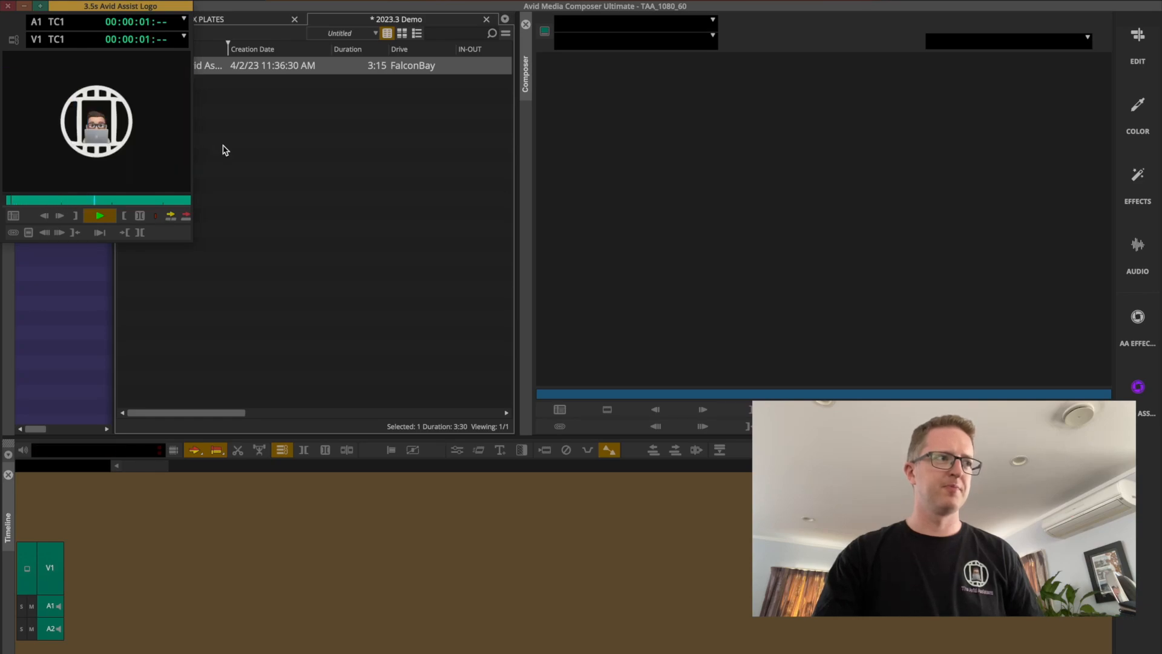
{"action": "left_click", "coordinate": [99, 215]}
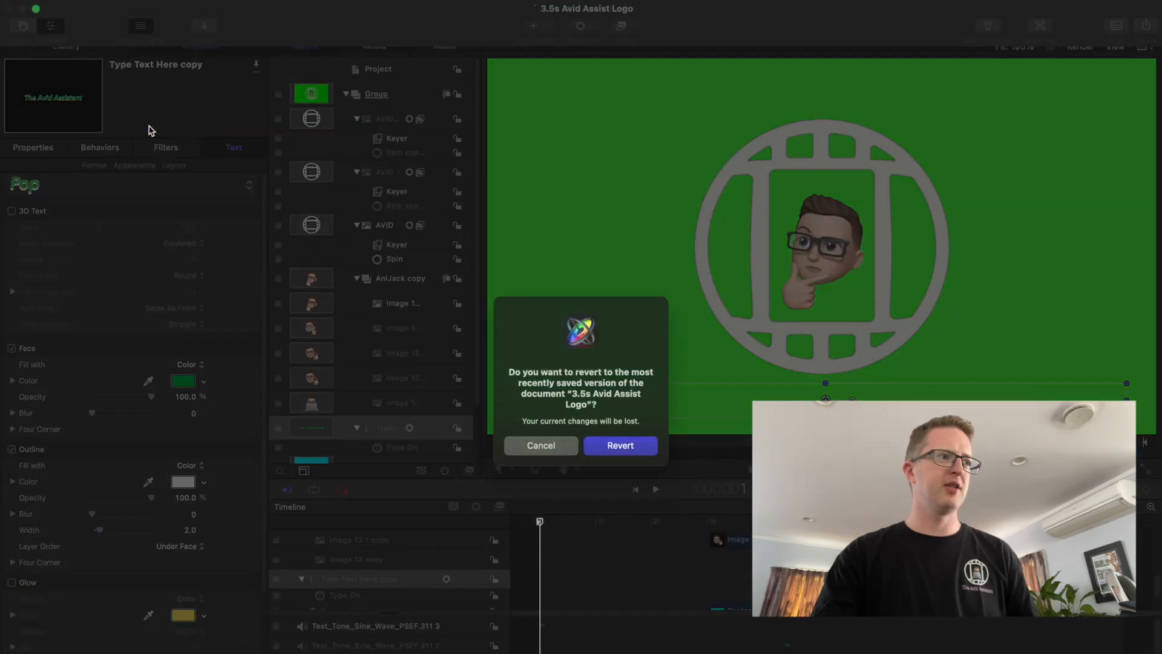
Step: Revert the logo project to its saved version and start a new Export Movie share
{"action": "left_click", "coordinate": [620, 446]}
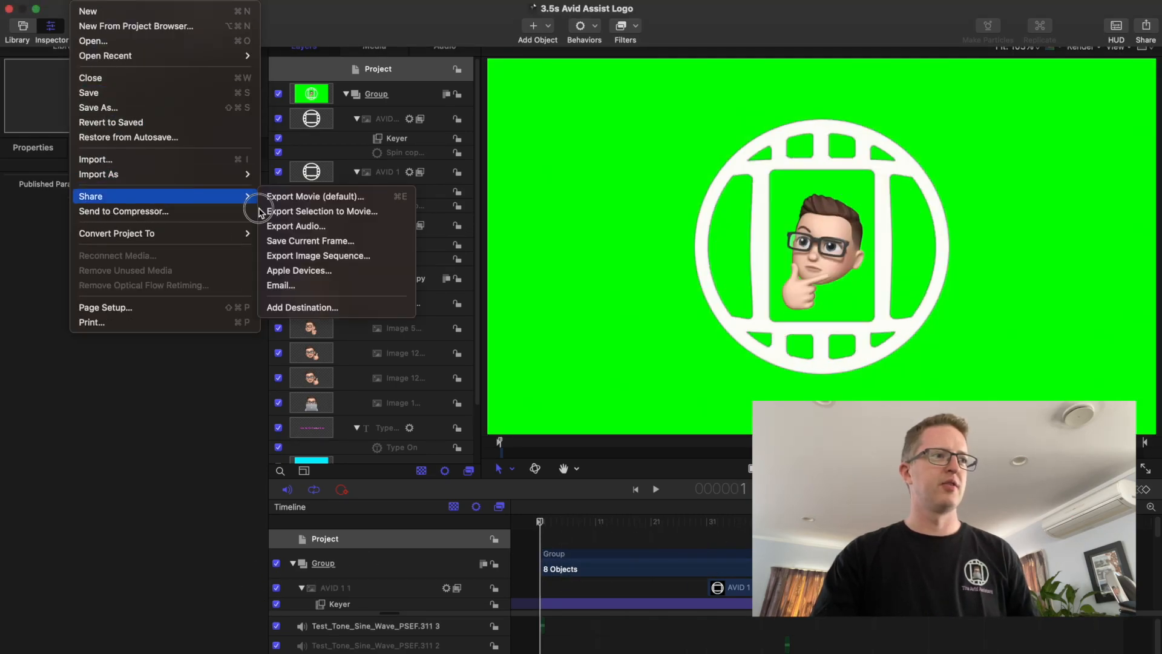
{"action": "left_click", "coordinate": [316, 196]}
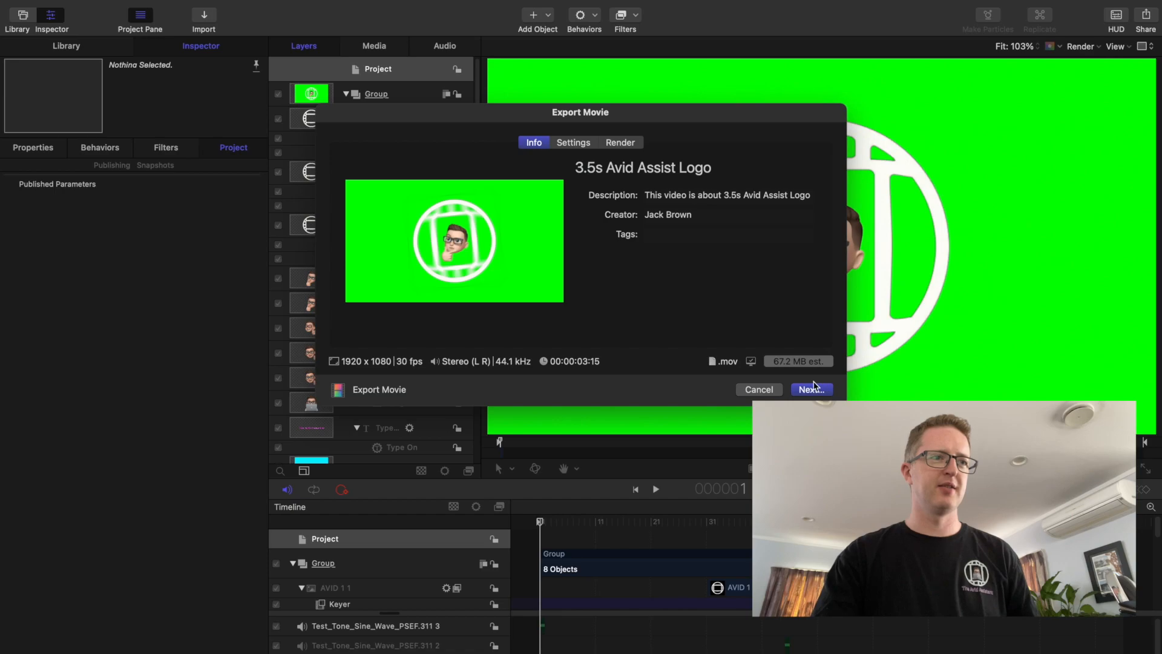
{"action": "left_click", "coordinate": [810, 389]}
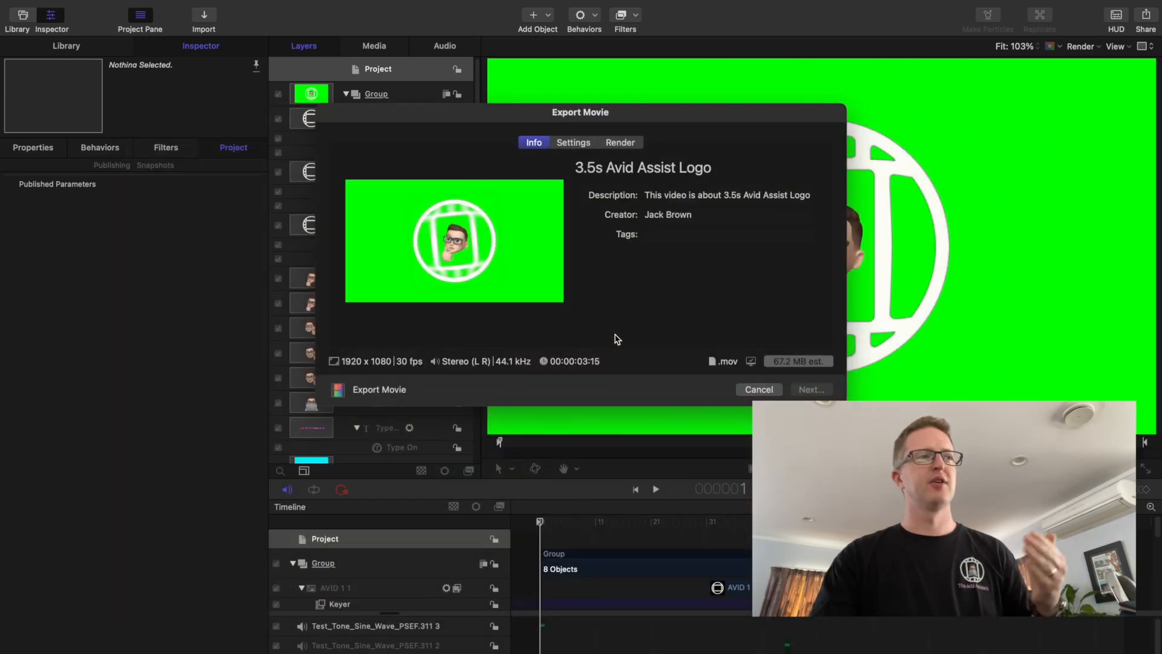
{"action": "left_click", "coordinate": [758, 388]}
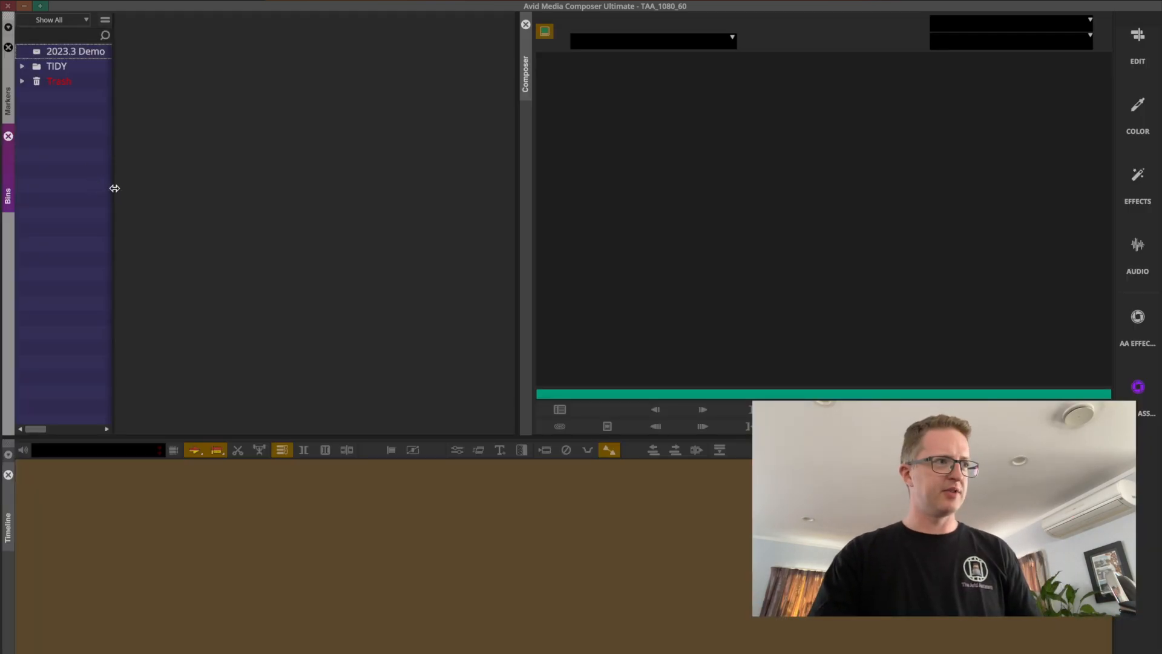
Step: Widen the Bins panel, load the logo clip from the 2023.3 Demo bin and play its restored purple title
{"action": "left_click_drag", "start_coordinate": [112, 189], "coordinate": [196, 189]}
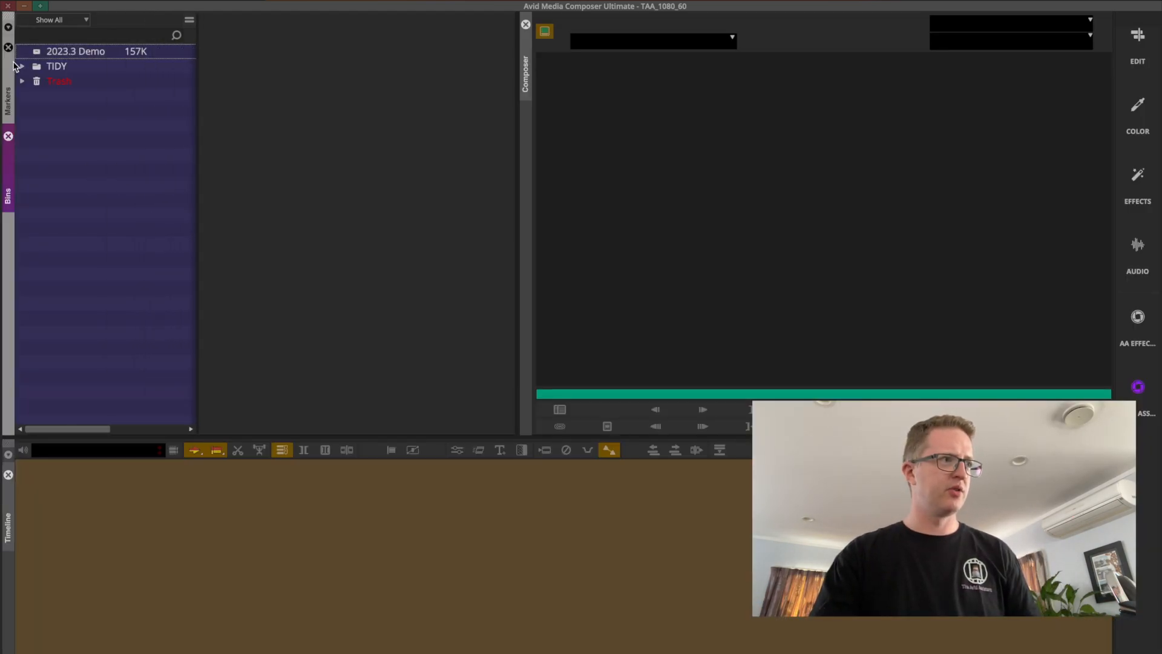
{"action": "double_click", "coordinate": [75, 51]}
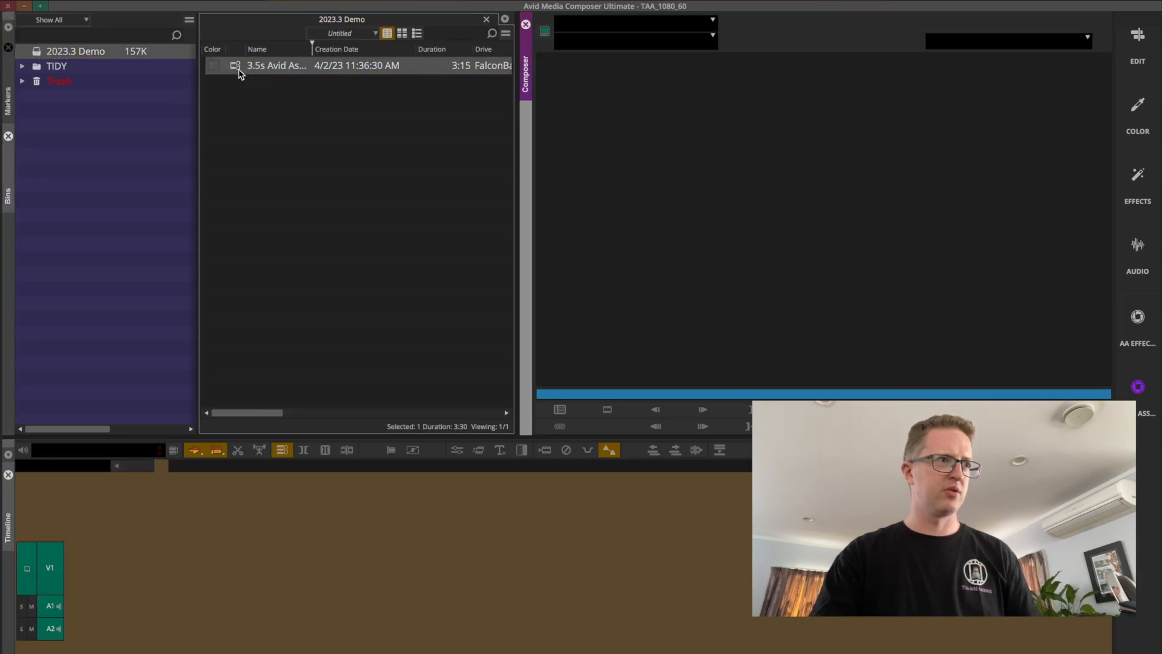
{"action": "double_click", "coordinate": [275, 65]}
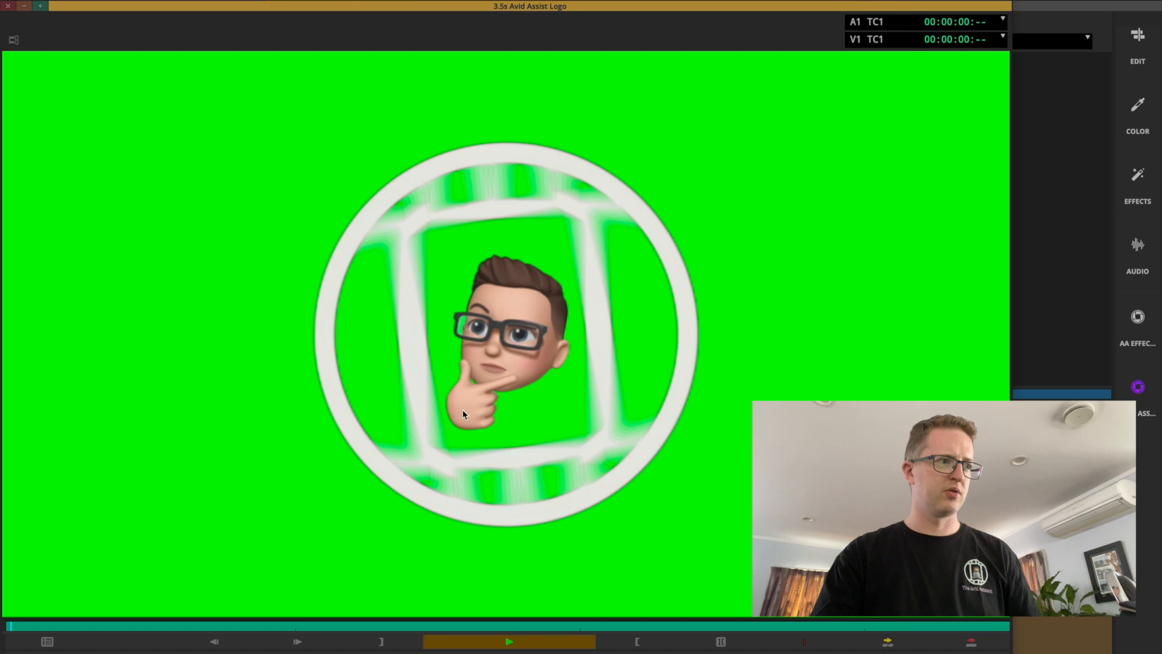
{"action": "left_click", "coordinate": [509, 641]}
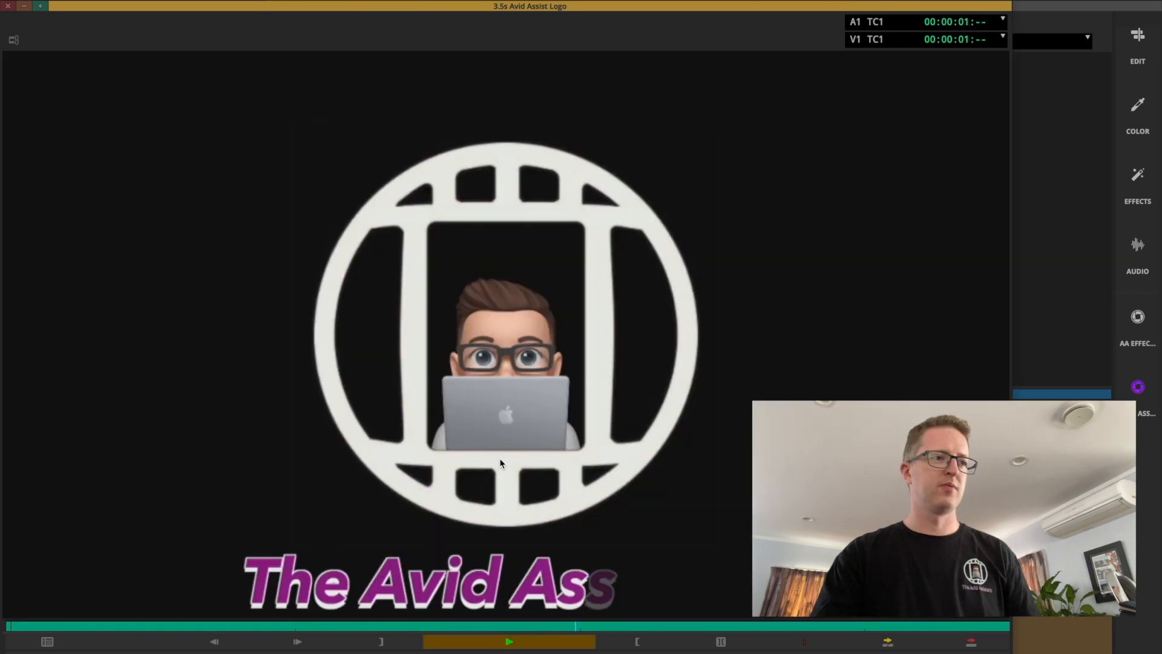
{"action": "left_click", "coordinate": [509, 642]}
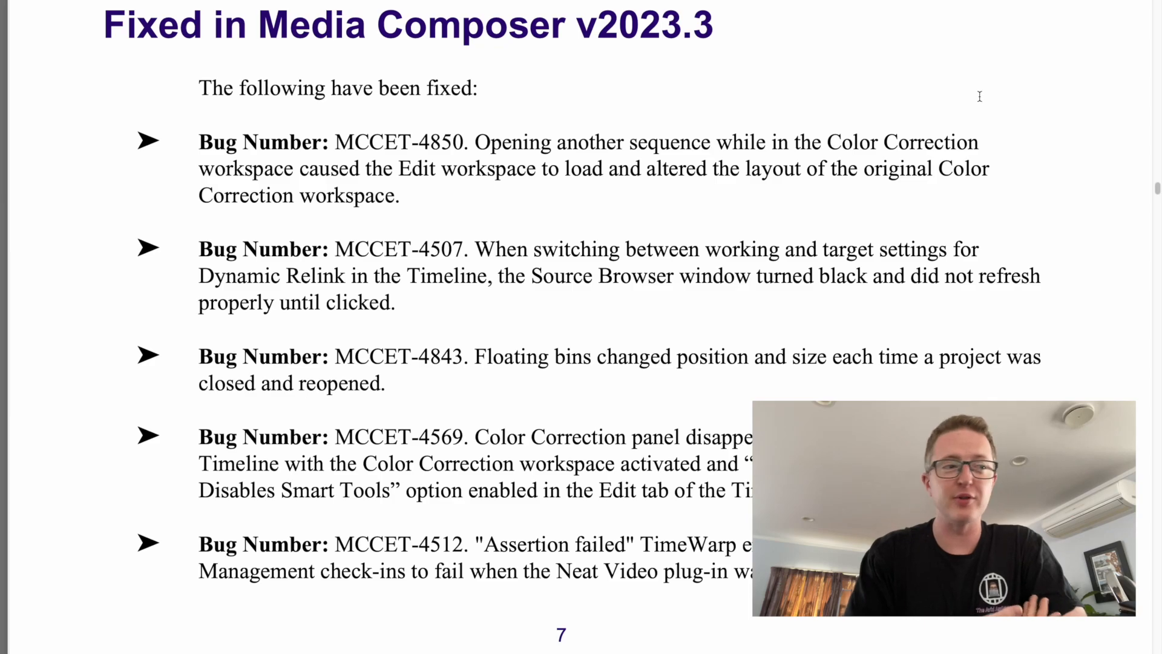
{"action": "mouse_move", "coordinate": [929, 334]}
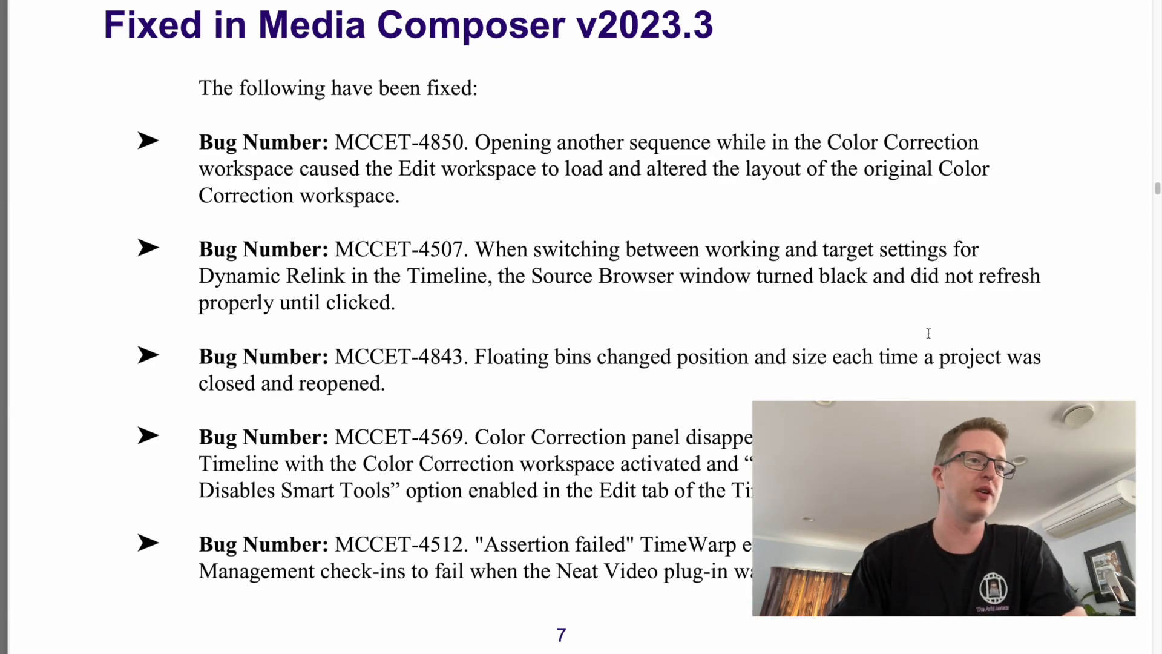
{"action": "scroll", "scroll_direction": "down", "scroll_amount": 3}
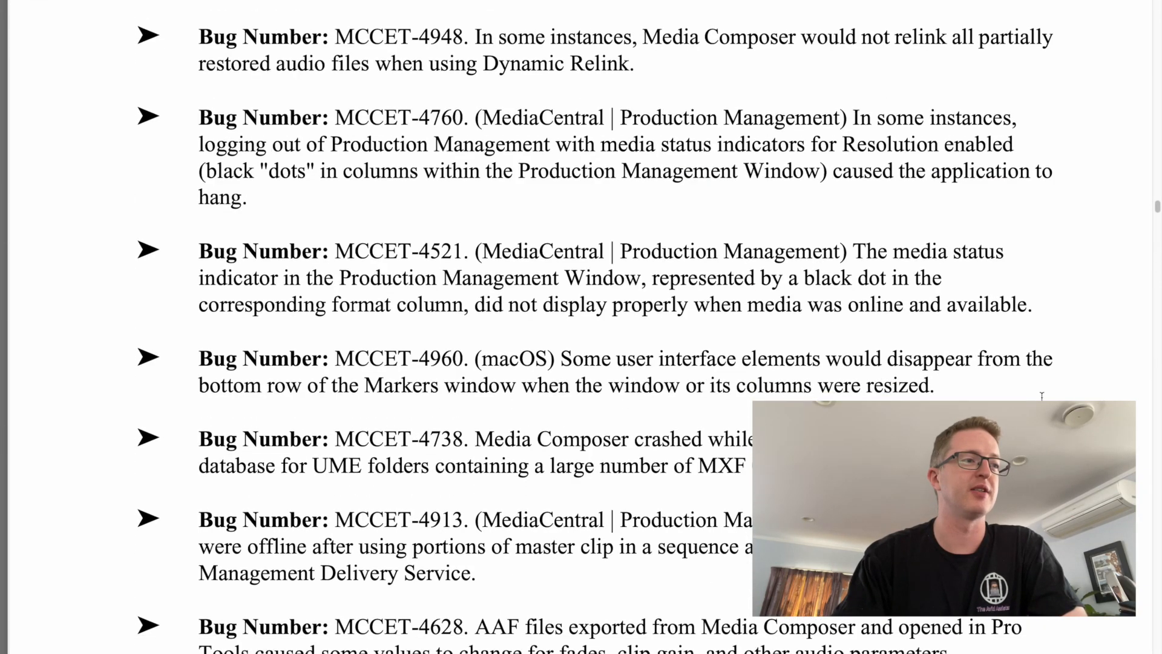
{"action": "scroll", "scroll_direction": "down", "scroll_amount": 3}
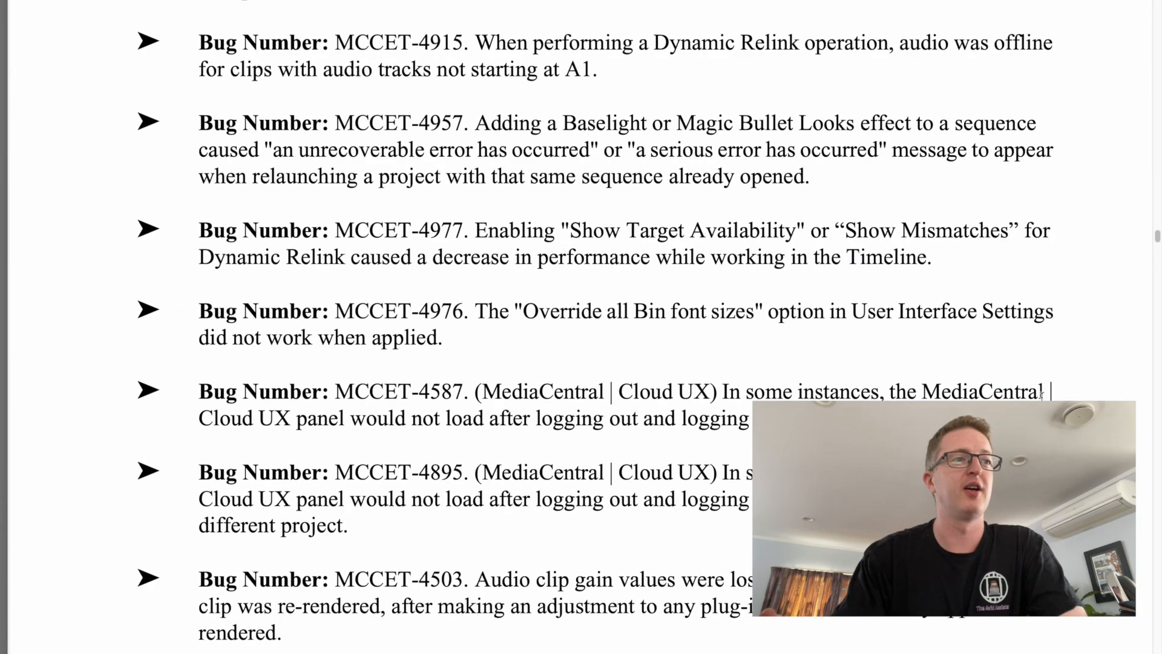
{"action": "scroll", "scroll_direction": "down", "scroll_amount": 3}
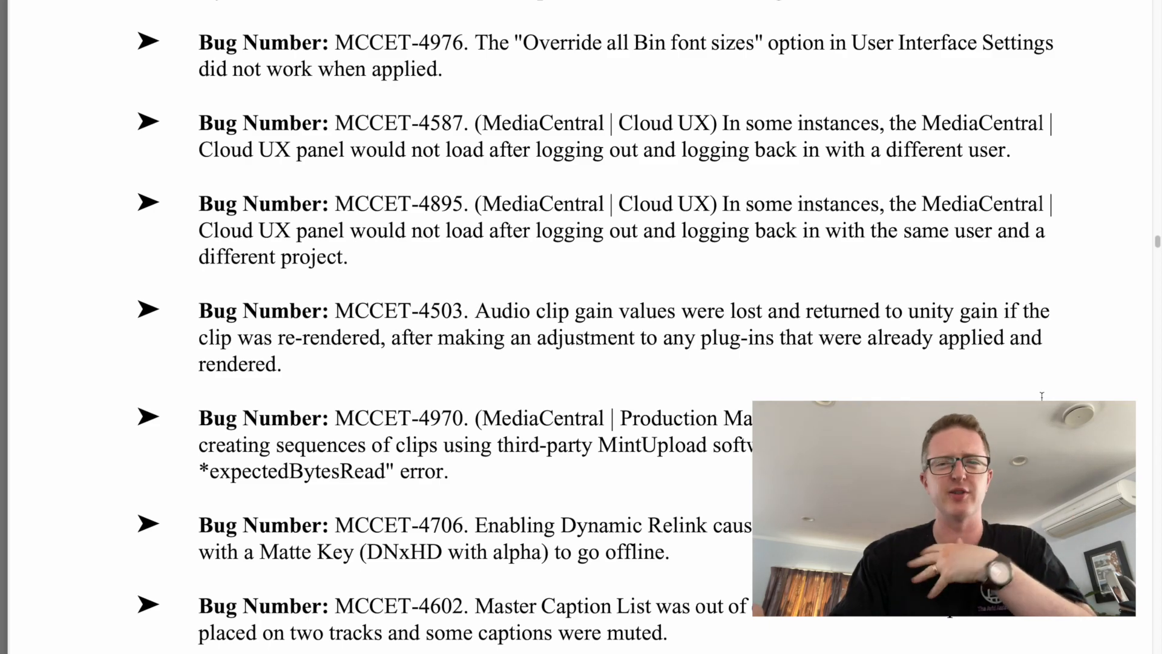
{"action": "scroll", "scroll_direction": "down", "scroll_amount": 3}
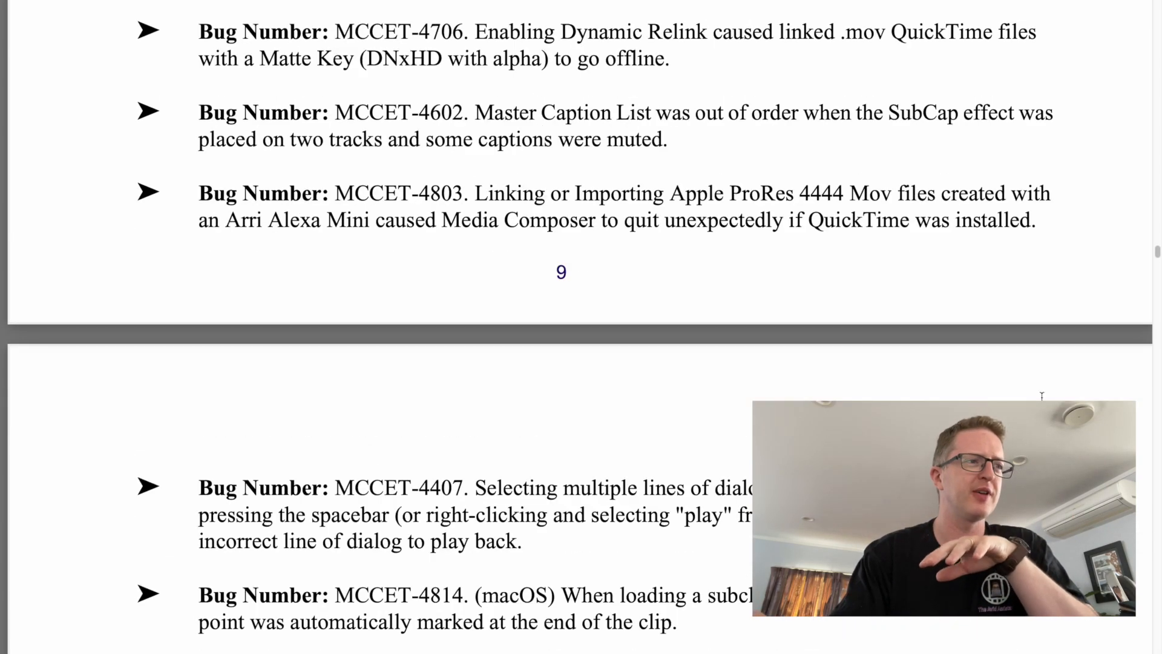
{"action": "scroll", "scroll_direction": "down", "scroll_amount": 3}
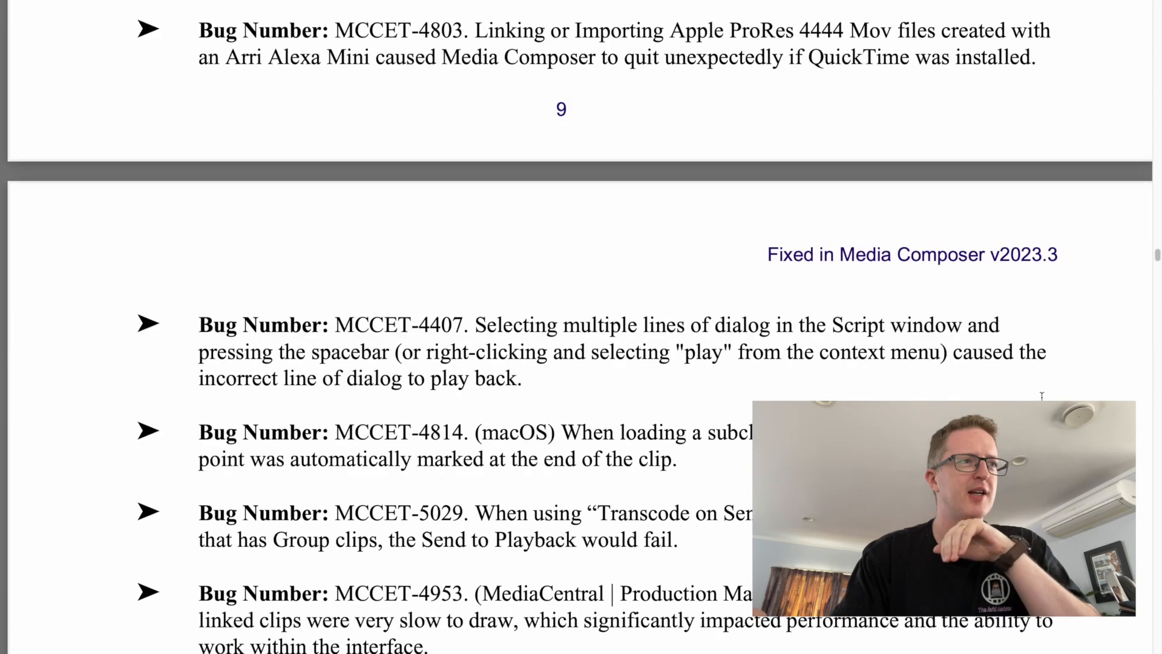
{"action": "scroll", "scroll_direction": "down", "scroll_amount": 3}
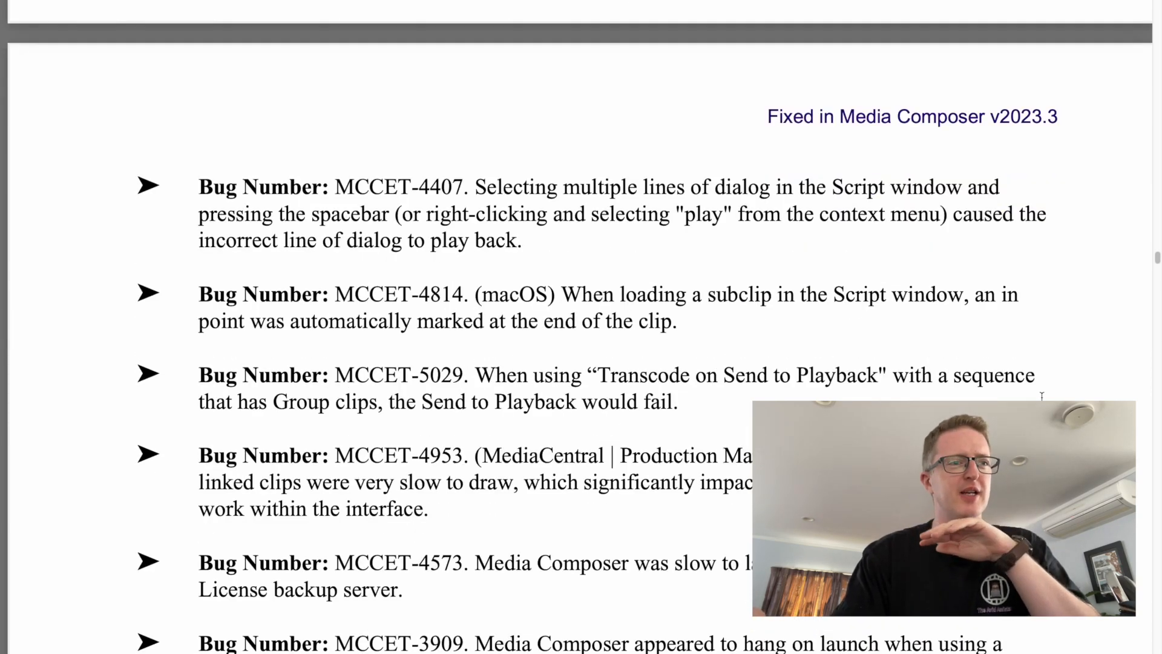
{"action": "scroll", "scroll_direction": "down", "scroll_amount": 3}
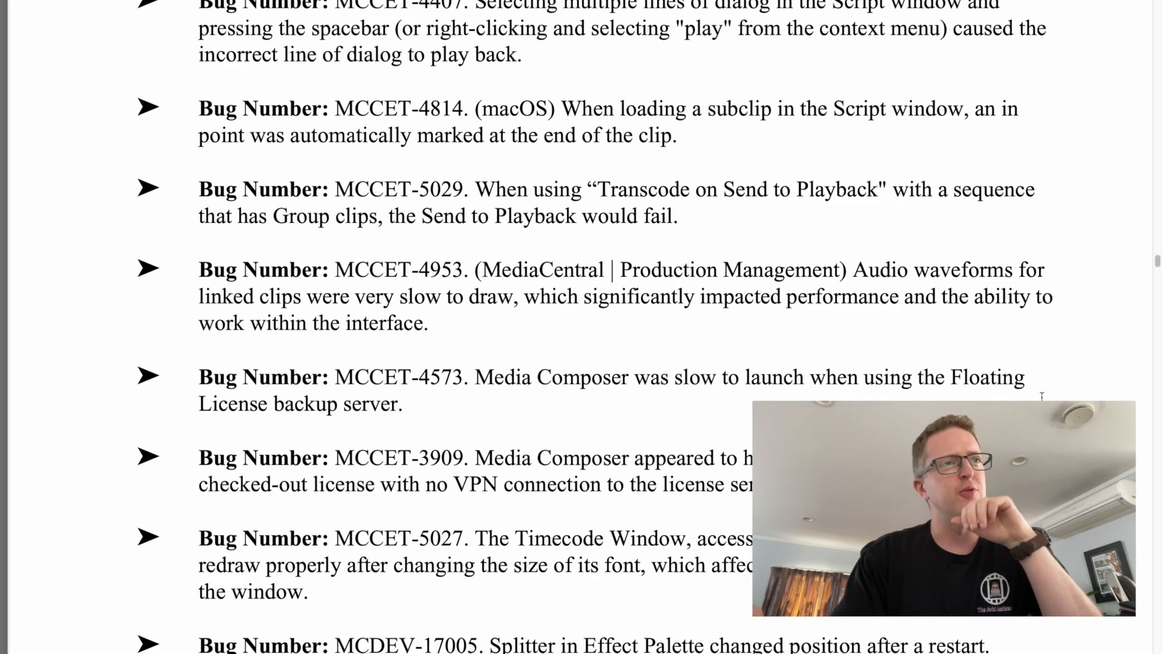
{"action": "scroll", "scroll_direction": "down", "scroll_amount": 3}
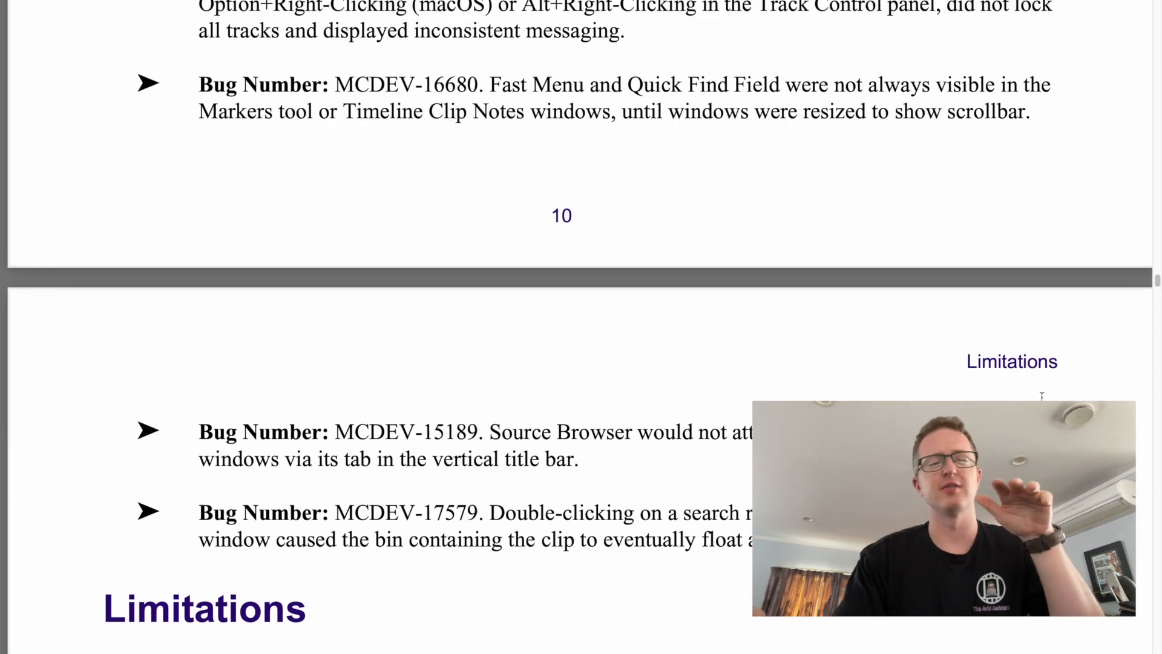
{"action": "scroll", "scroll_direction": "up", "scroll_amount": 3}
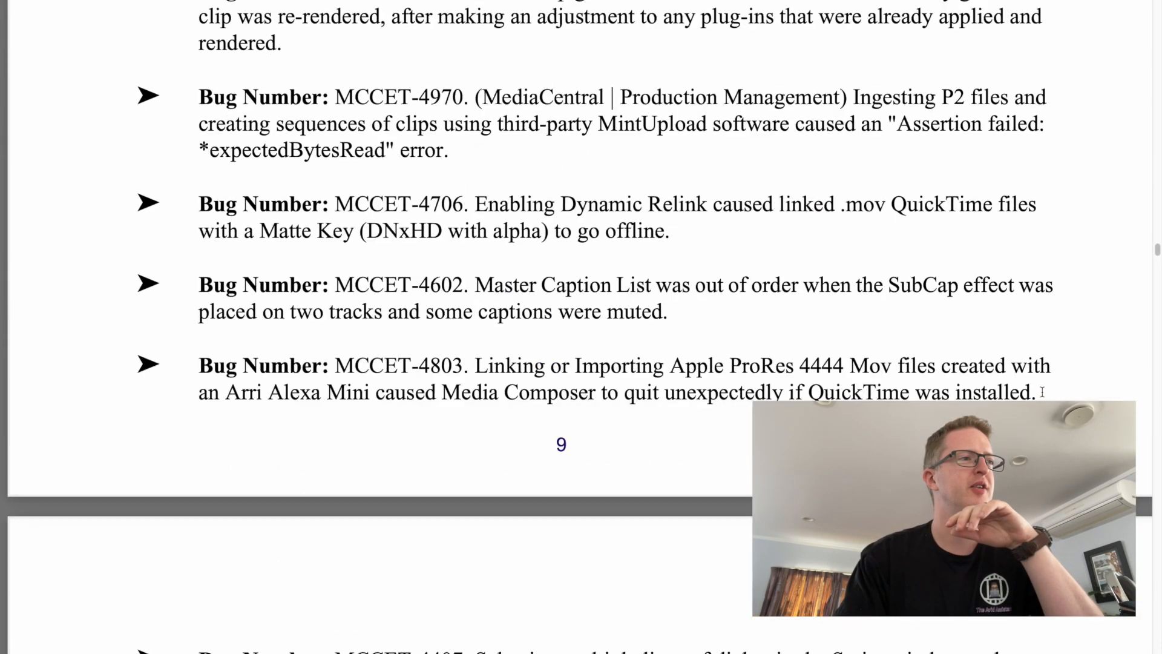
{"action": "scroll", "scroll_direction": "up", "scroll_amount": 3}
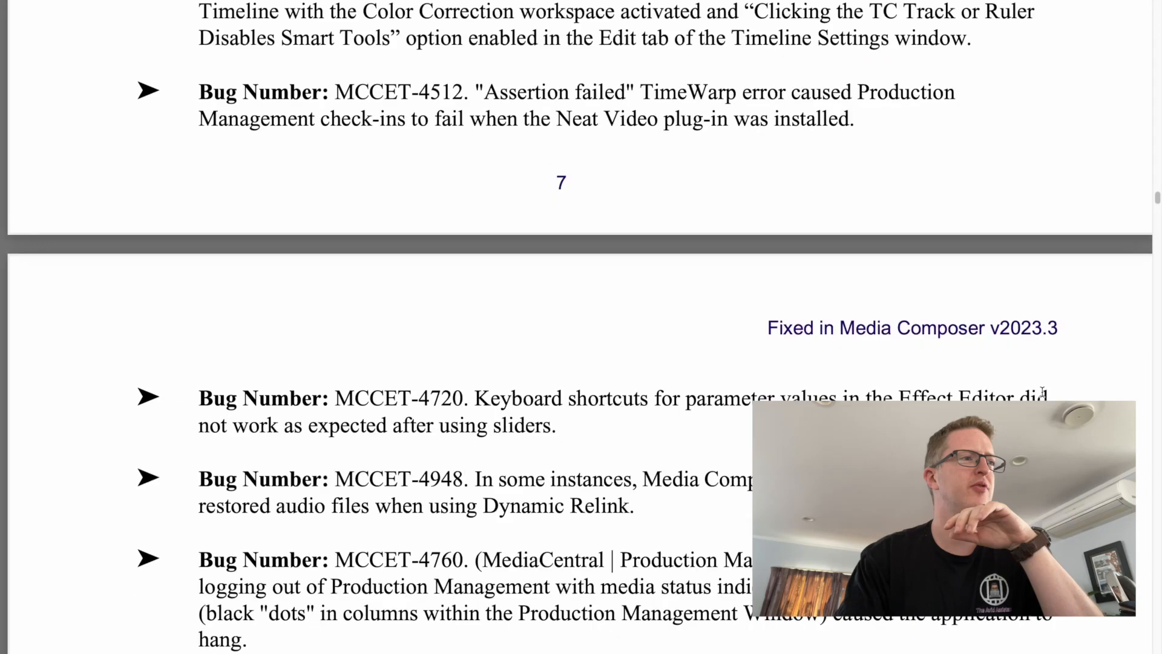
{"action": "scroll", "scroll_direction": "up", "scroll_amount": 3}
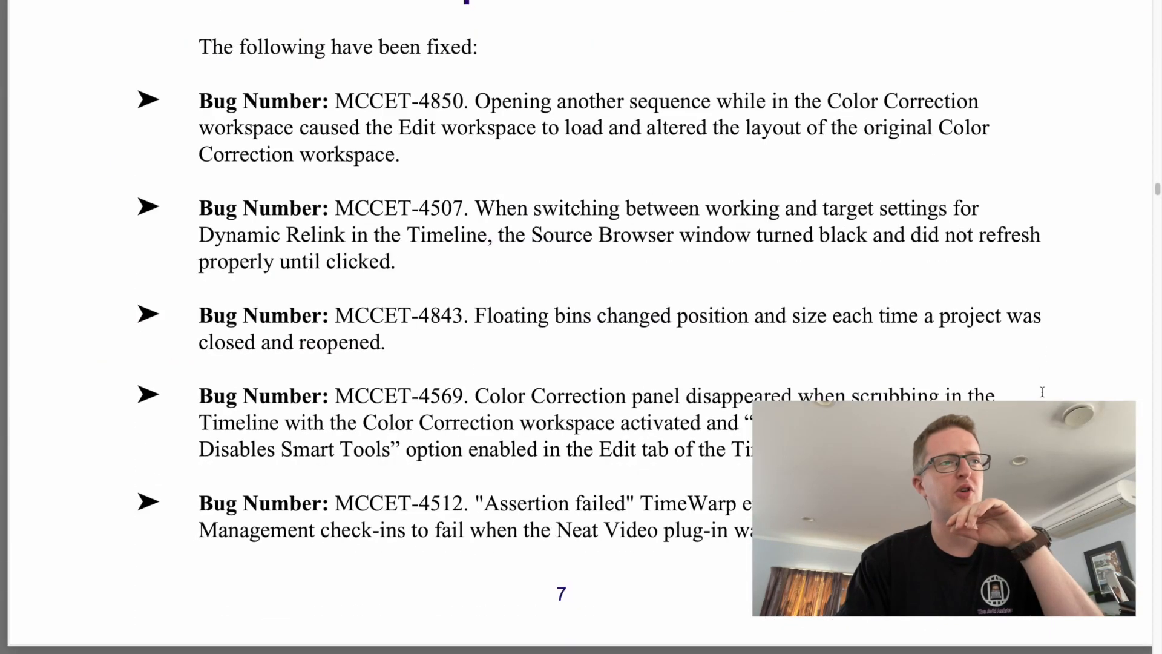
{"action": "scroll", "scroll_direction": "down", "scroll_amount": 3}
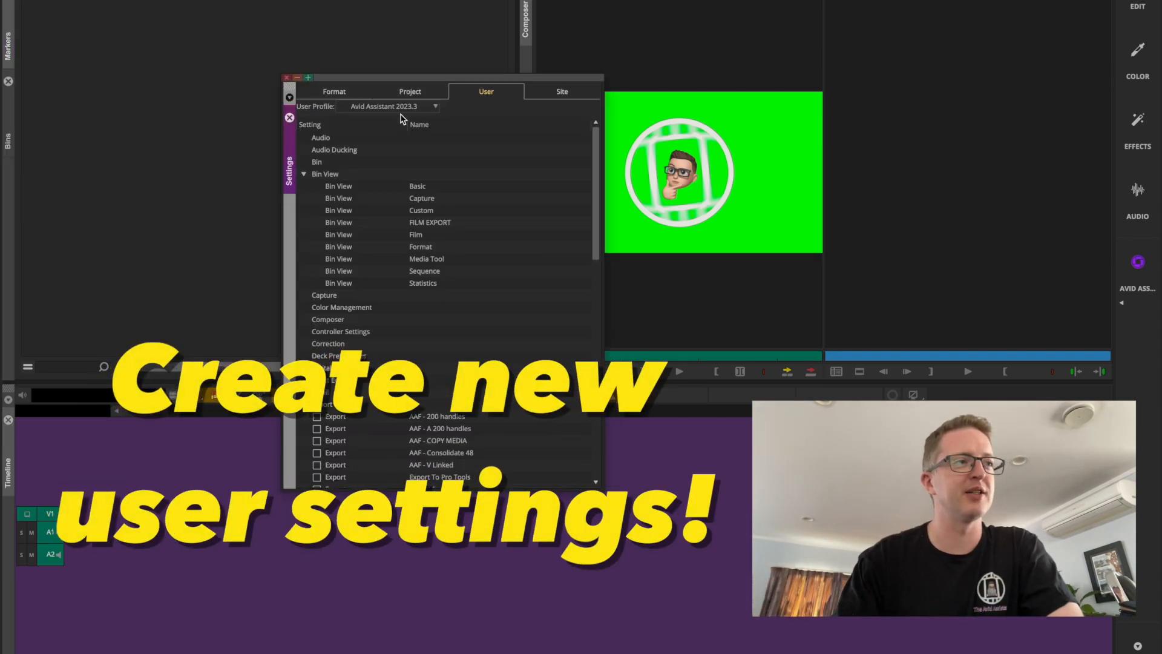
{"action": "mouse_move", "coordinate": [447, 110]}
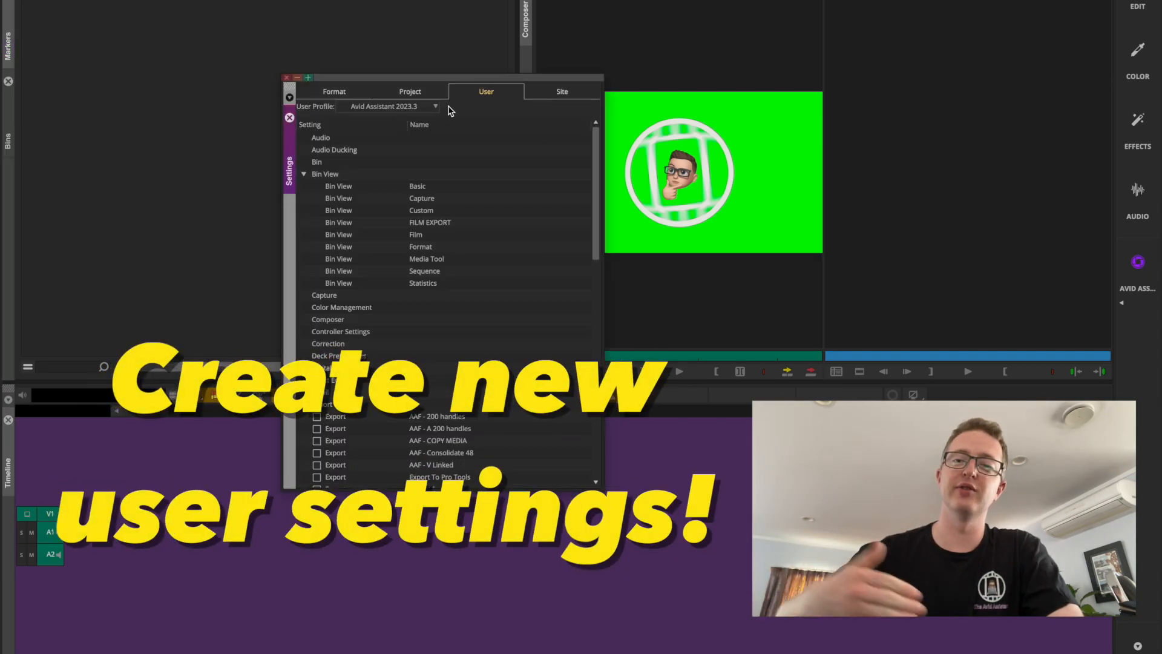
{"action": "mouse_move", "coordinate": [444, 112]}
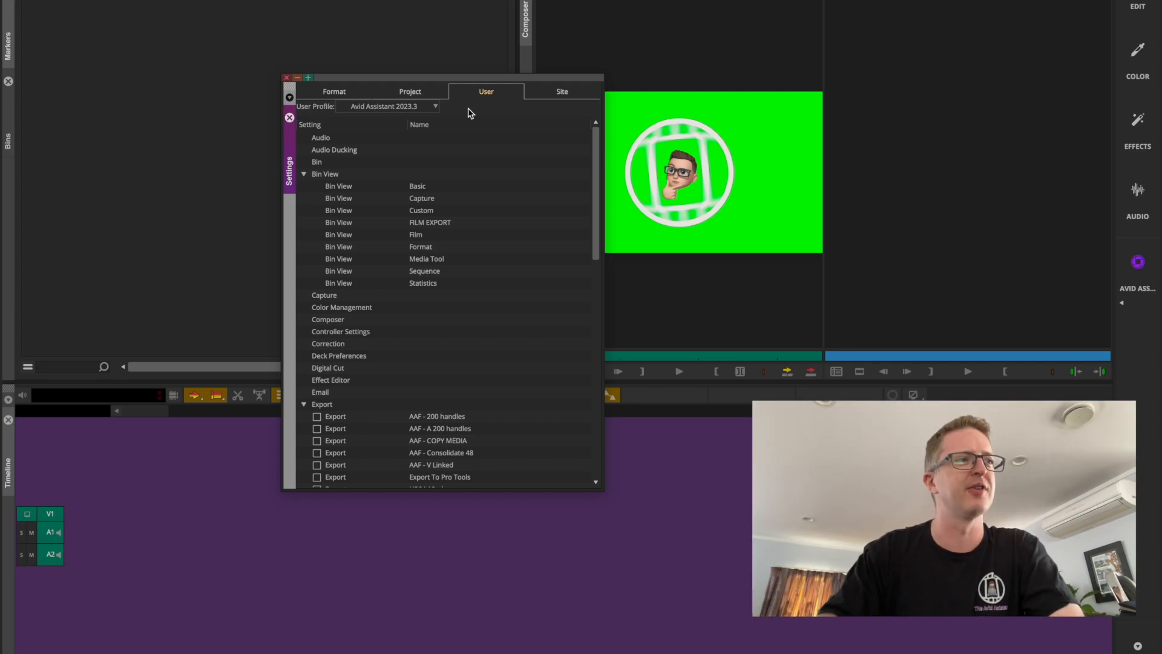
{"action": "mouse_move", "coordinate": [479, 115]}
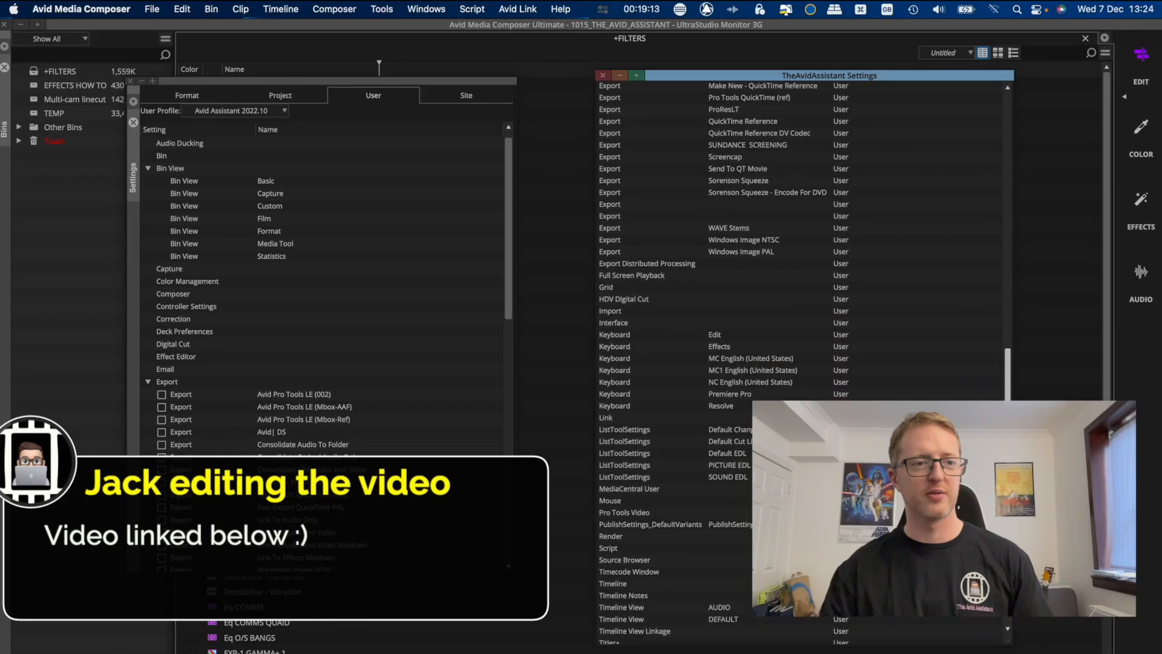
Step: Scroll the TheAvidAssistant Settings list, then return to the ReadMe cover page
{"action": "scroll", "scroll_direction": "up", "scroll_amount": 3}
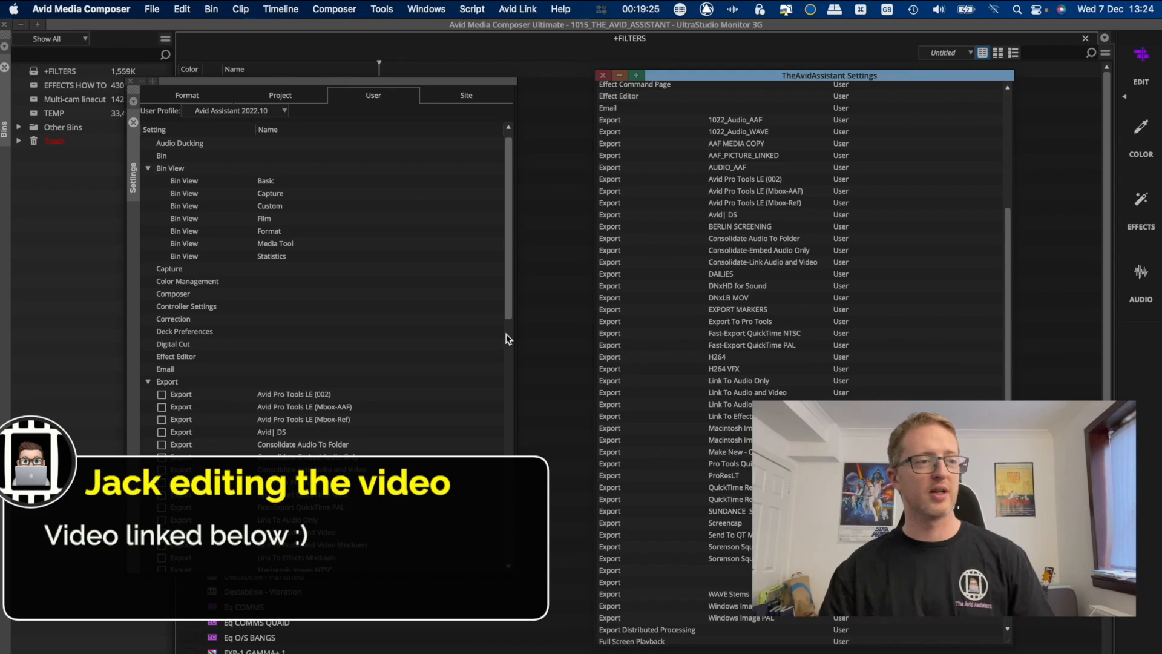
{"action": "mouse_move", "coordinate": [367, 171]}
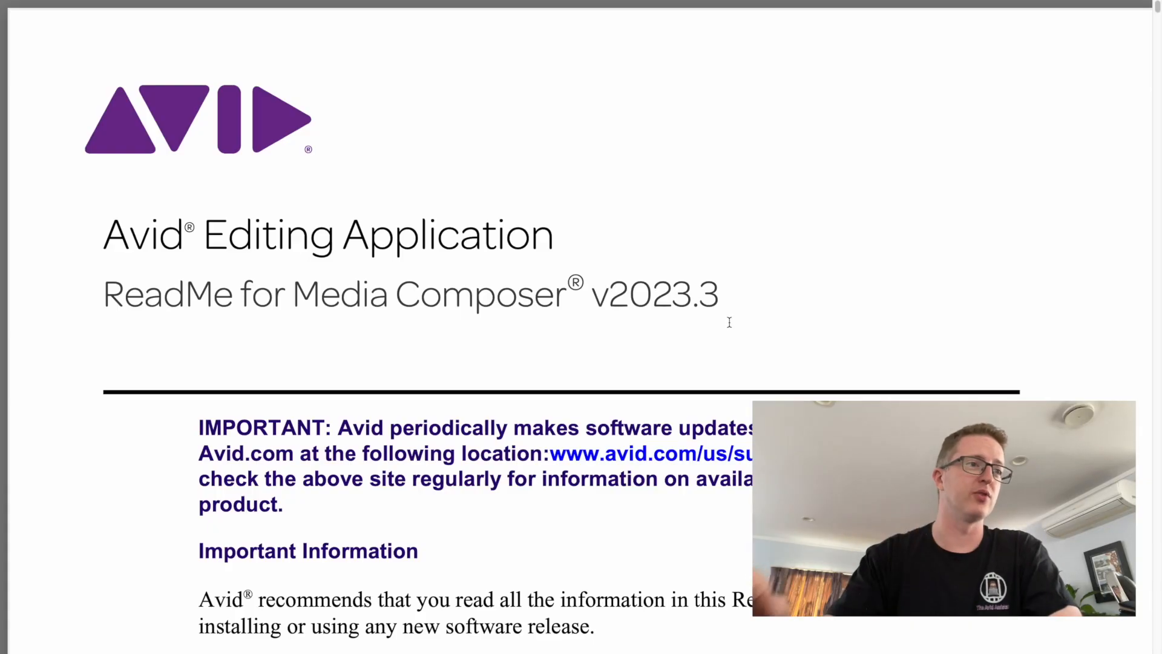
{"action": "scroll", "scroll_direction": "down", "scroll_amount": 3}
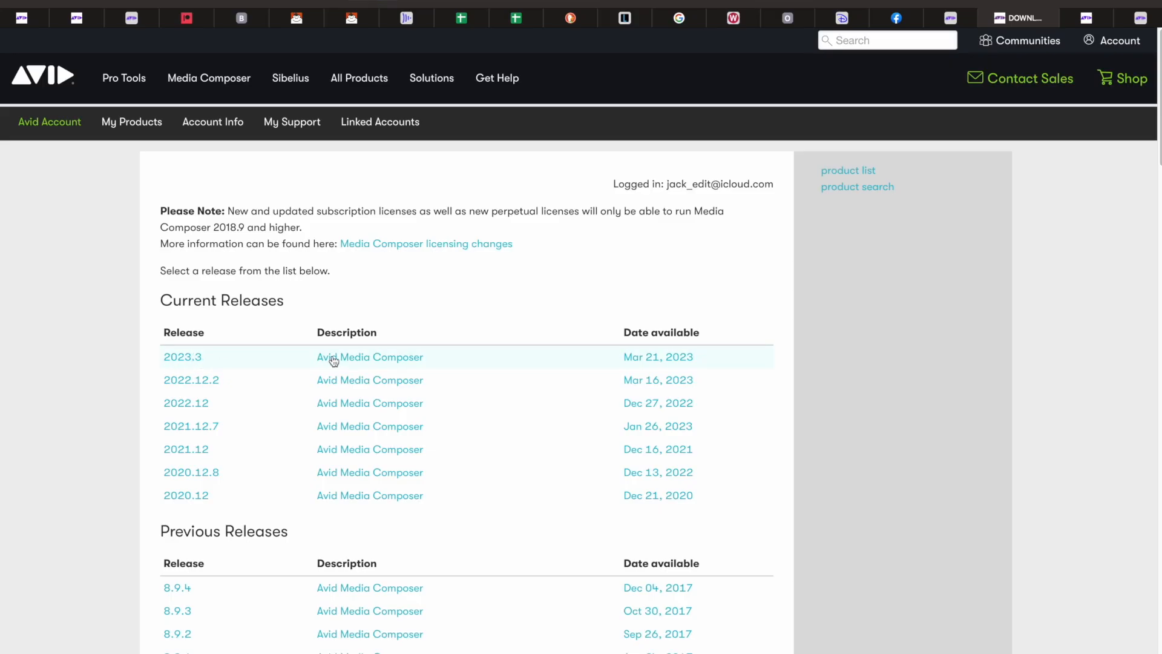
Step: Go to the Media Composer 2023.3 release page and follow its ReadMe link
{"action": "left_click", "coordinate": [182, 356]}
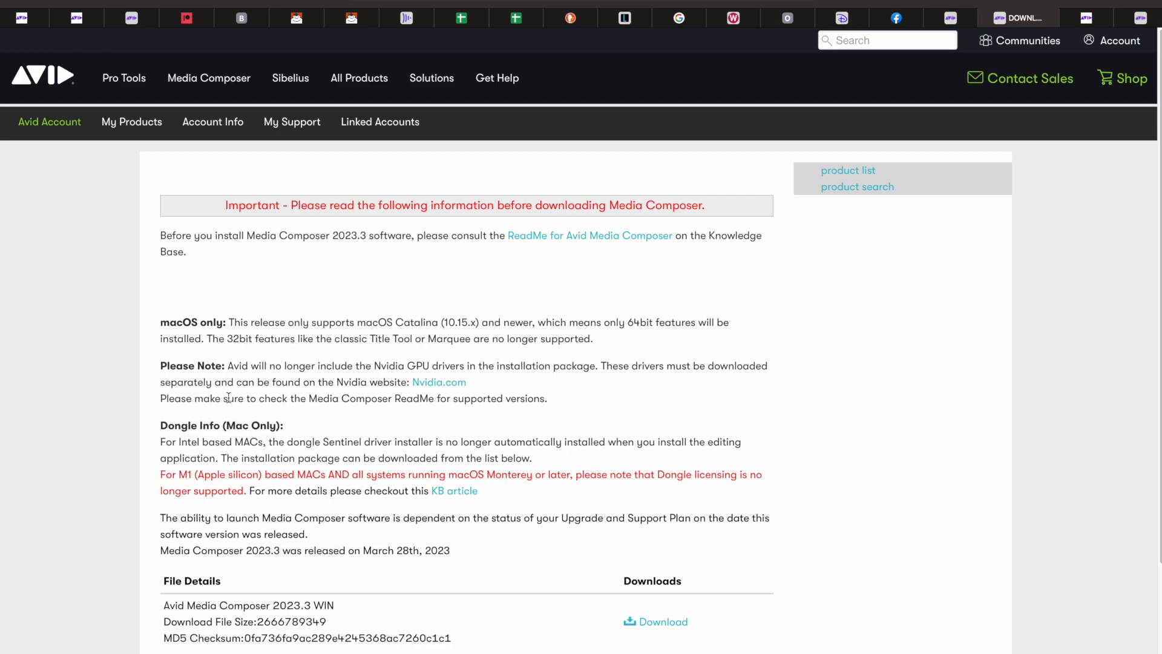
{"action": "mouse_move", "coordinate": [510, 238]}
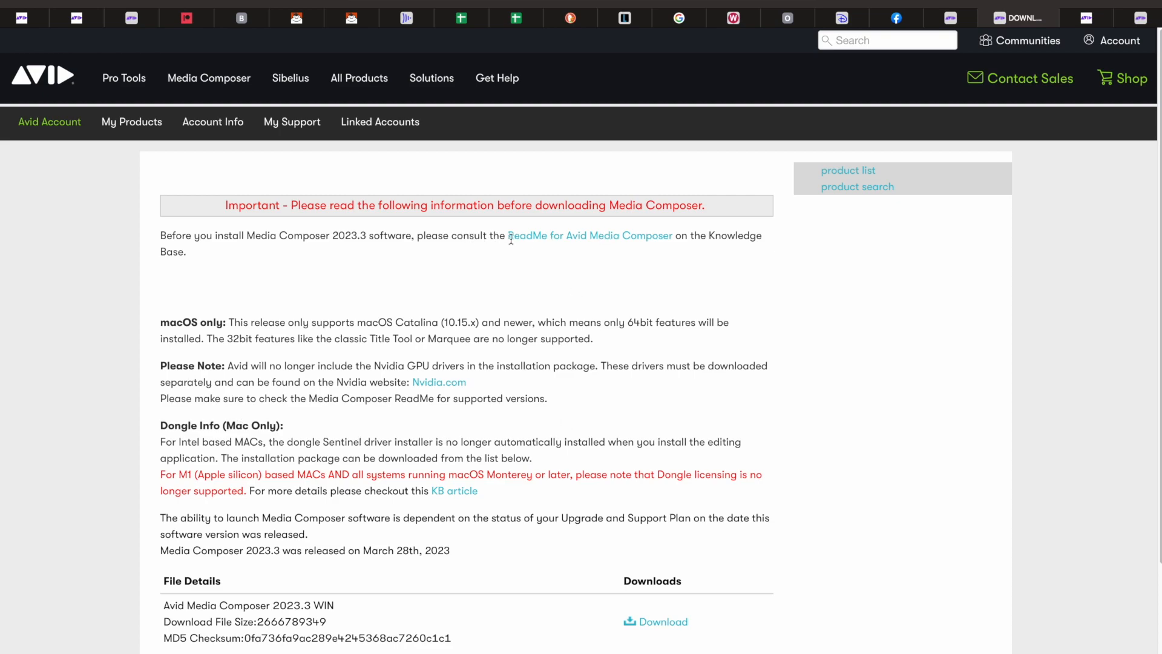
{"action": "left_click", "coordinate": [591, 235]}
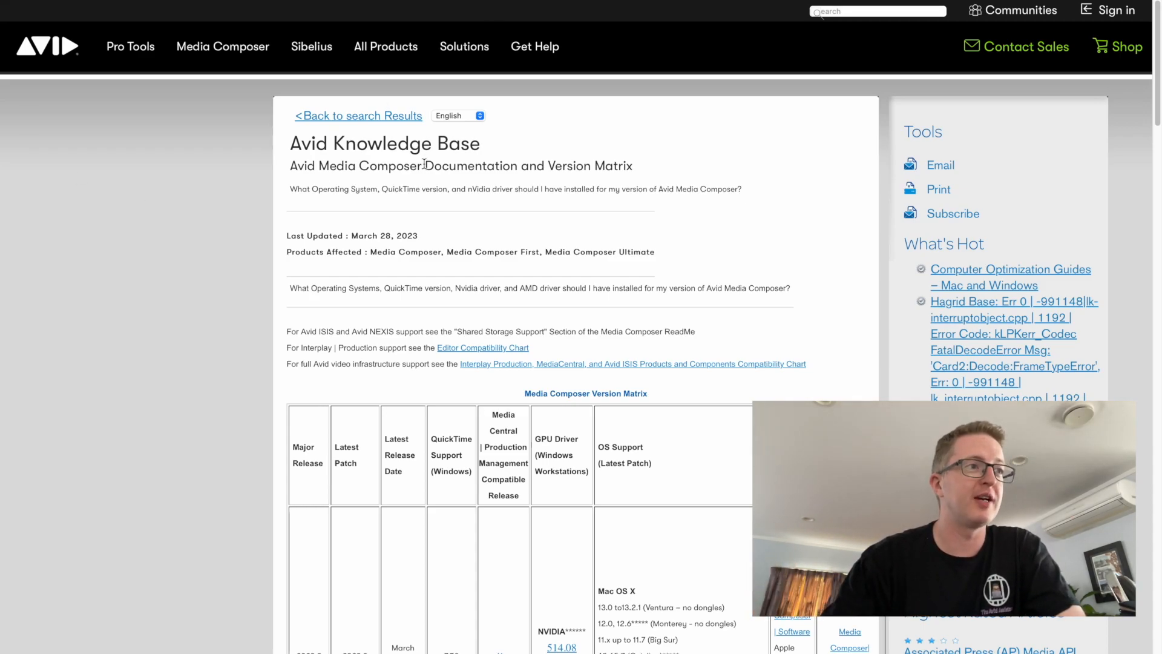
{"action": "mouse_move", "coordinate": [110, 277]}
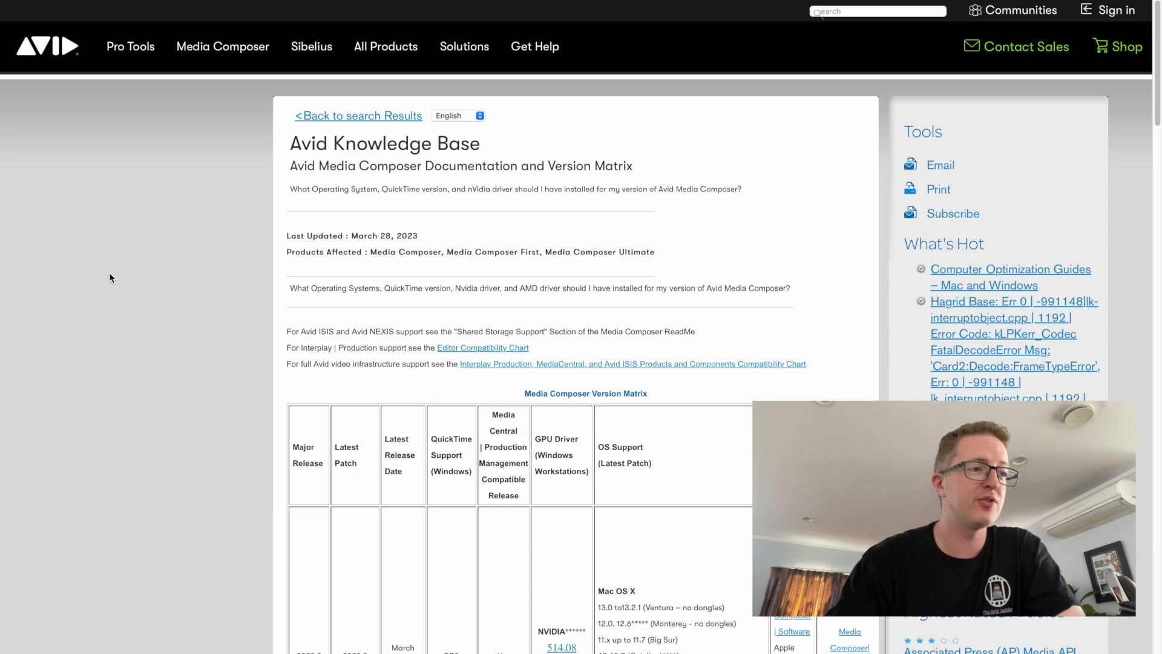
Step: Scroll the Documentation and Version Matrix article down to its version matrix table
{"action": "scroll", "scroll_direction": "down", "scroll_amount": 3}
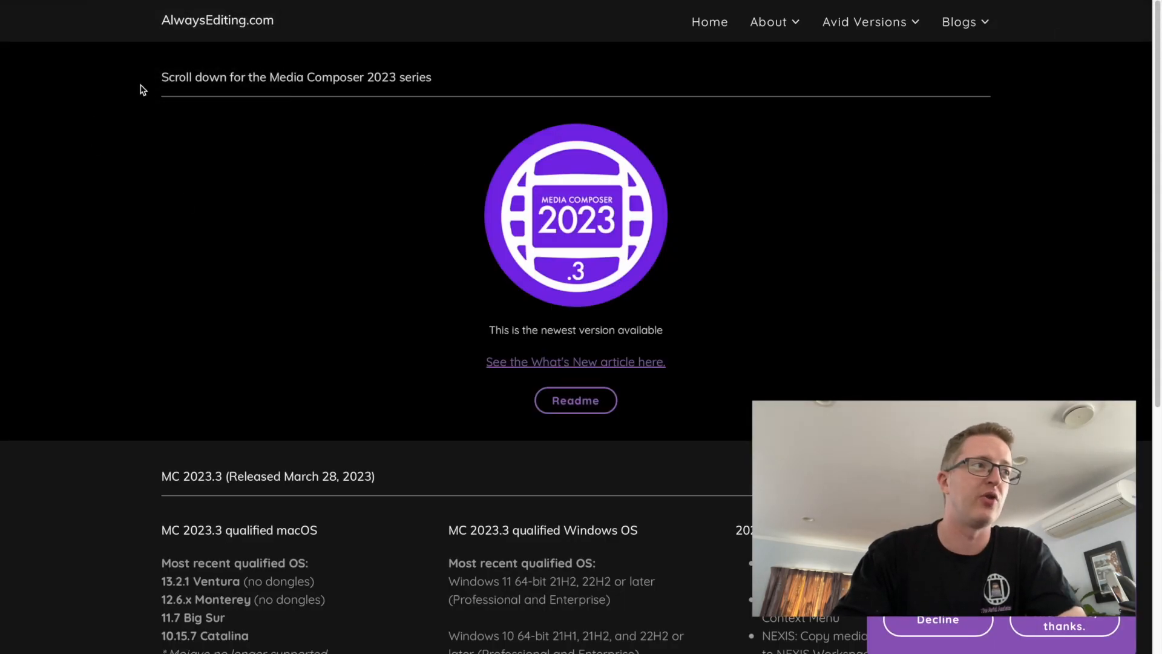
{"action": "mouse_move", "coordinate": [748, 231]}
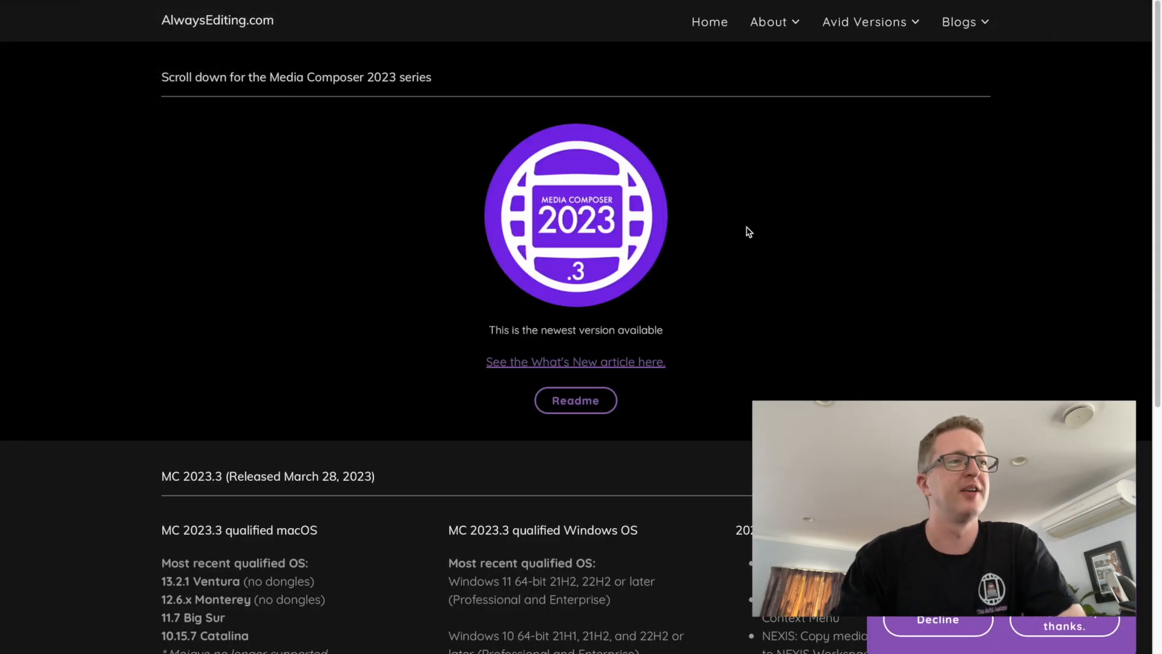
Step: Scroll the AlwaysEditing.com page to the MC 2023.3 qualified OS and What's New sections
{"action": "scroll", "scroll_direction": "down", "scroll_amount": 3}
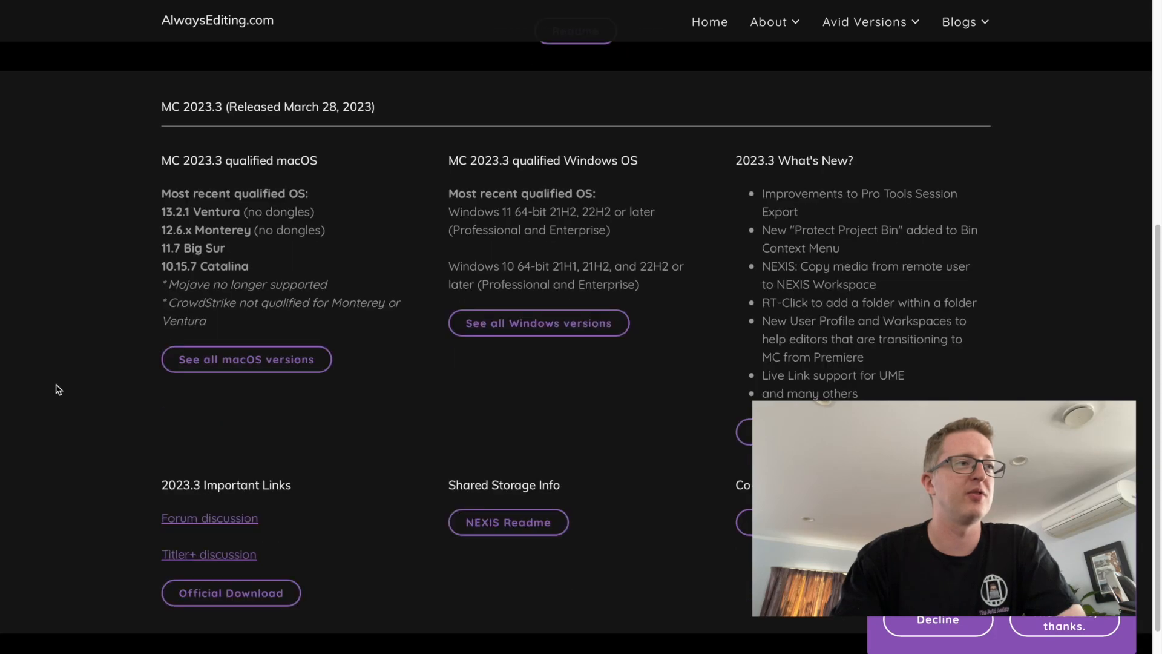